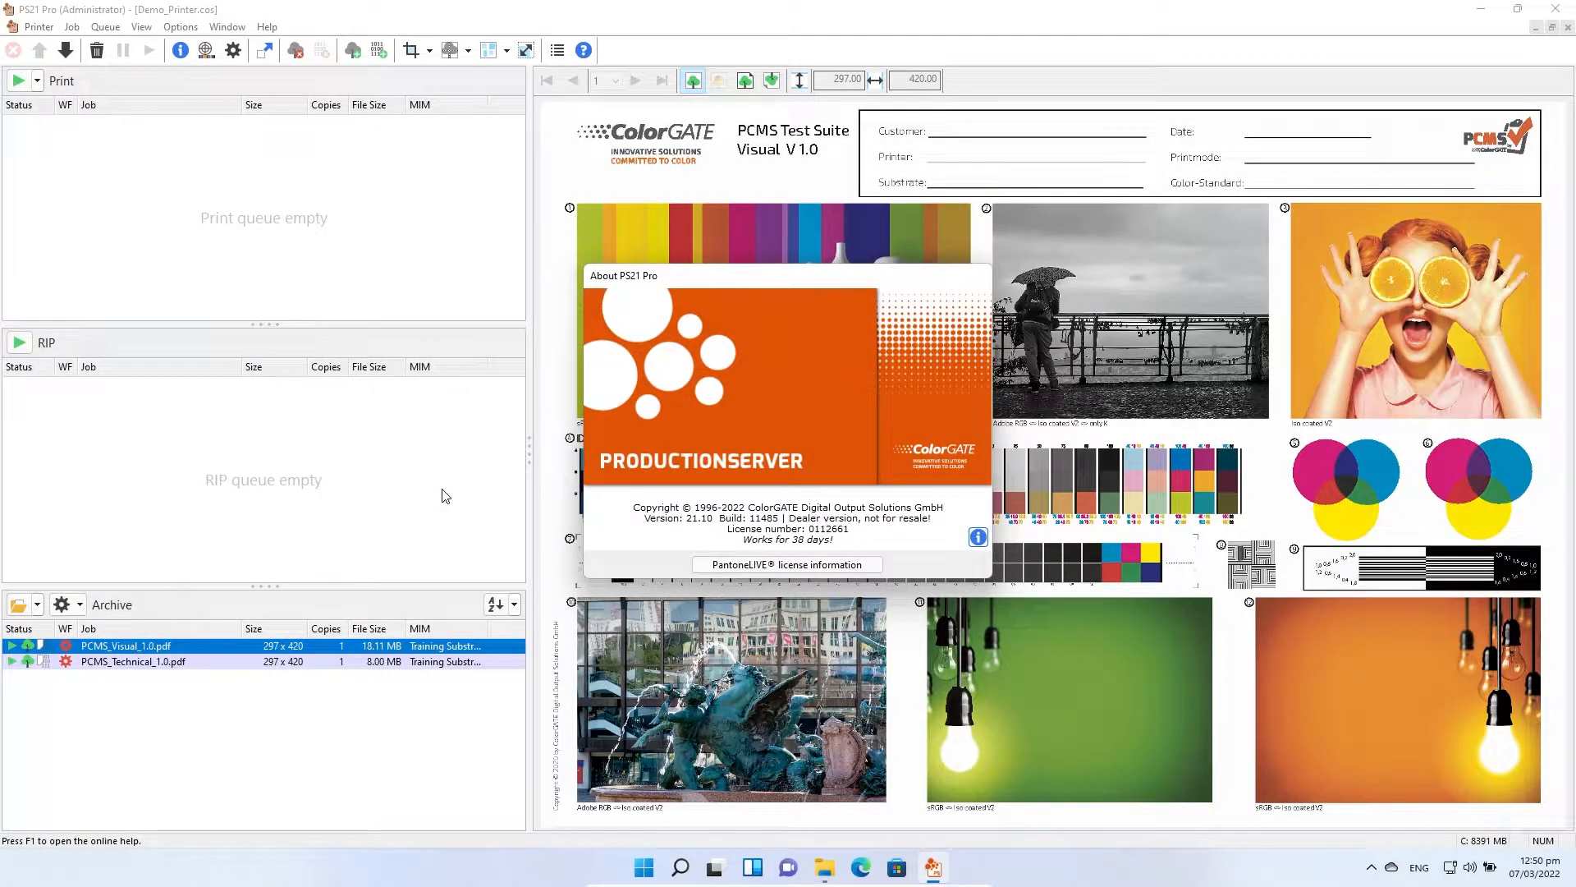
mouse_move(838, 416)
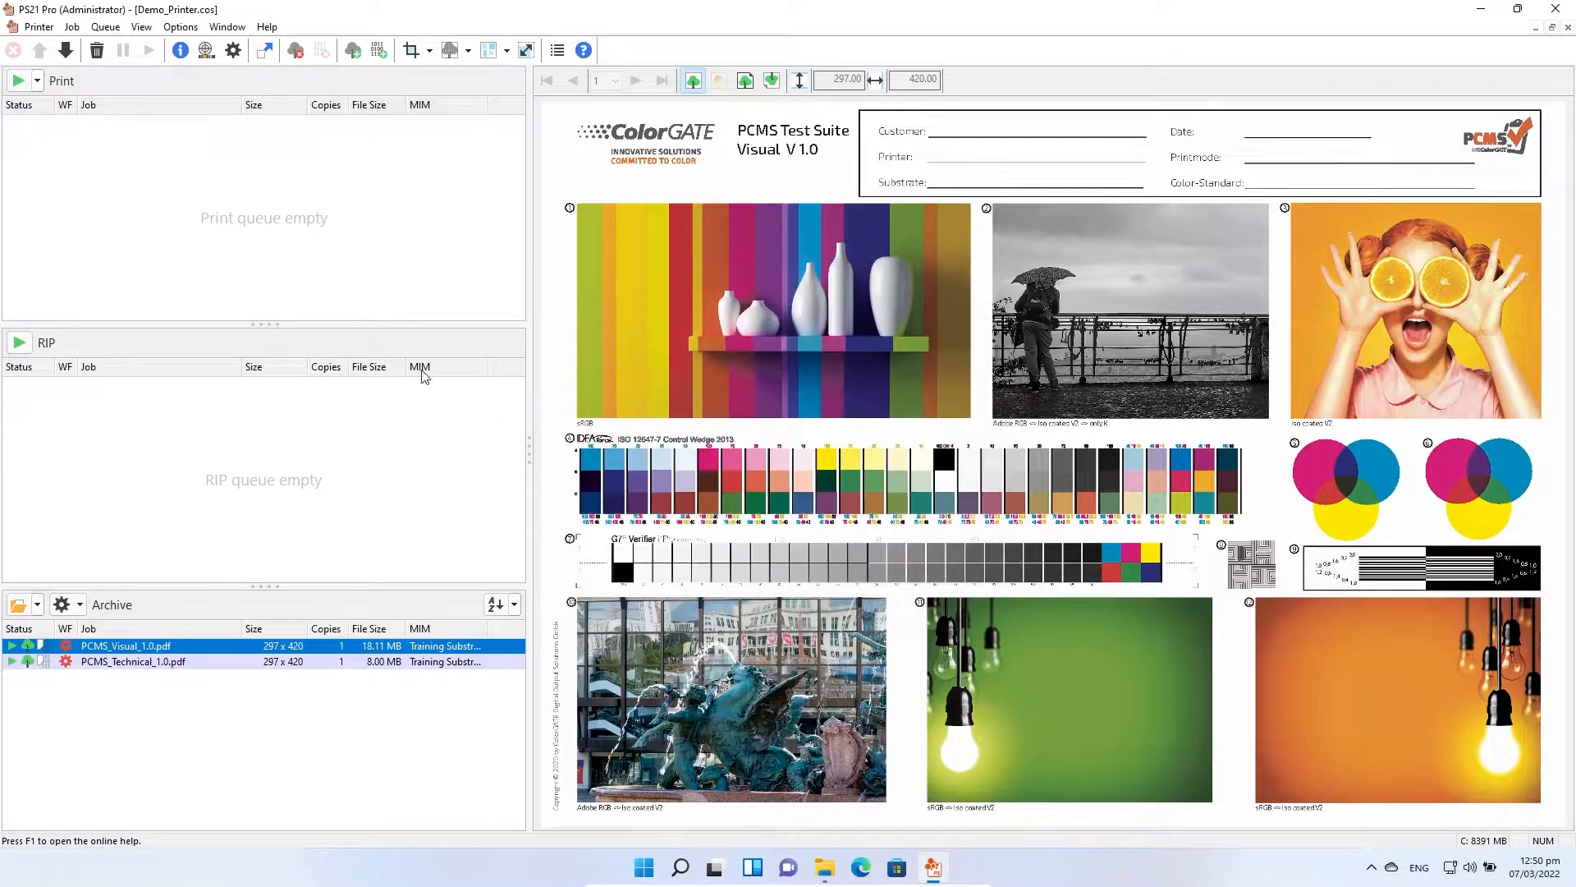
Open the System Configuration options under the Options menu
left_click(180, 26)
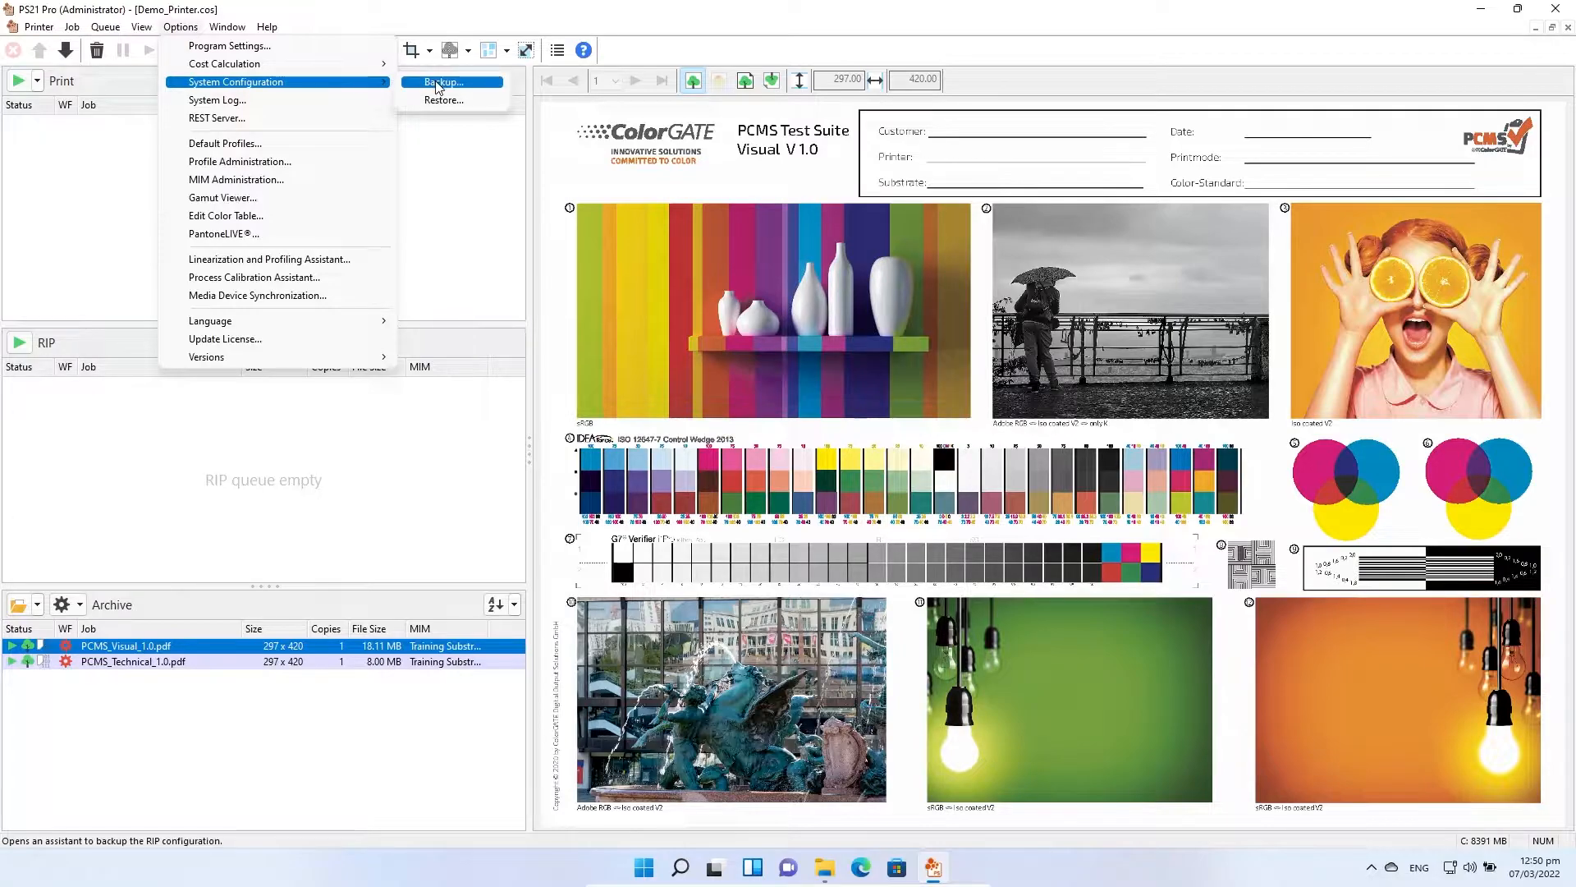
Start a backup and toggle program settings and job files, leaving job files excluded
left_click(439, 82)
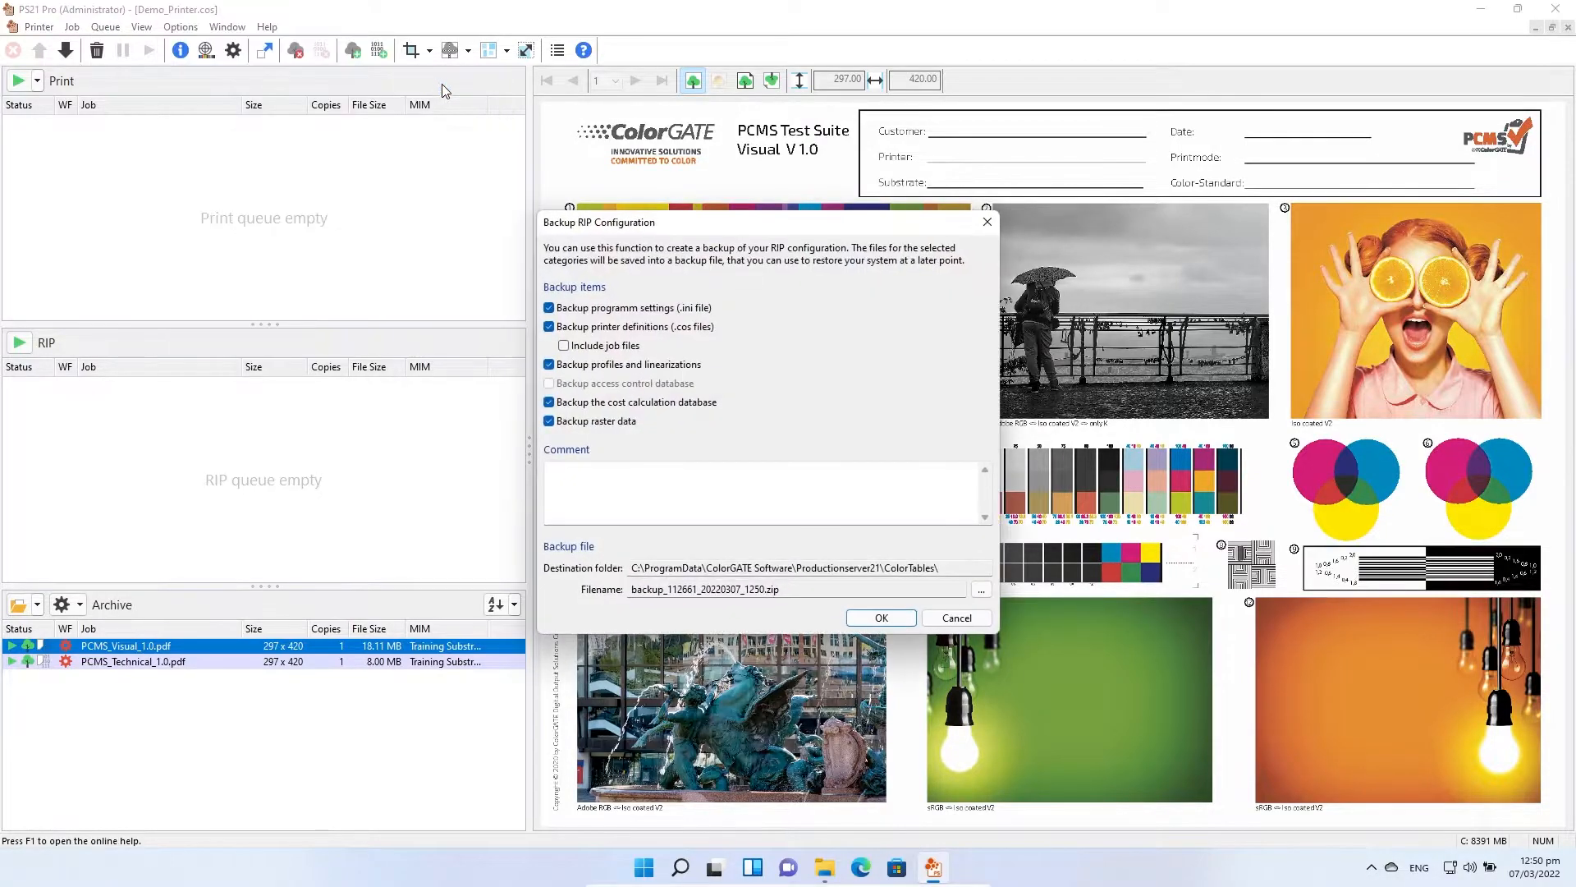
mouse_move(651, 242)
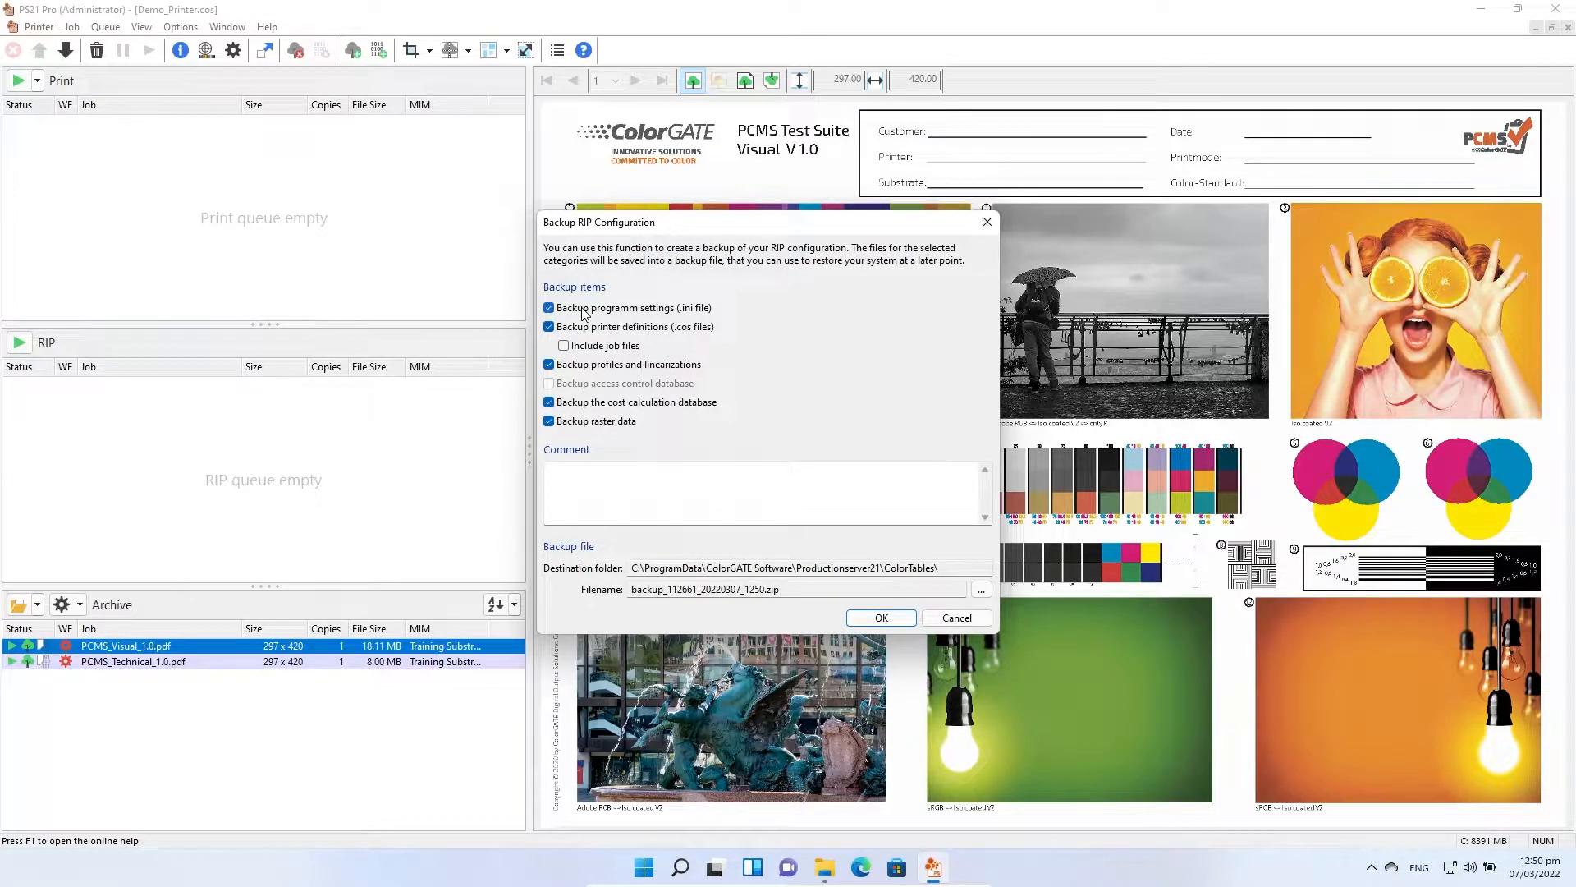
left_click(548, 308)
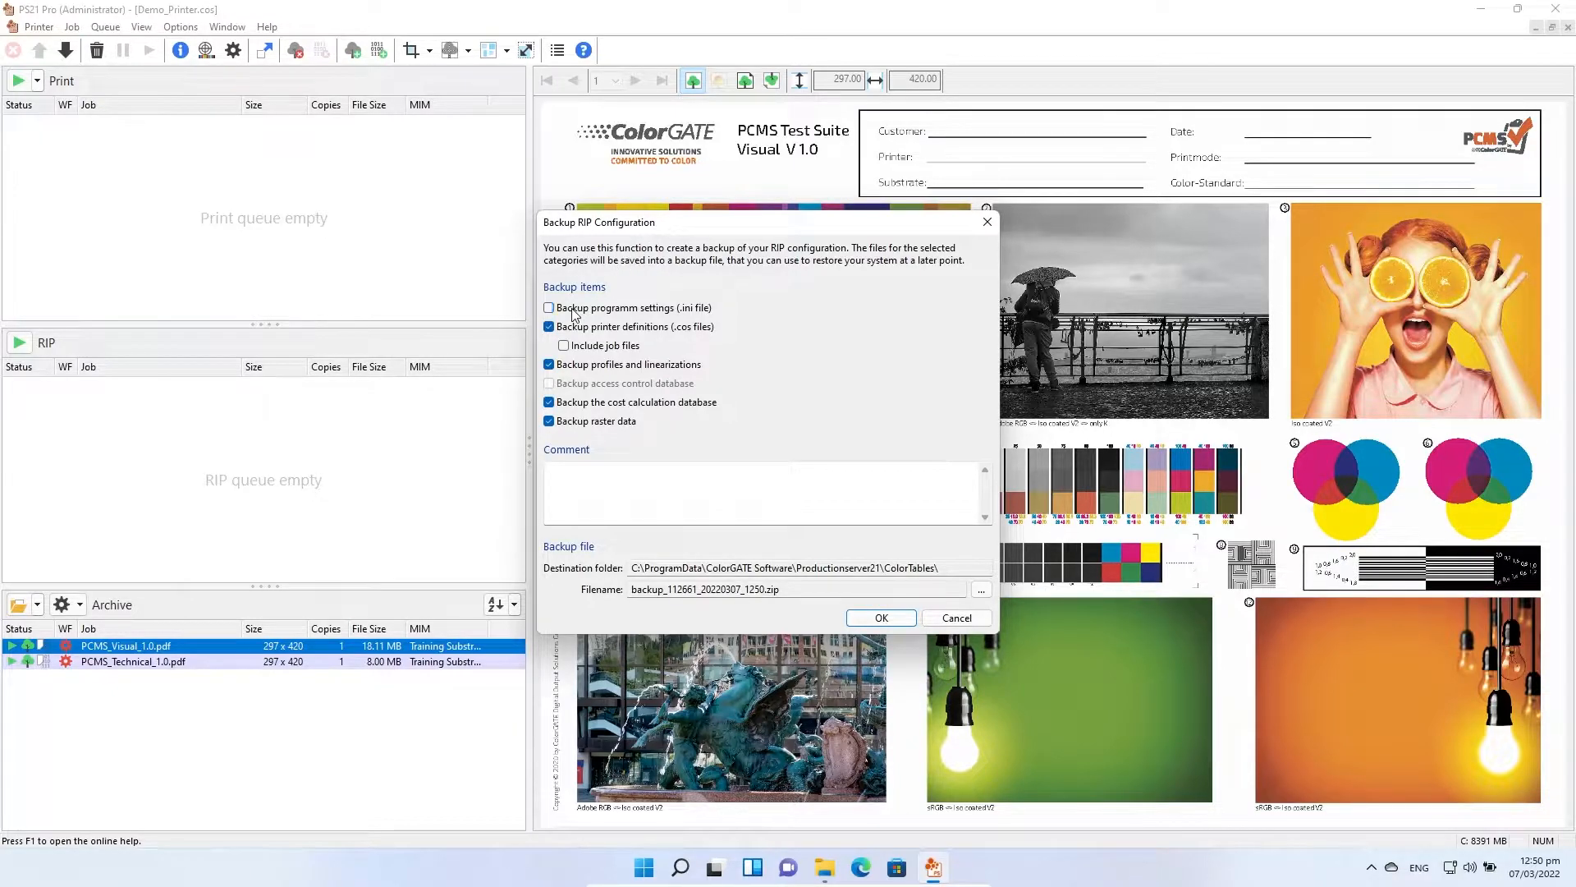
left_click(549, 307)
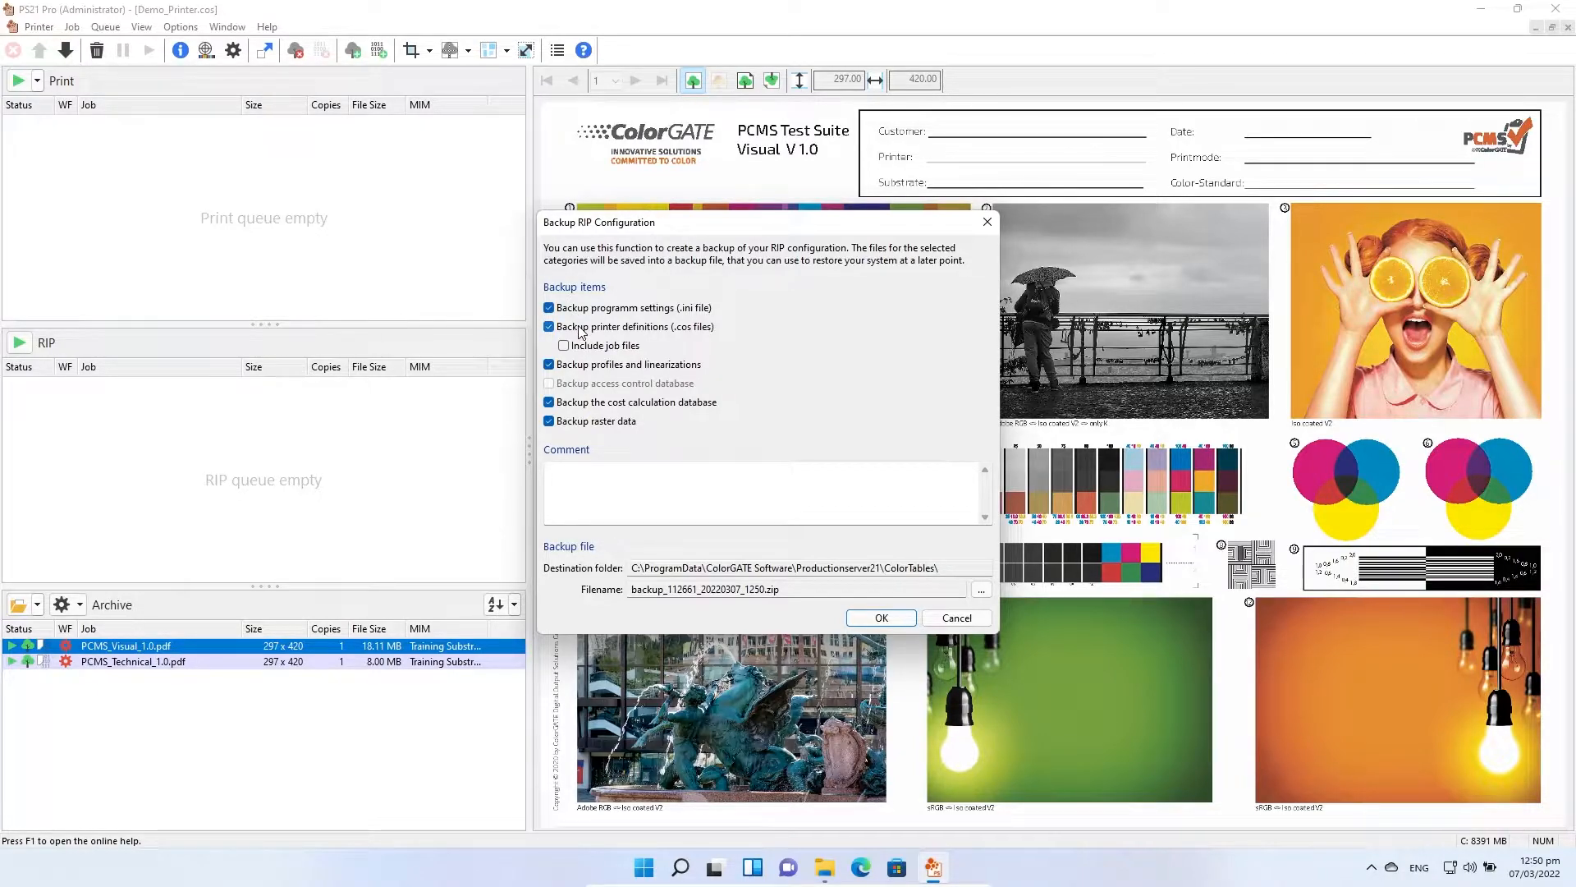
left_click(564, 345)
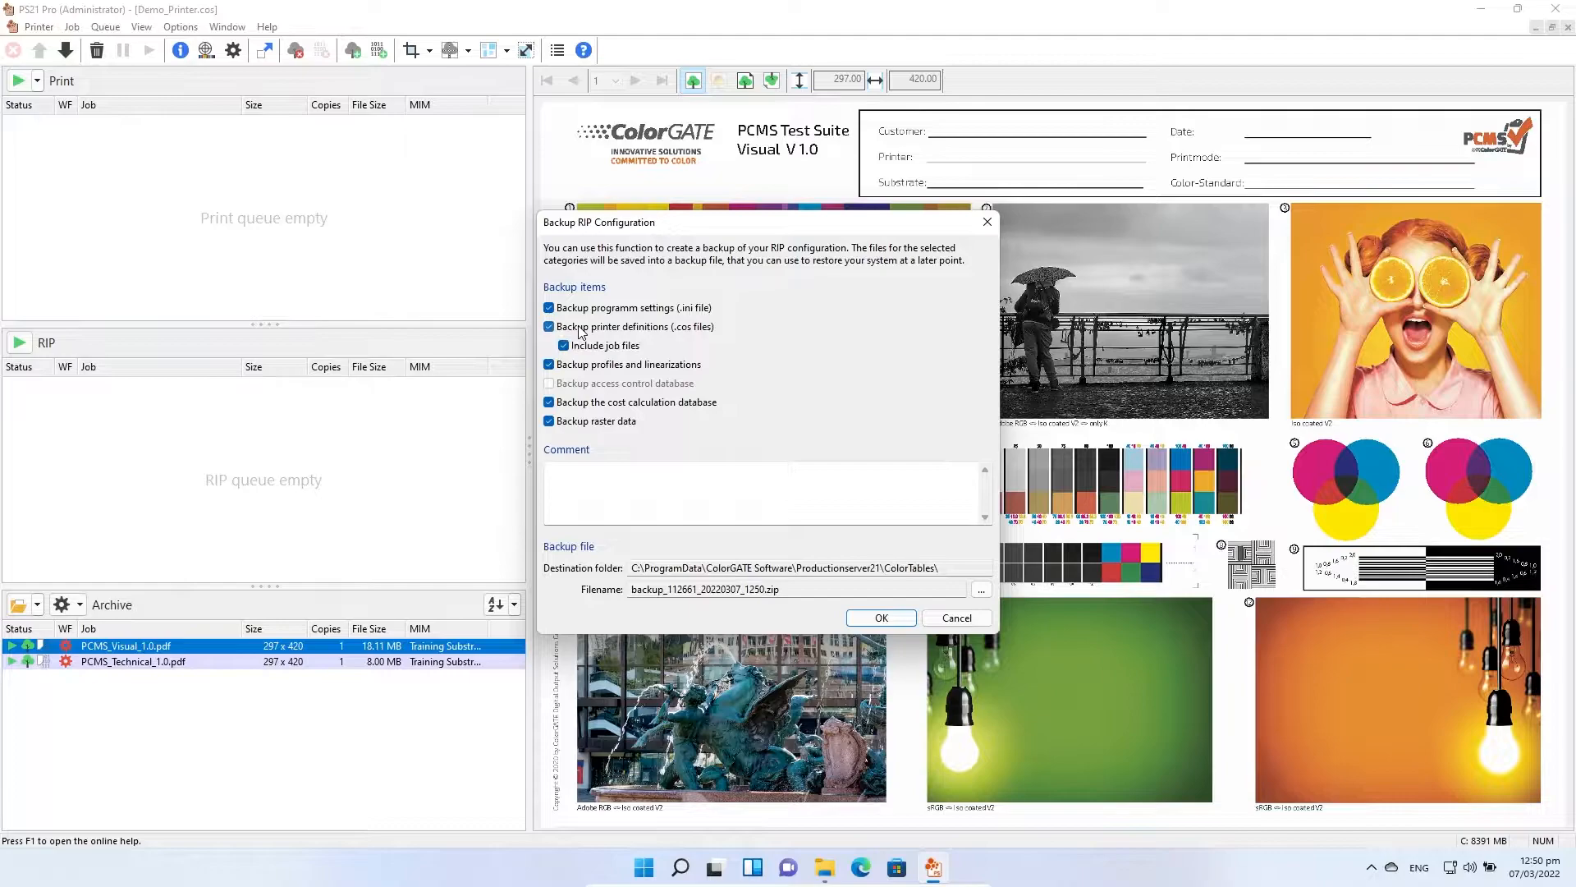
left_click(564, 345)
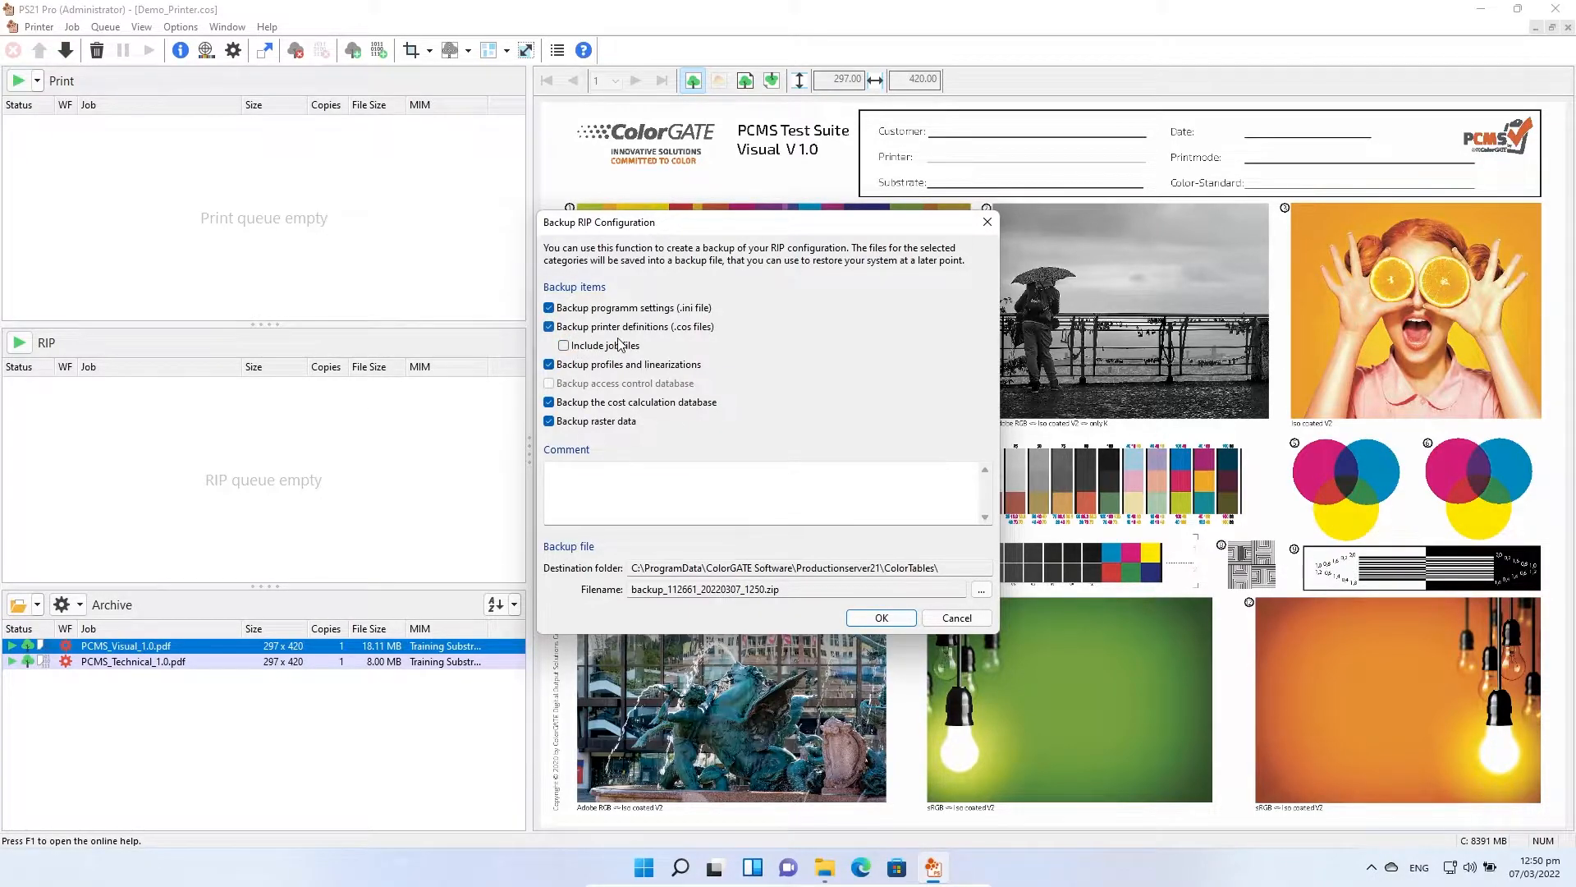
mouse_move(595, 353)
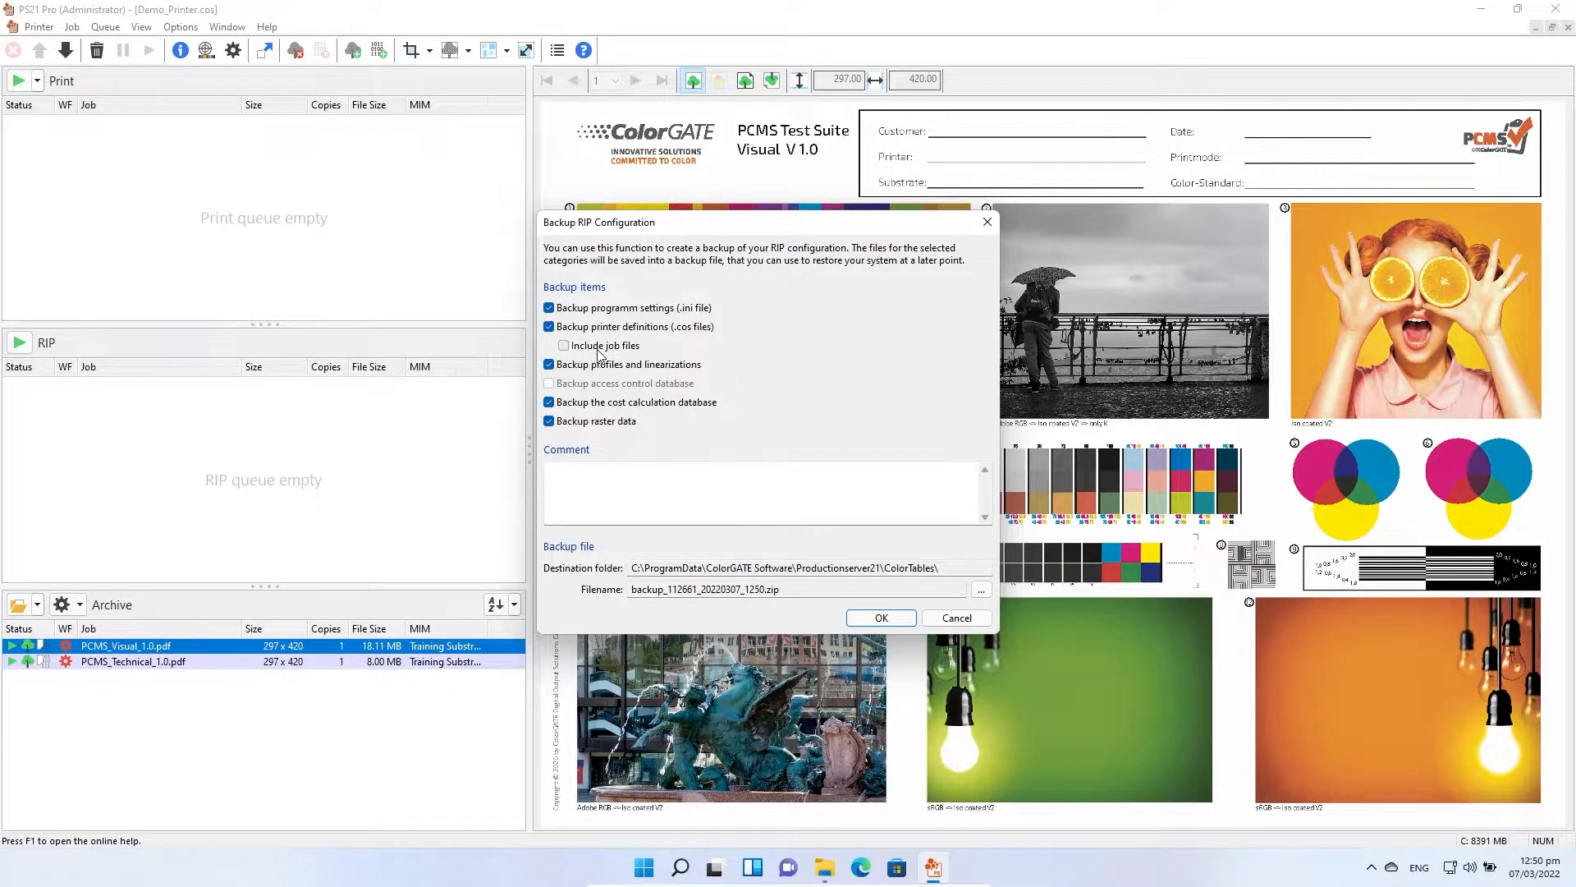
left_click(563, 345)
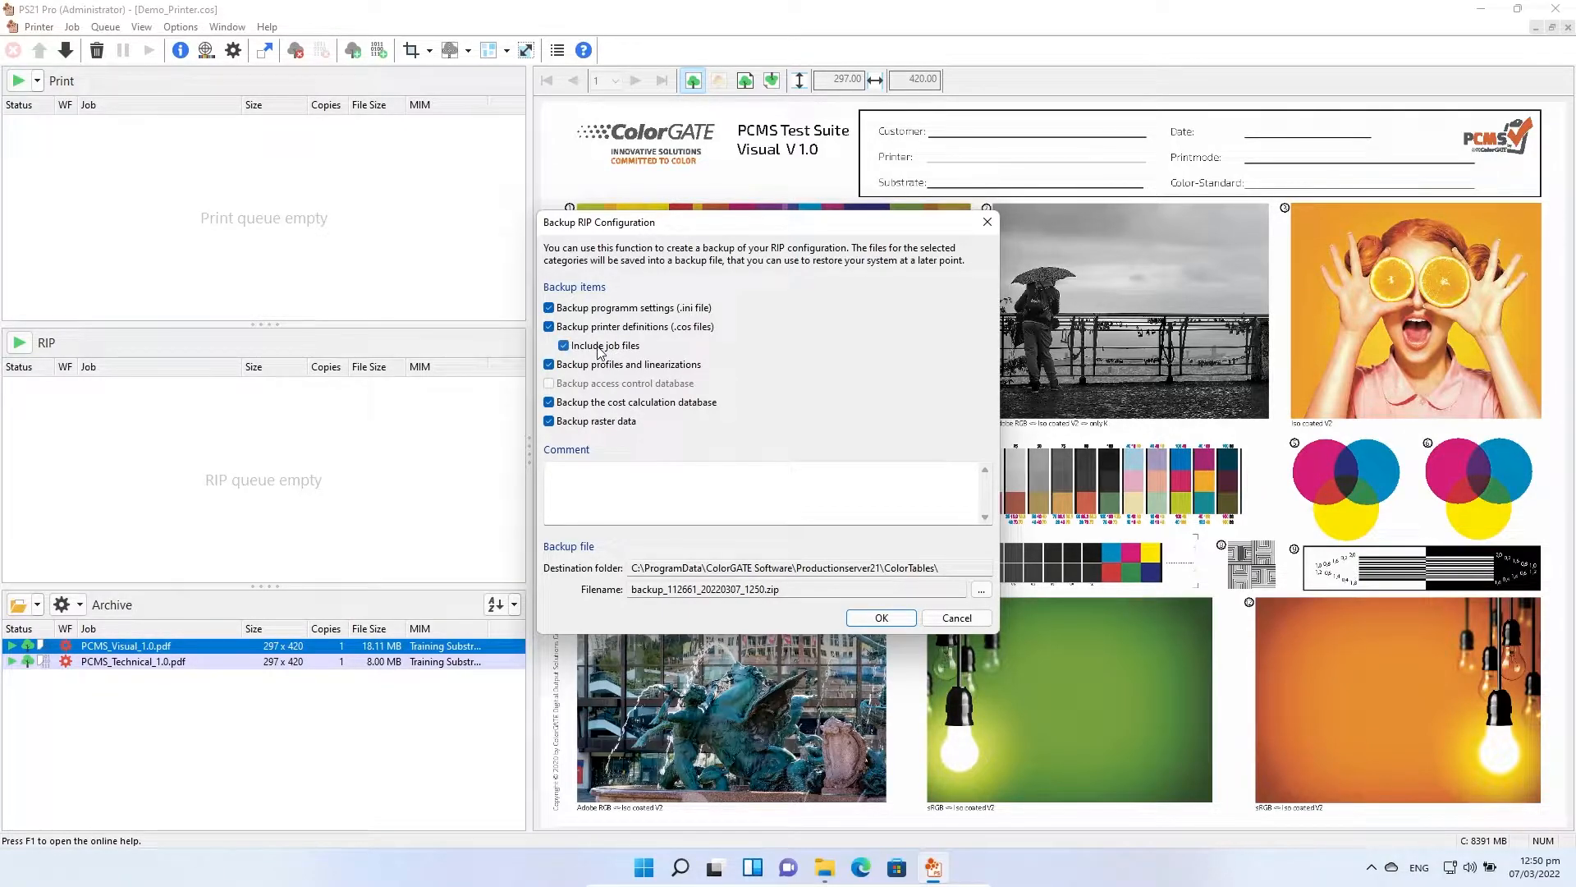
left_click(563, 345)
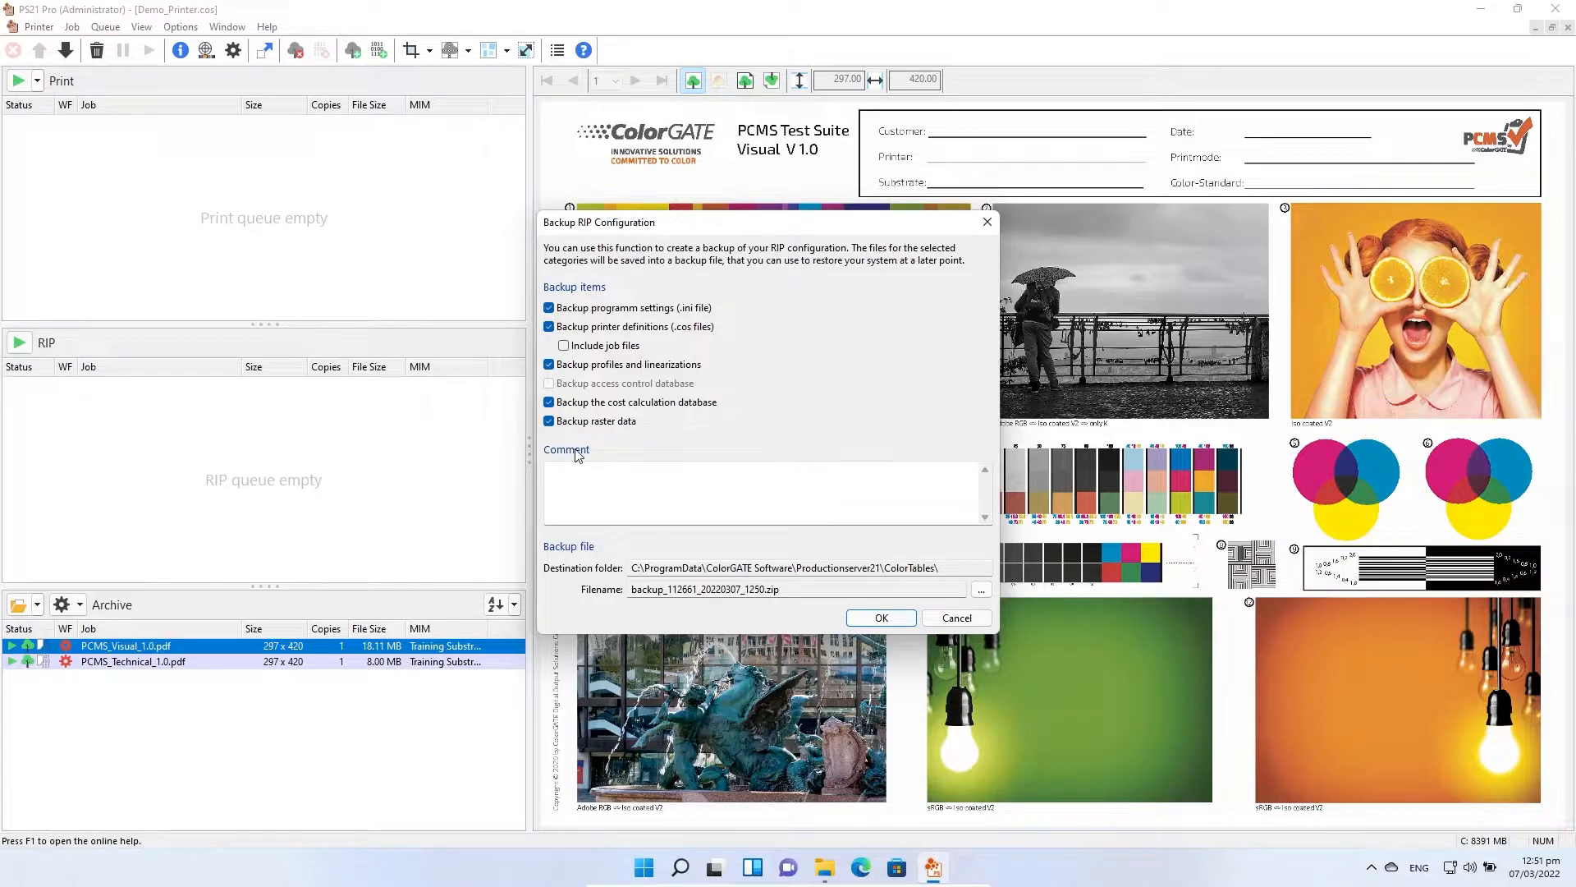
Toggle profiles/linearizations and raster data off and back on, keeping both included
left_click(549, 364)
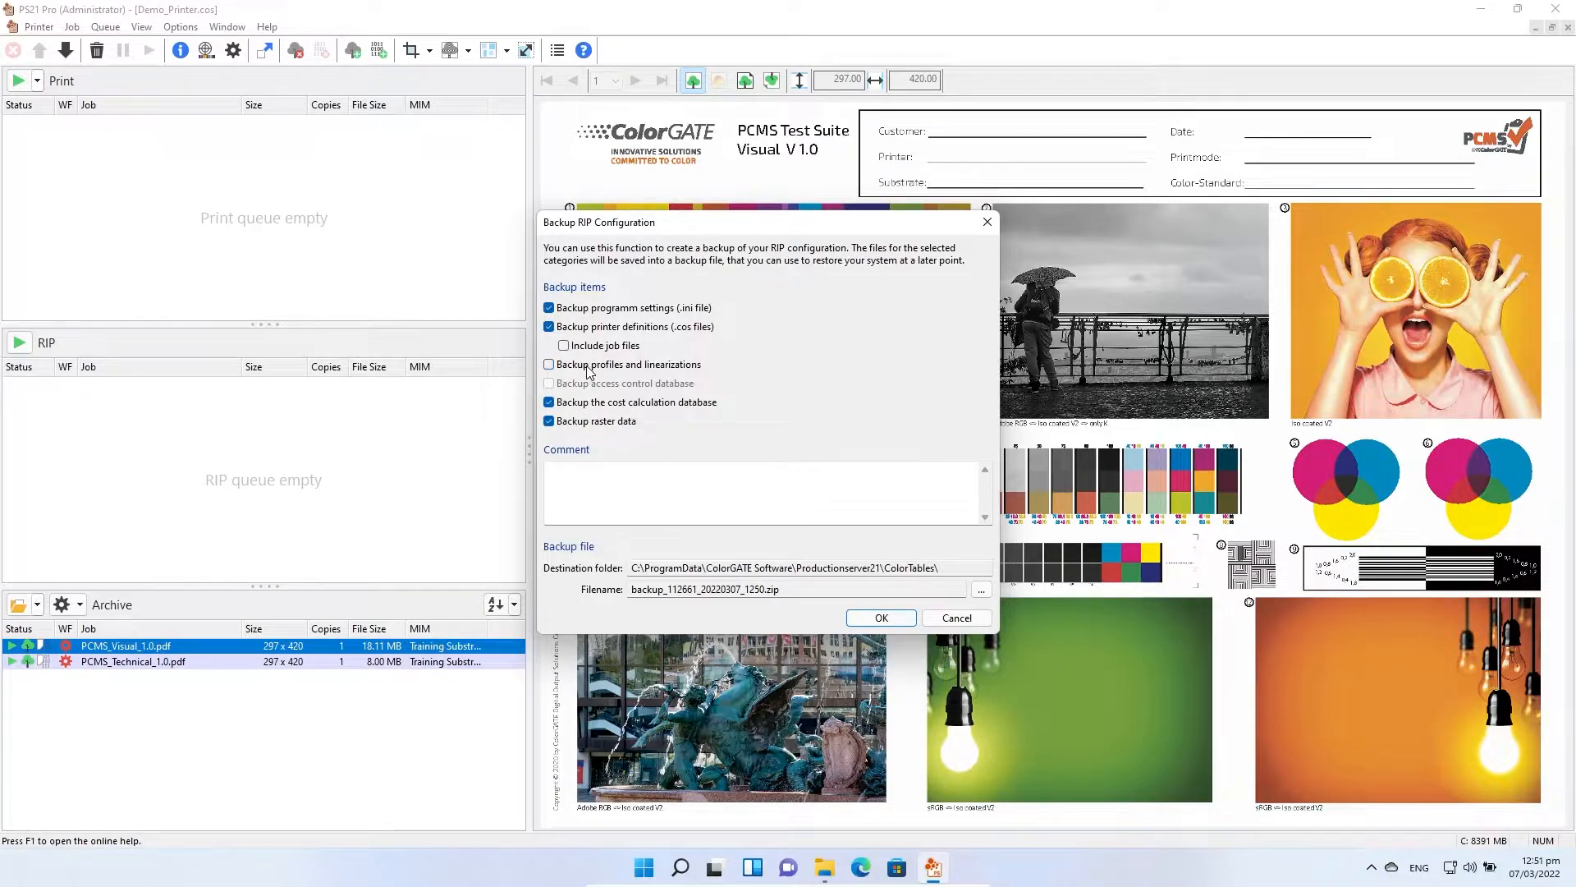
left_click(549, 363)
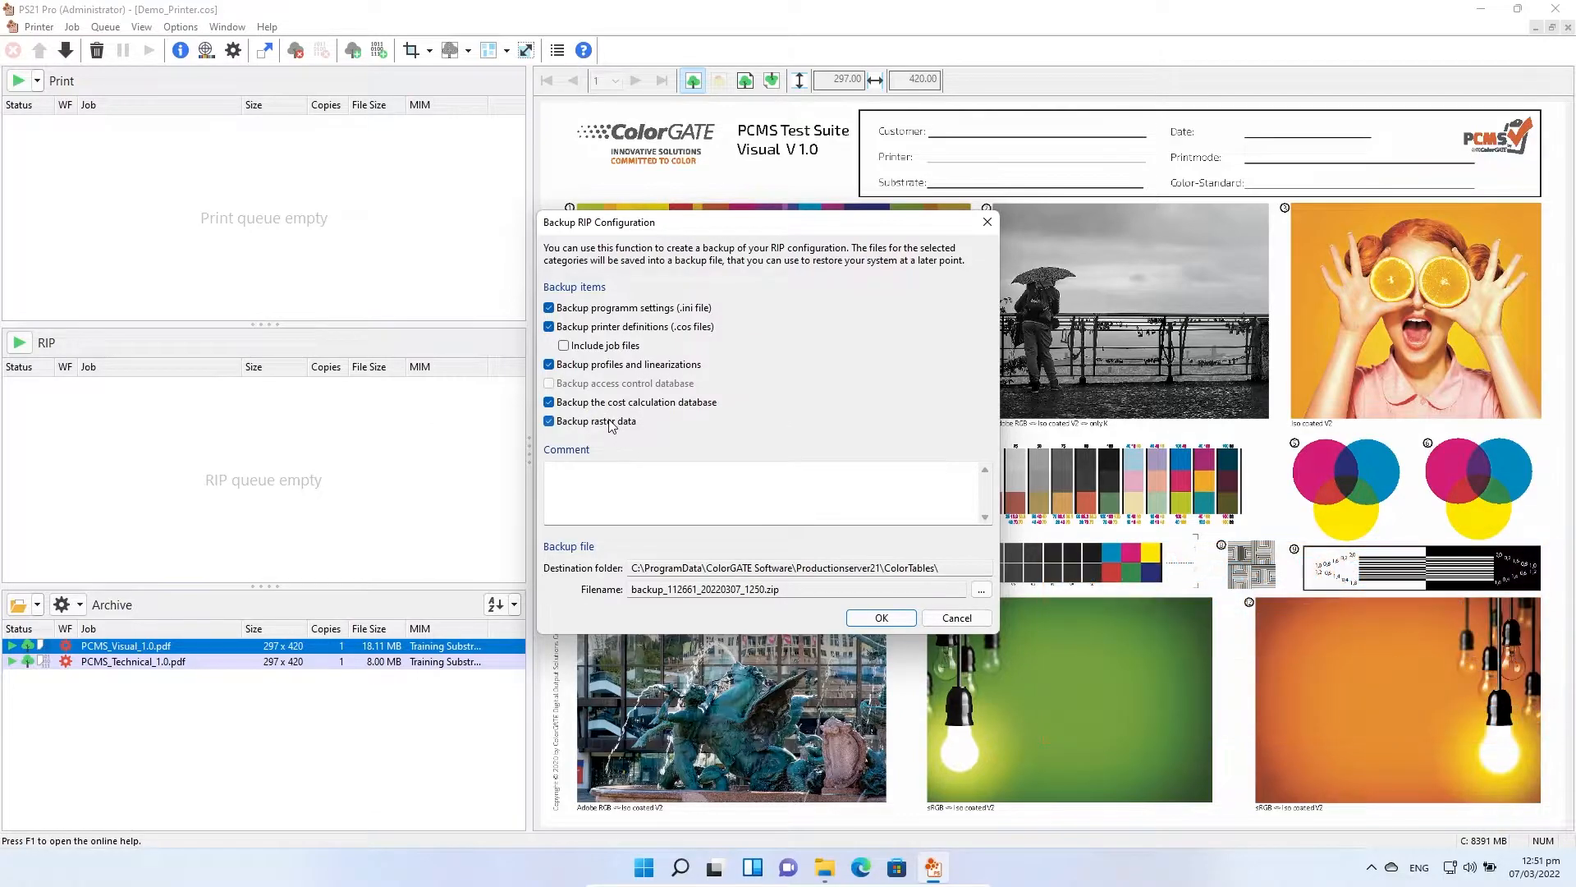
left_click(549, 420)
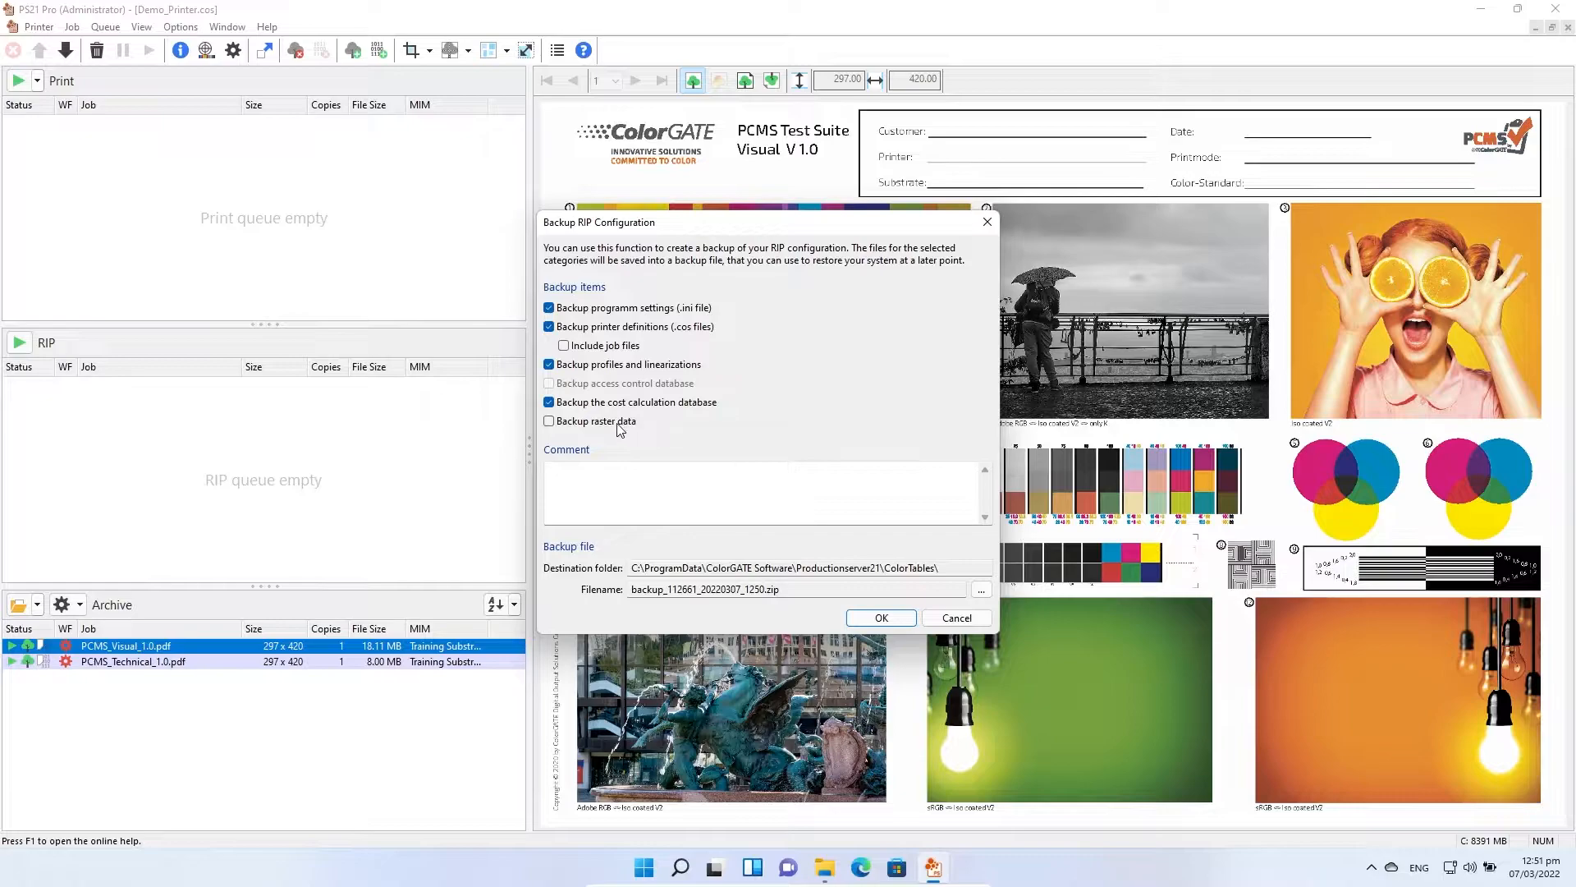
left_click(550, 420)
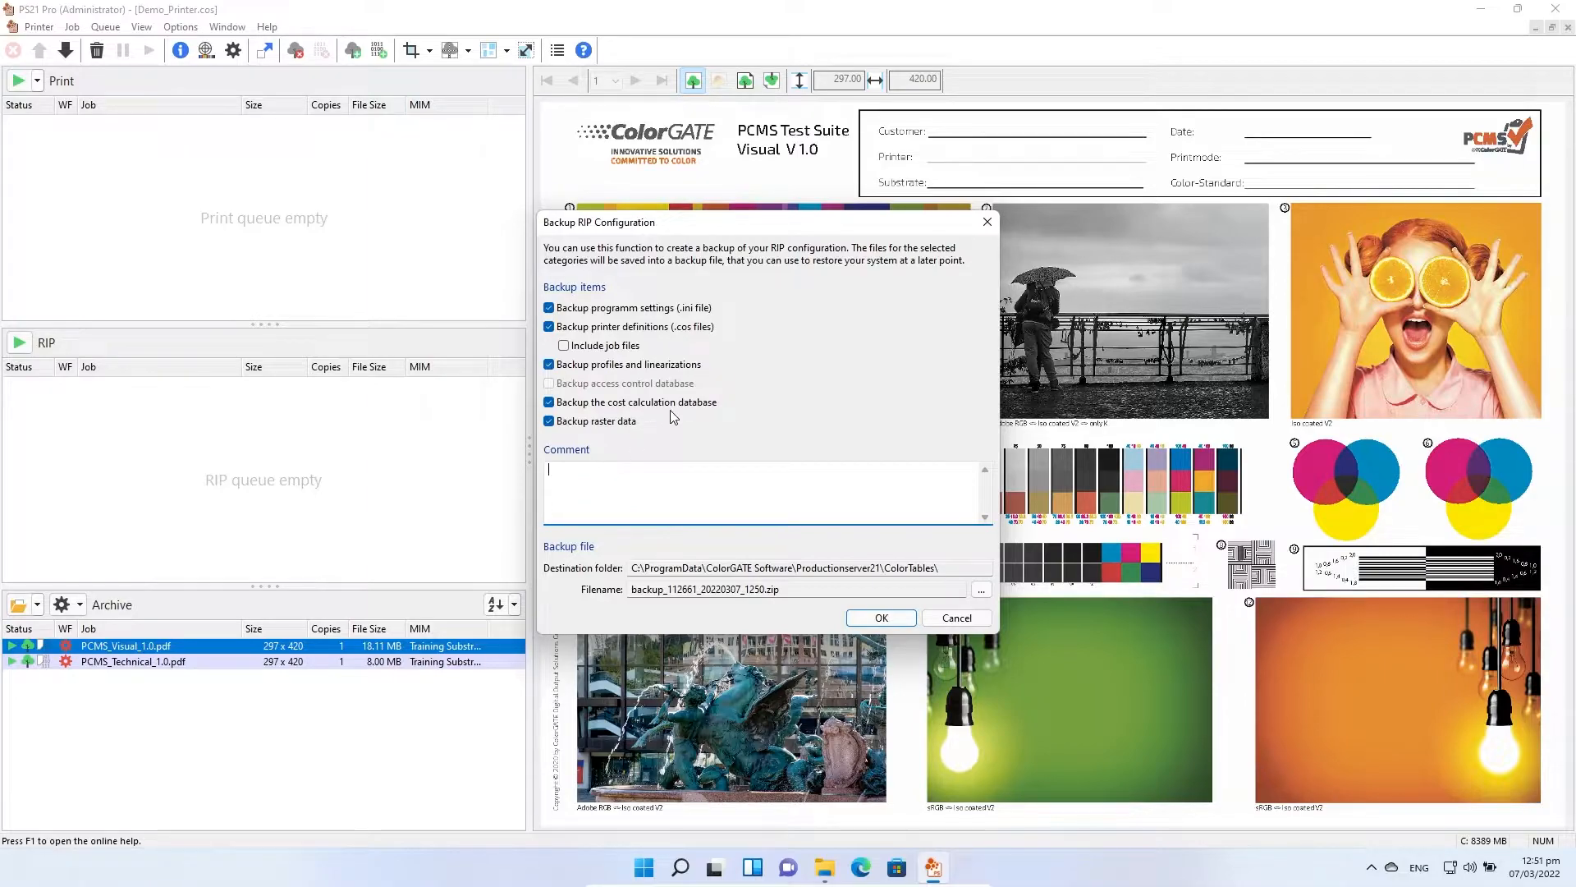
Enter the comment 'This is the initial backup for V22' and keep the default backup filename
type("This is the i")
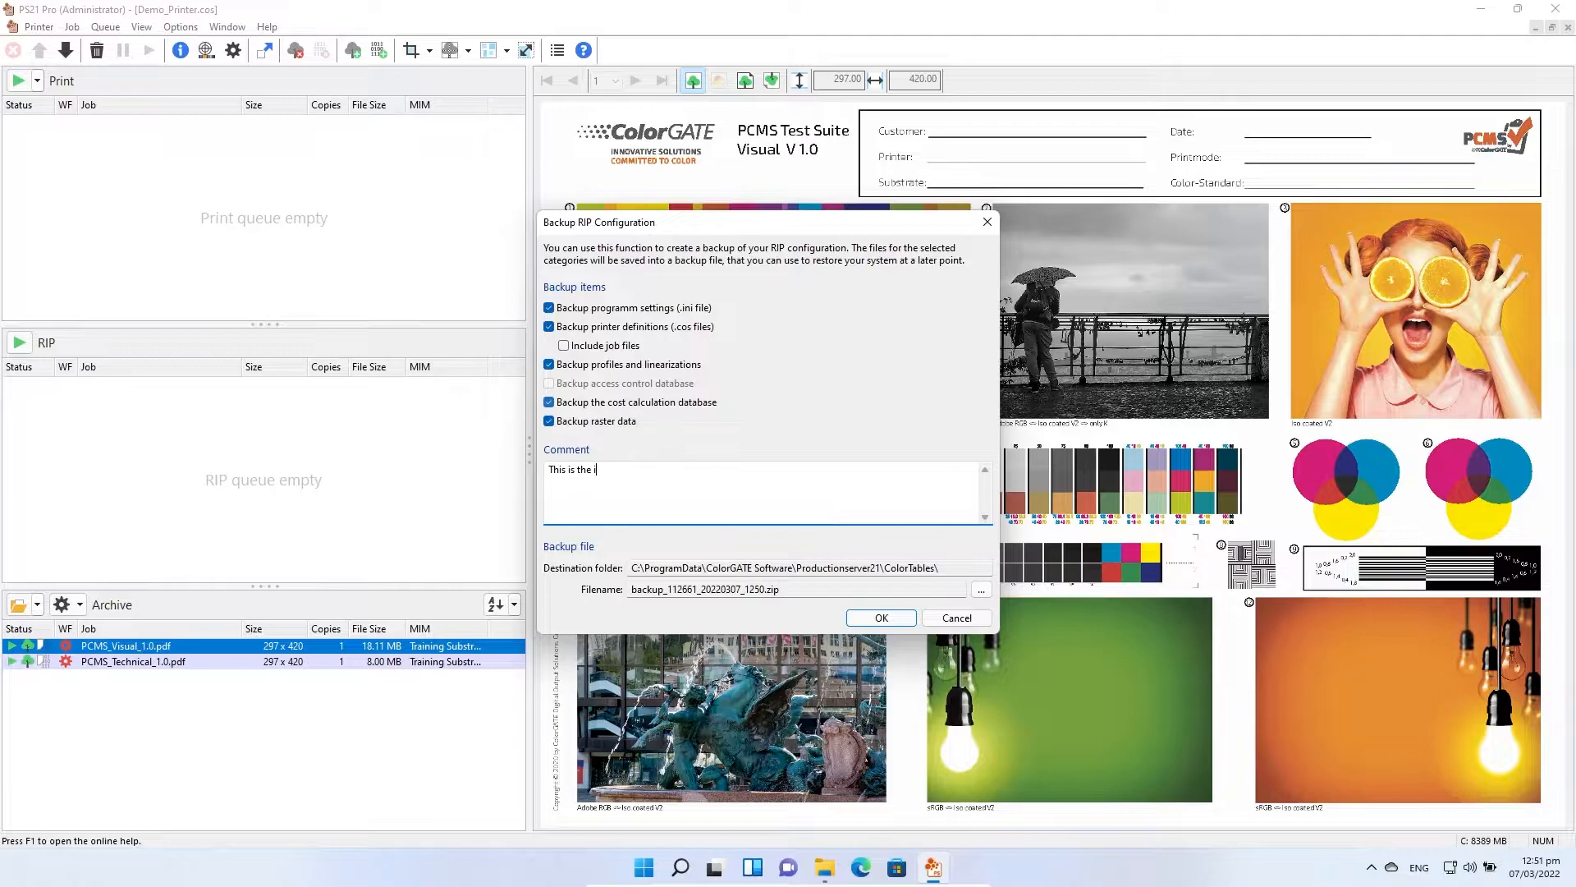
type("nitial")
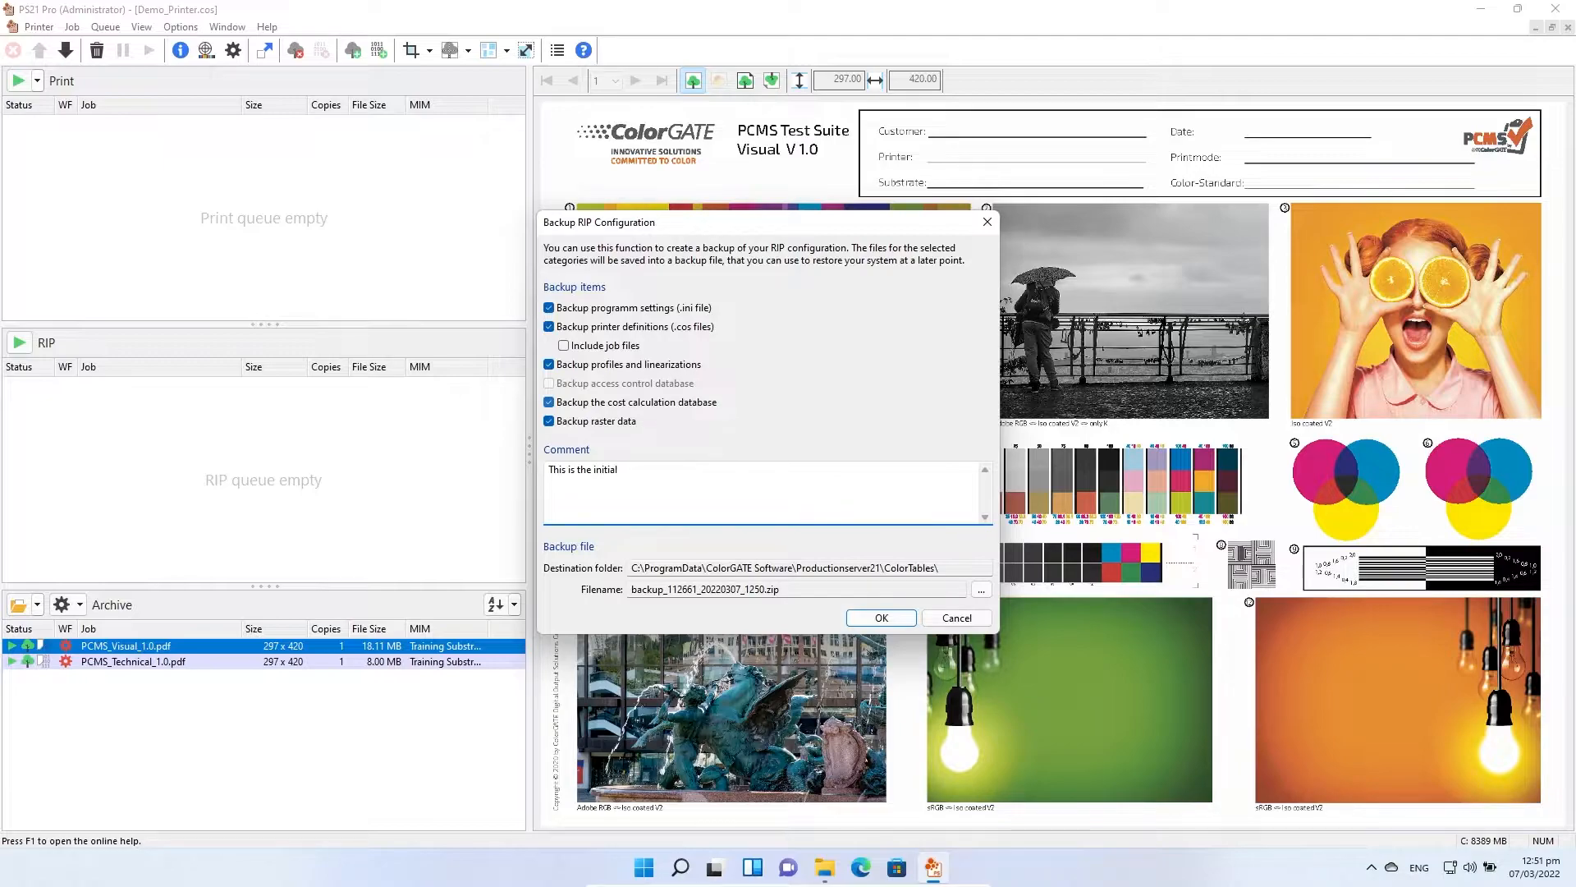
type("backup")
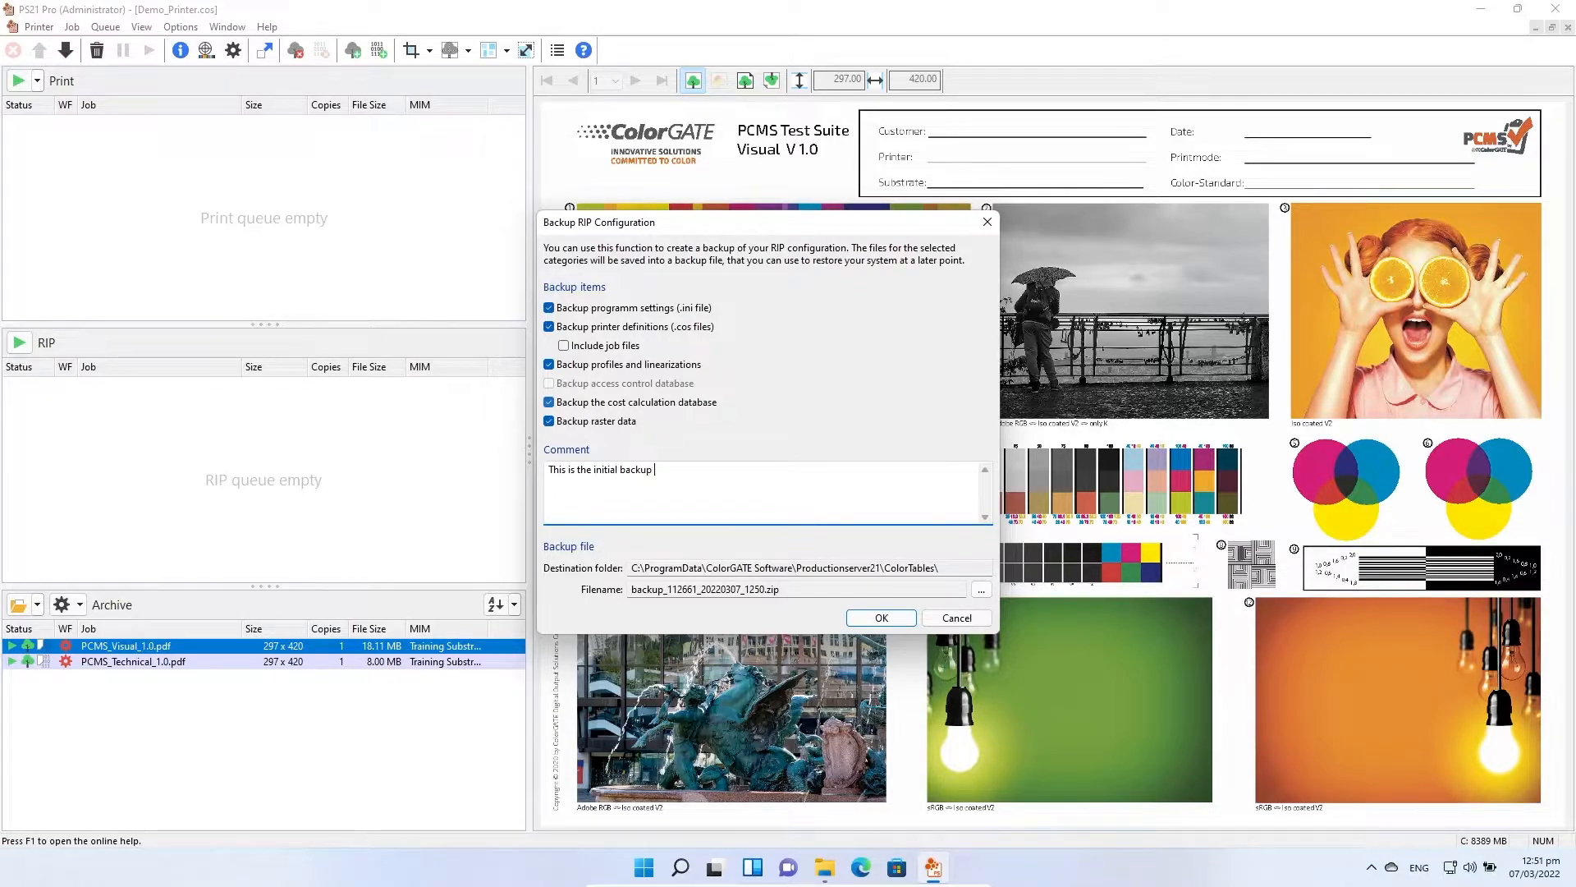
type("for")
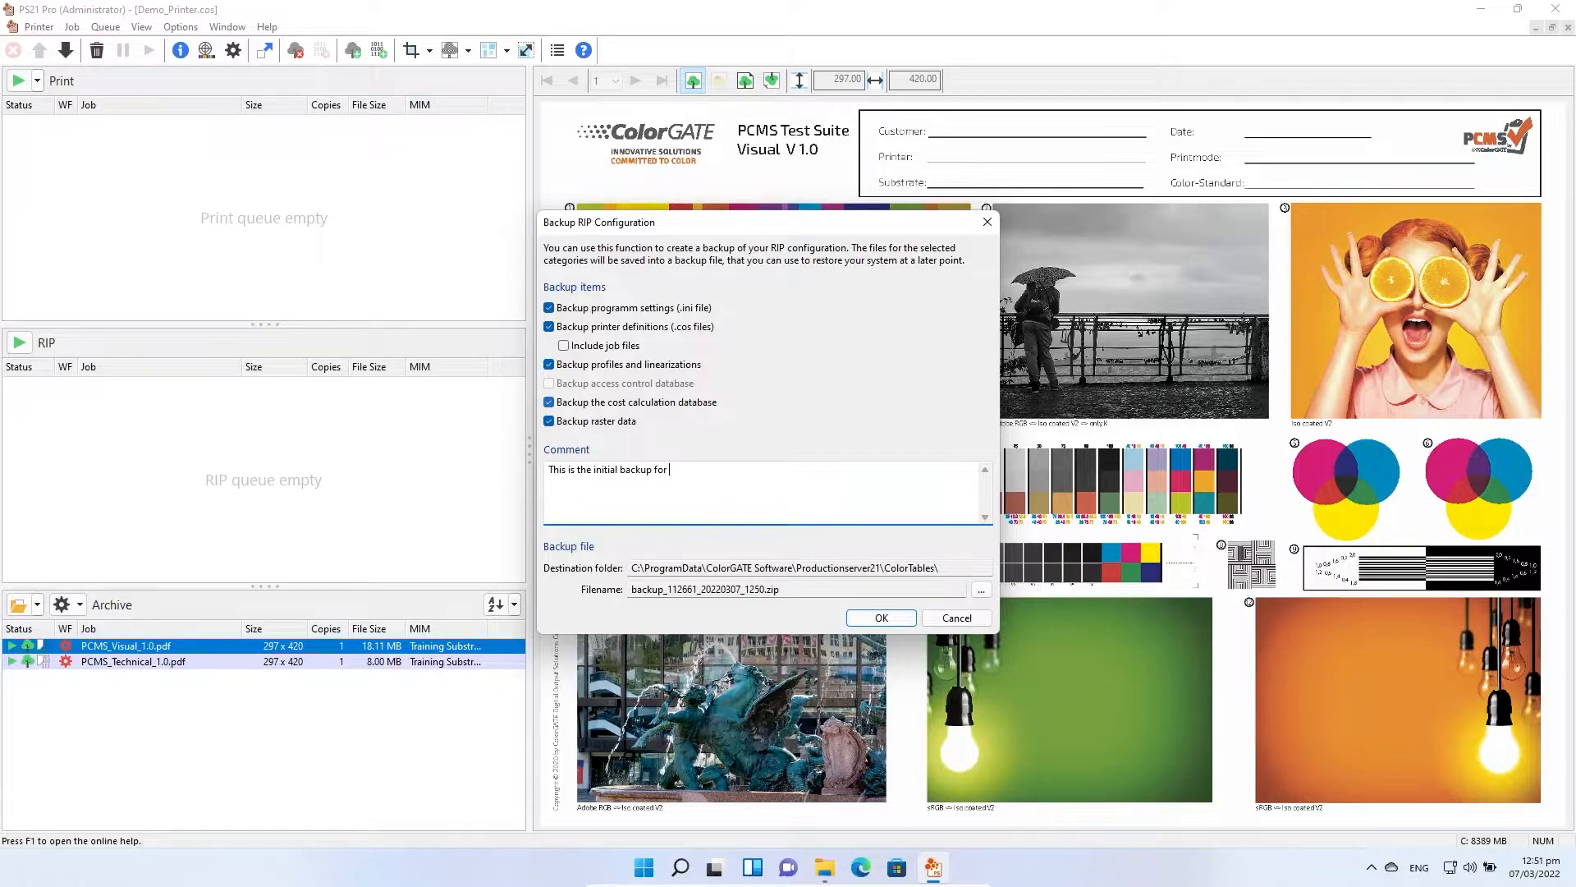
type("V22")
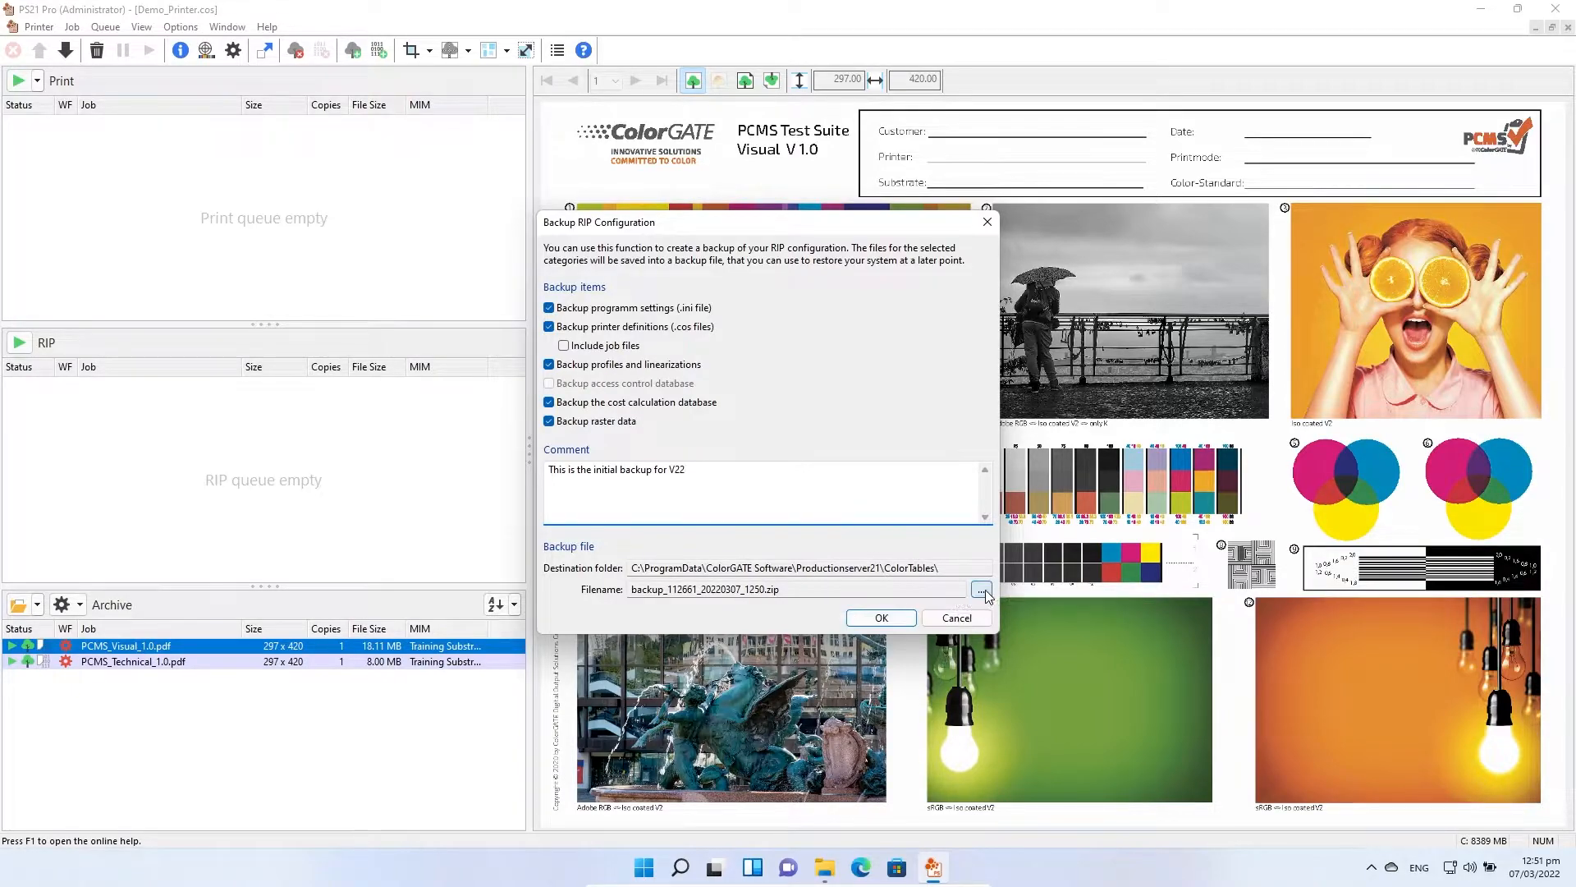
left_click(982, 589)
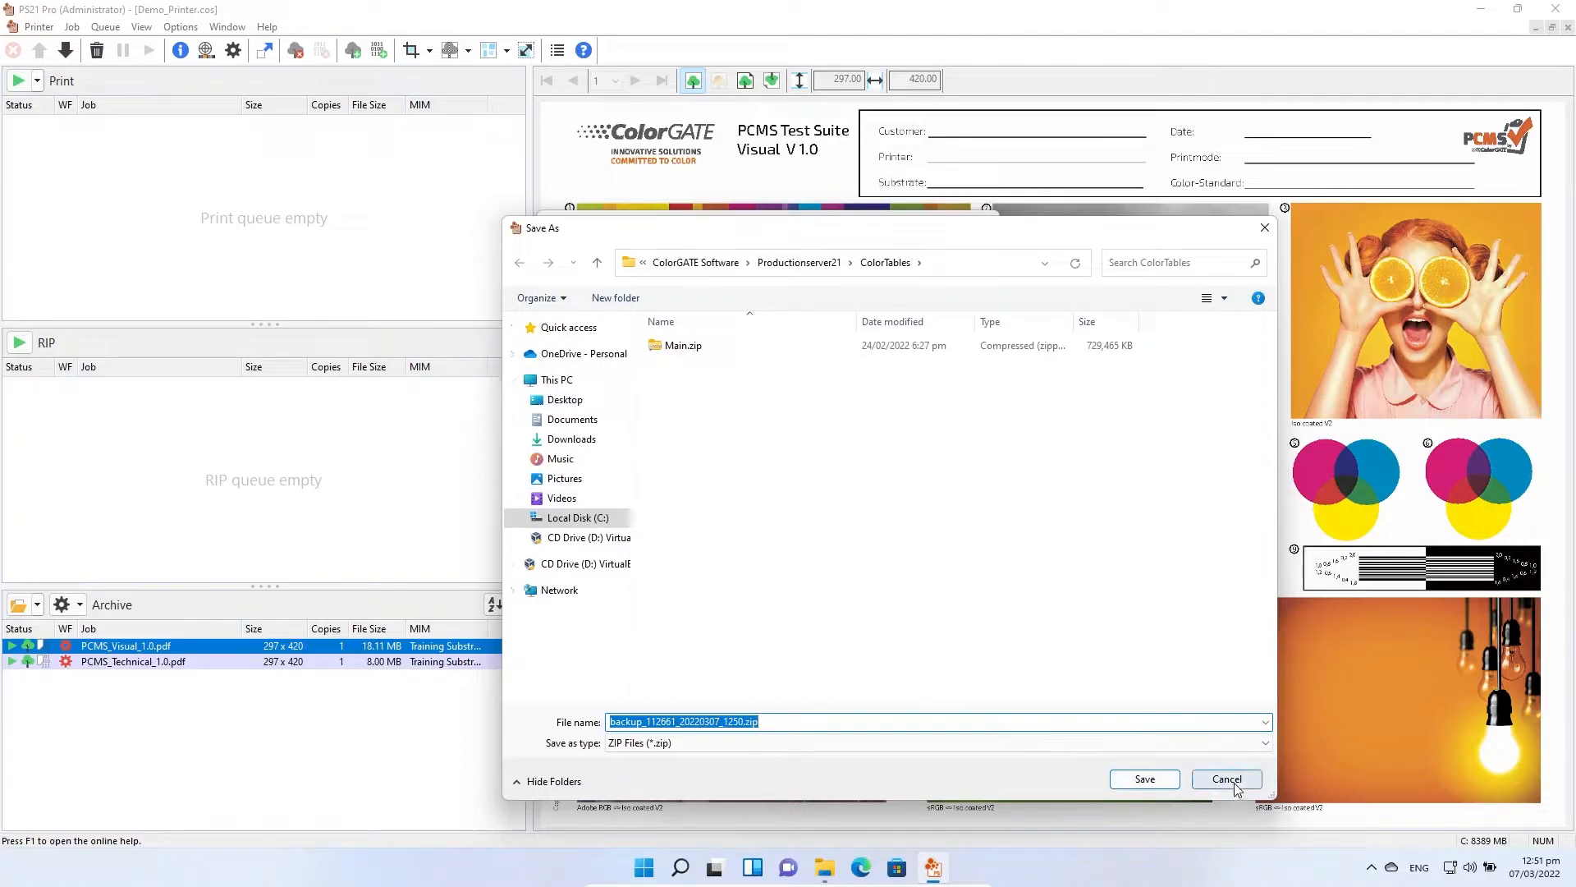
left_click(1226, 779)
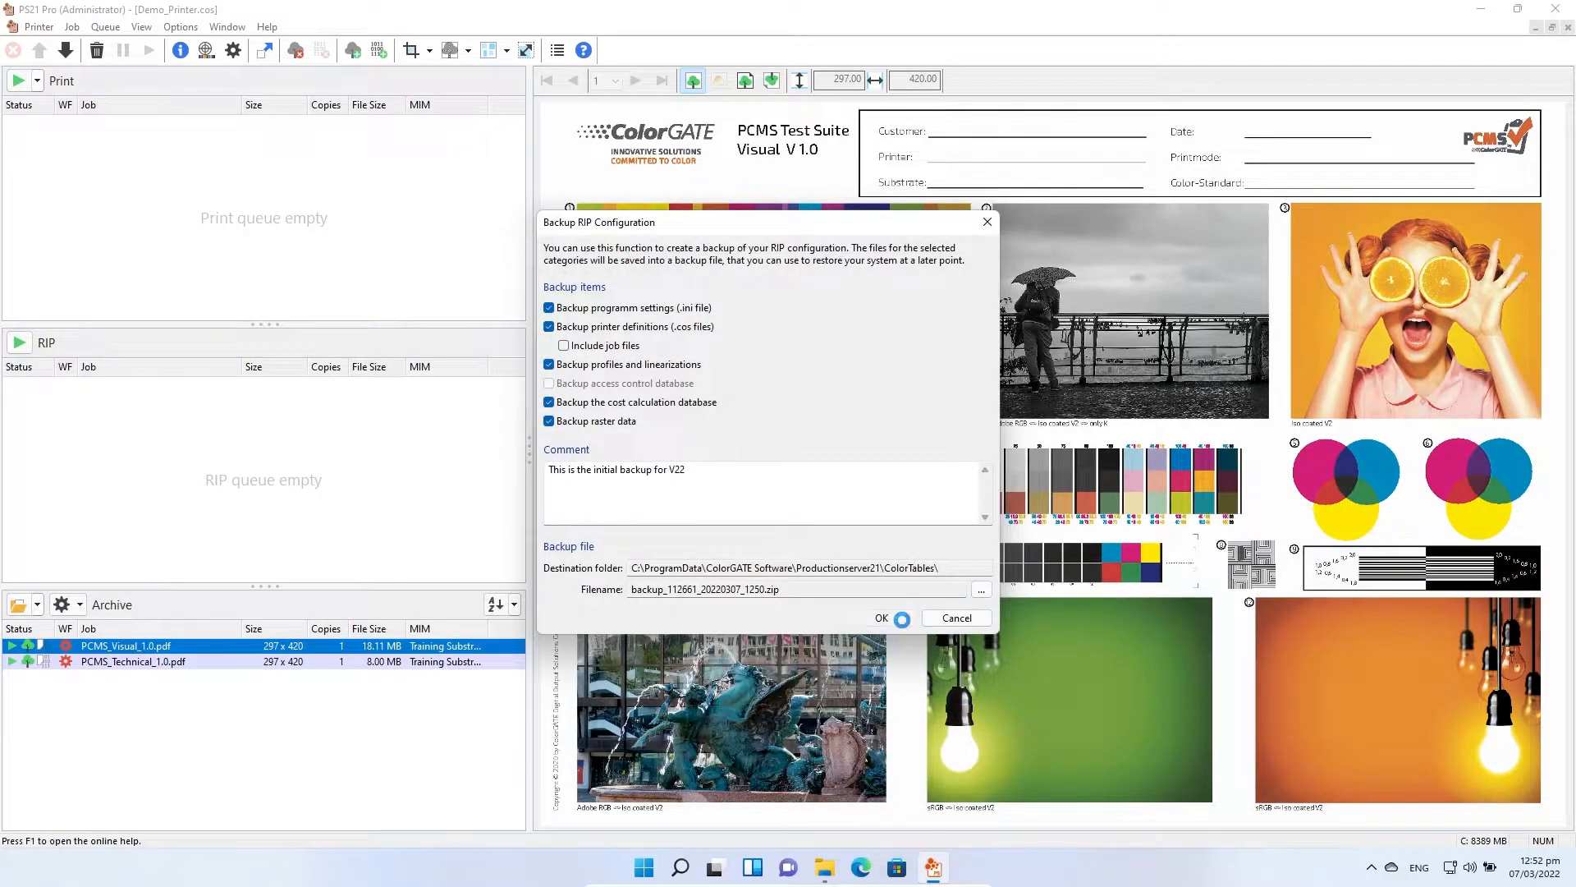
Run the 624.726 MB backup past the raster-data warning and set a custom-date reminder
left_click(882, 618)
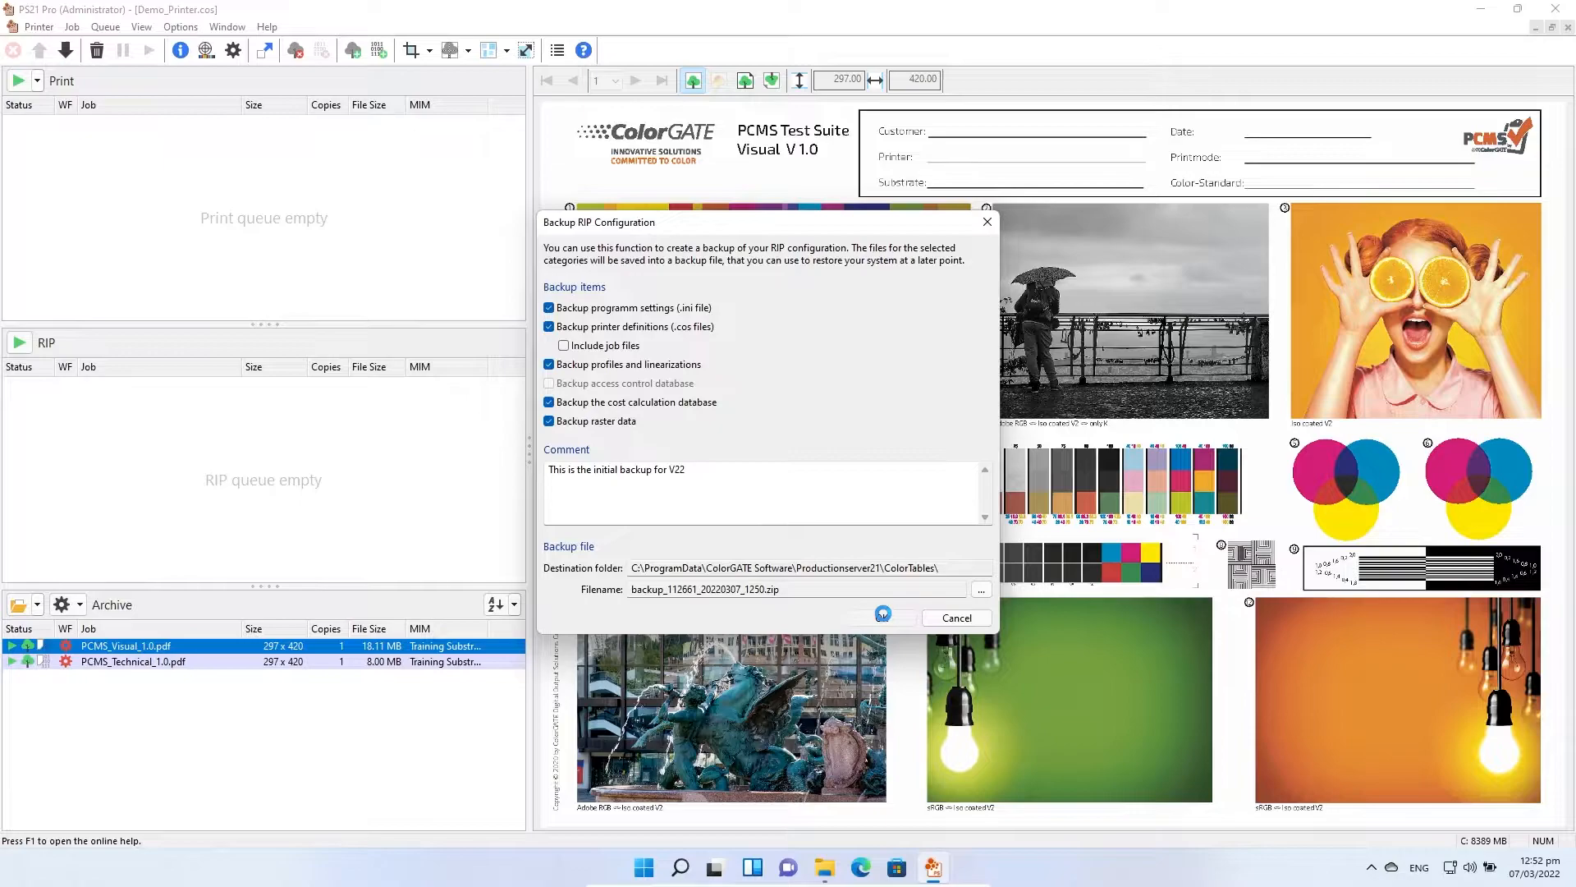
left_click(881, 614)
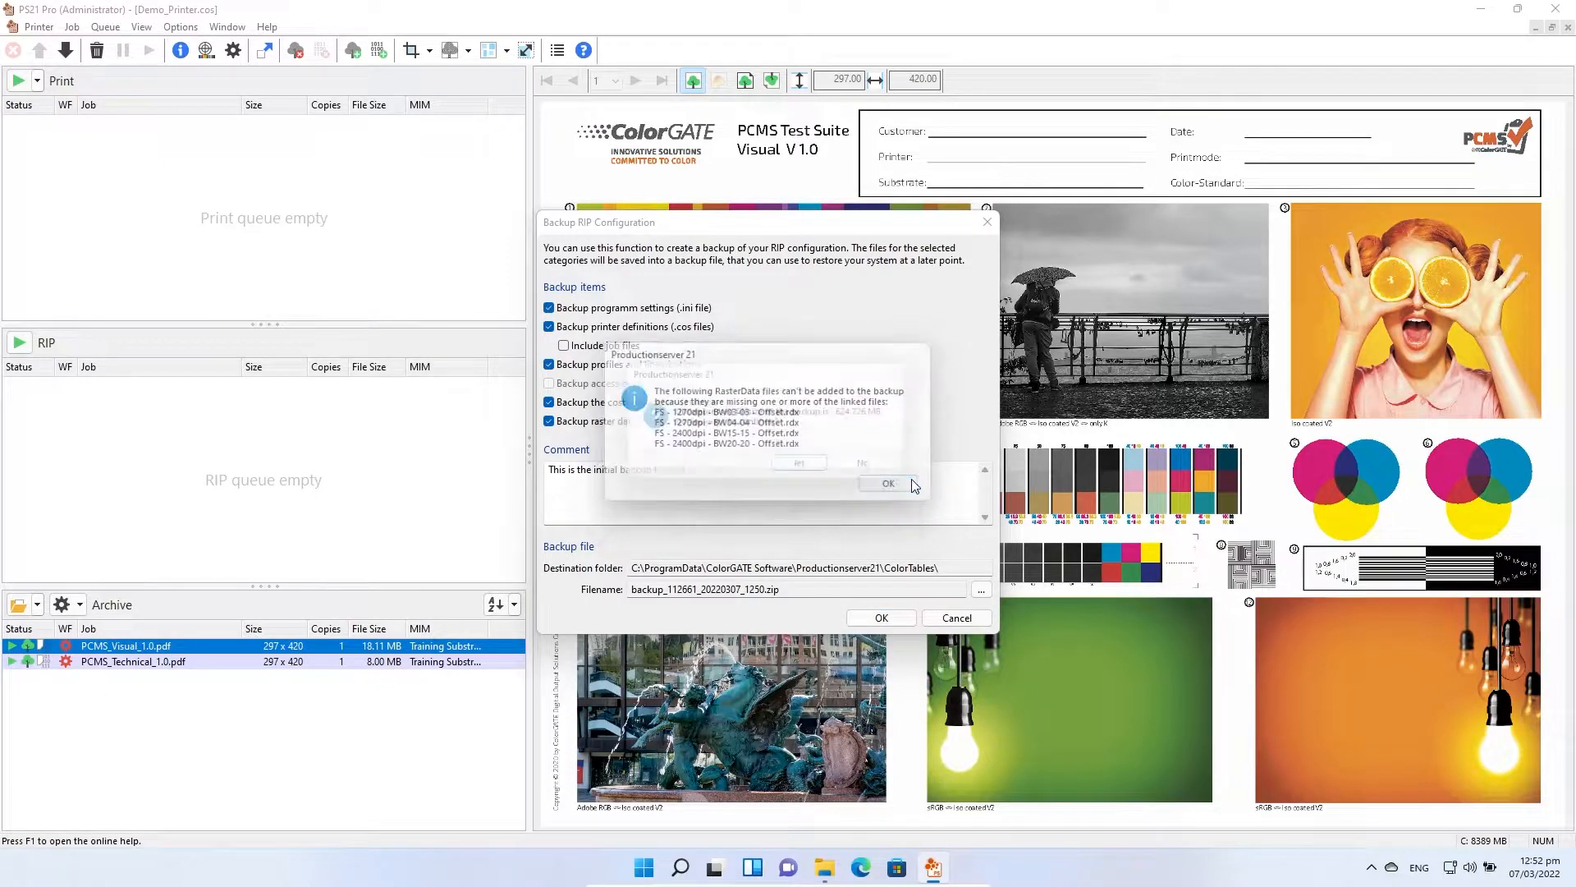
left_click(887, 484)
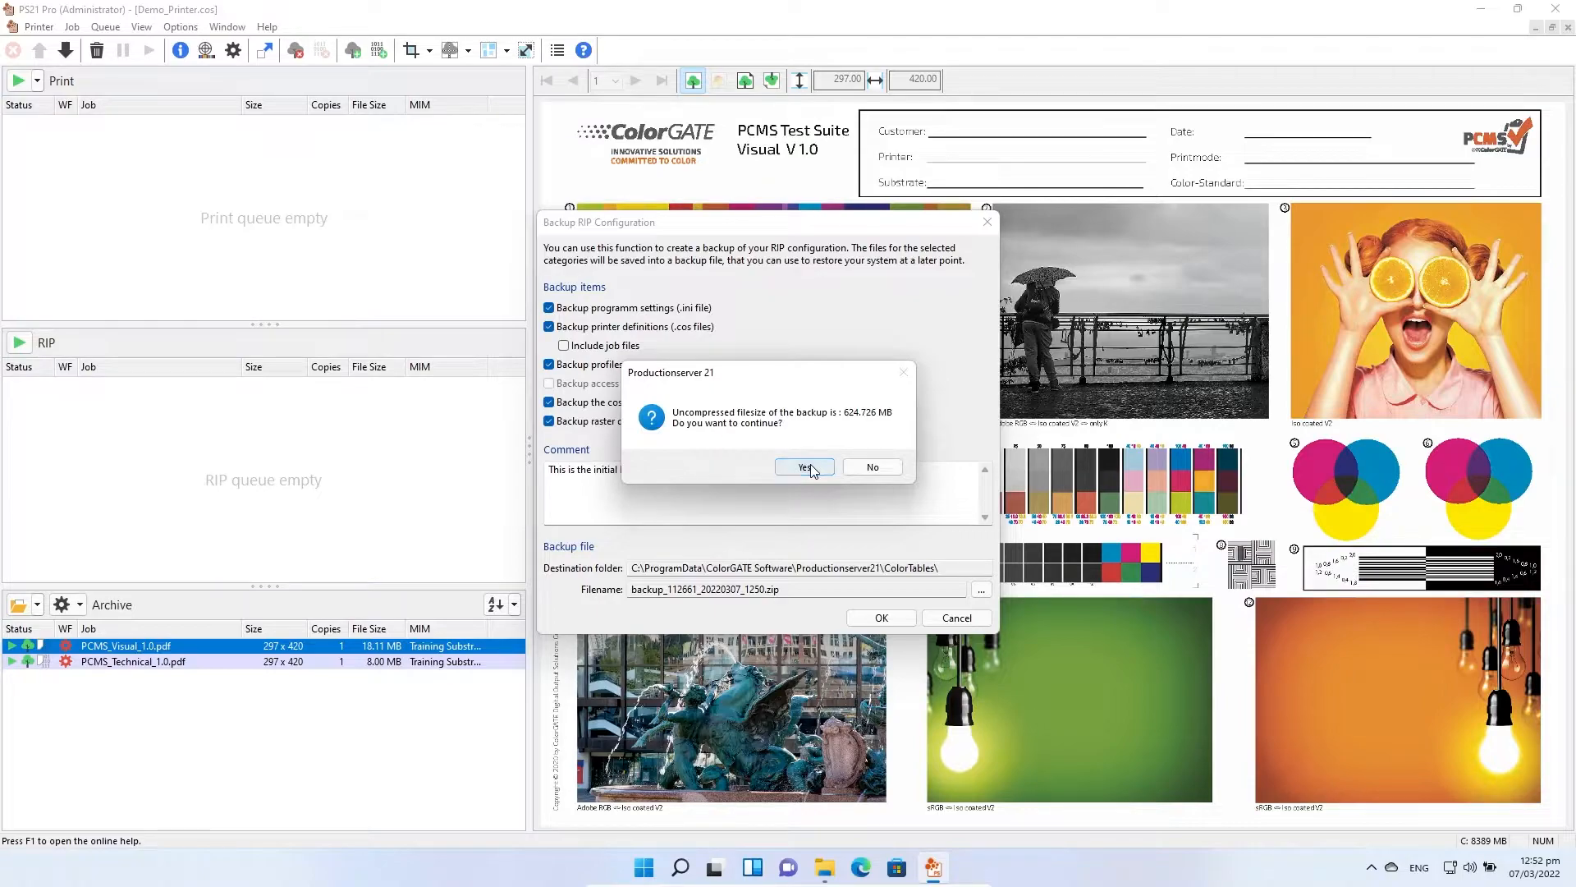
left_click(803, 466)
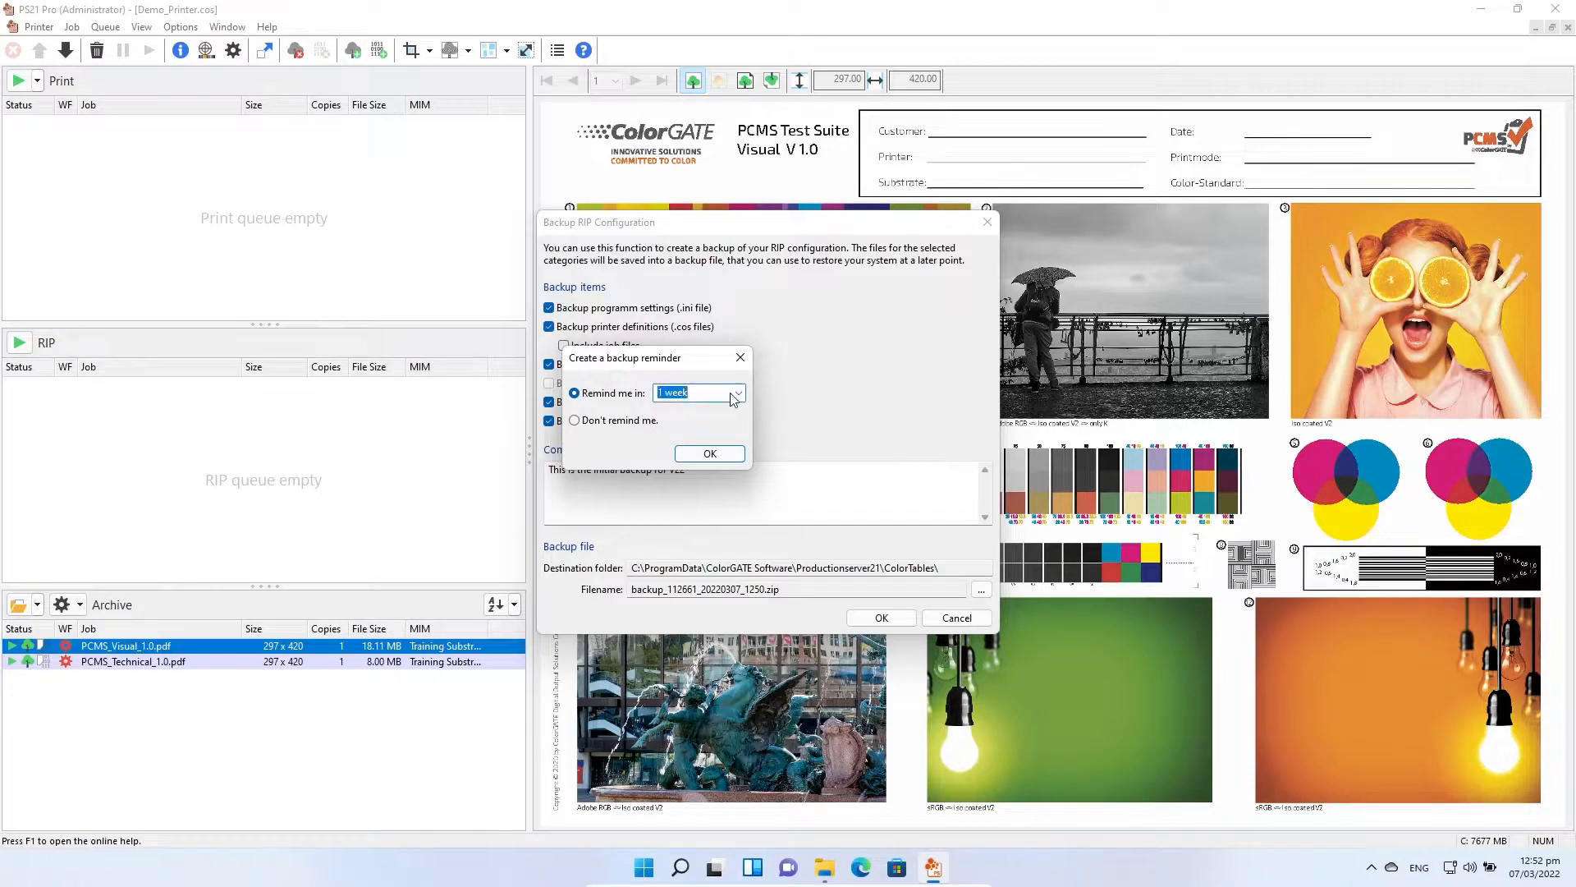
left_click(737, 392)
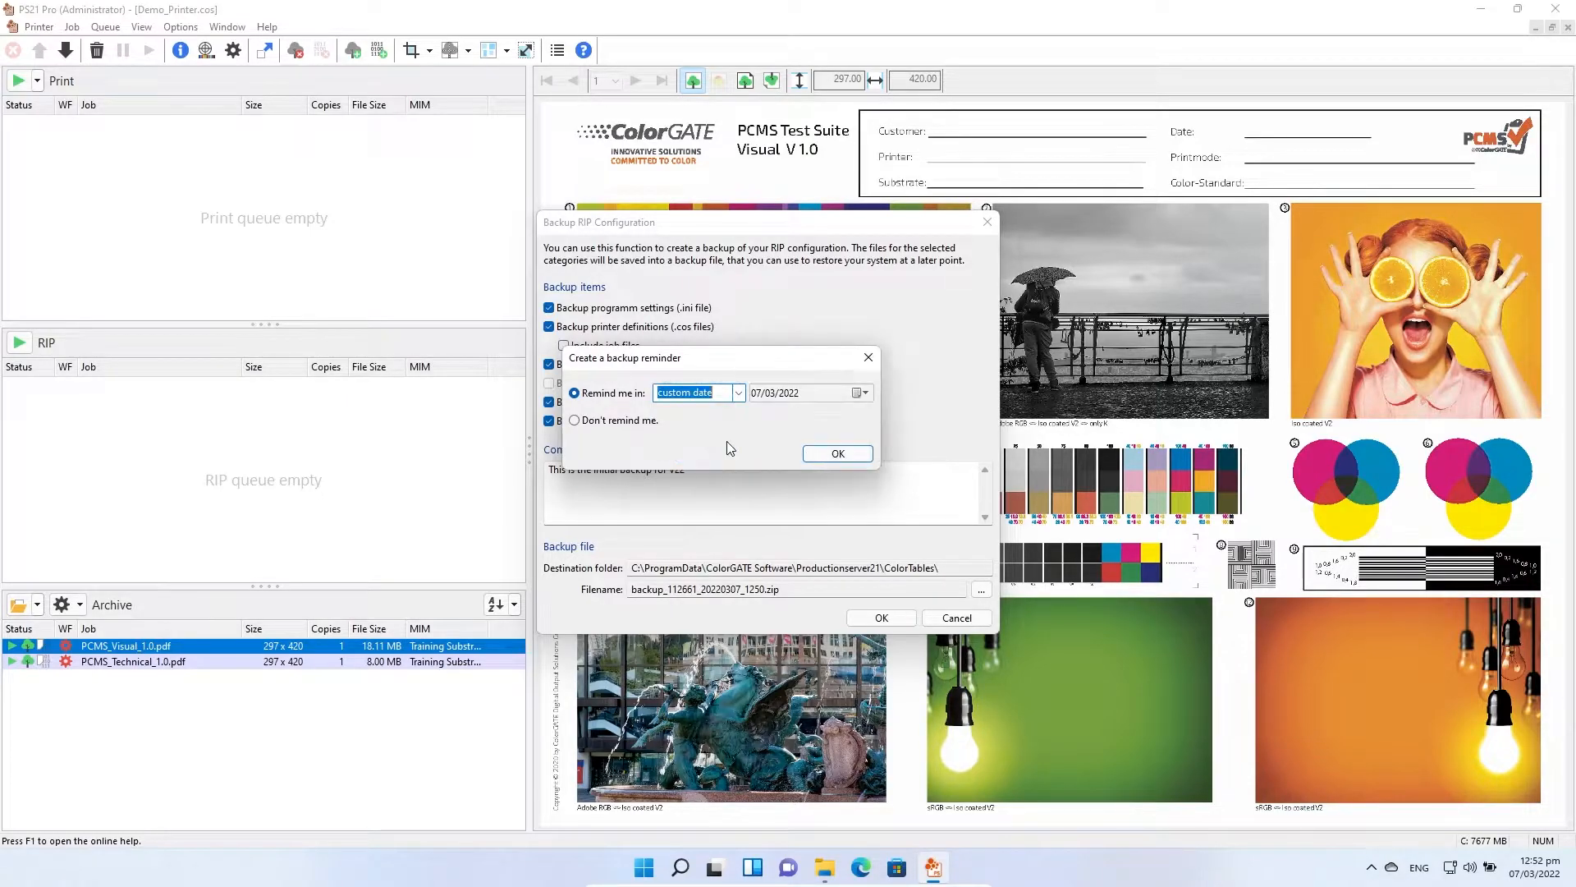
left_click(837, 453)
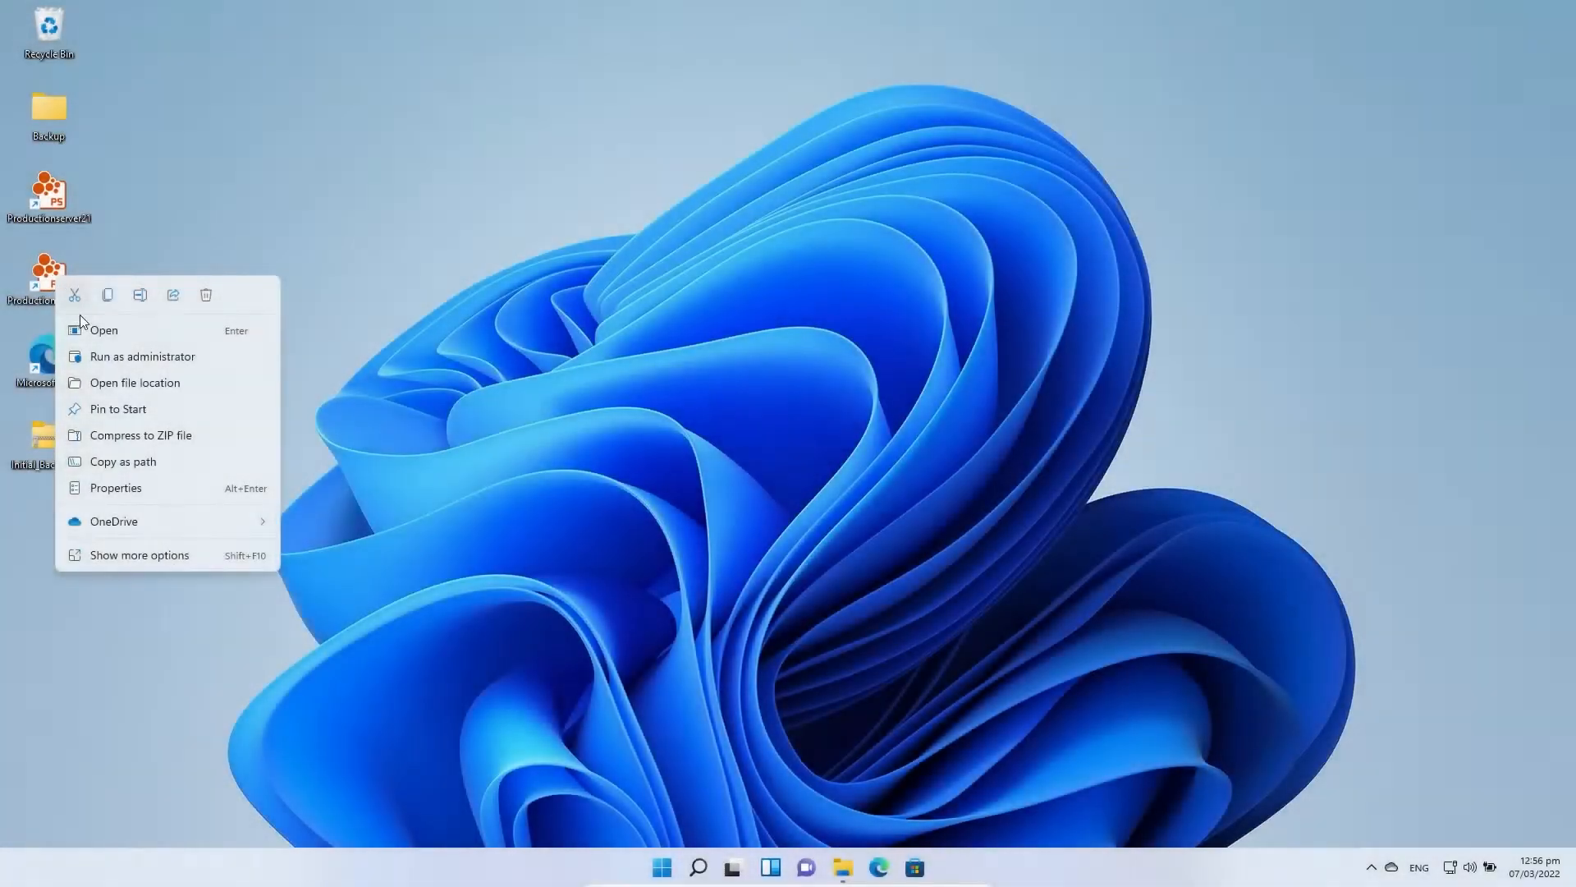
mouse_move(106, 362)
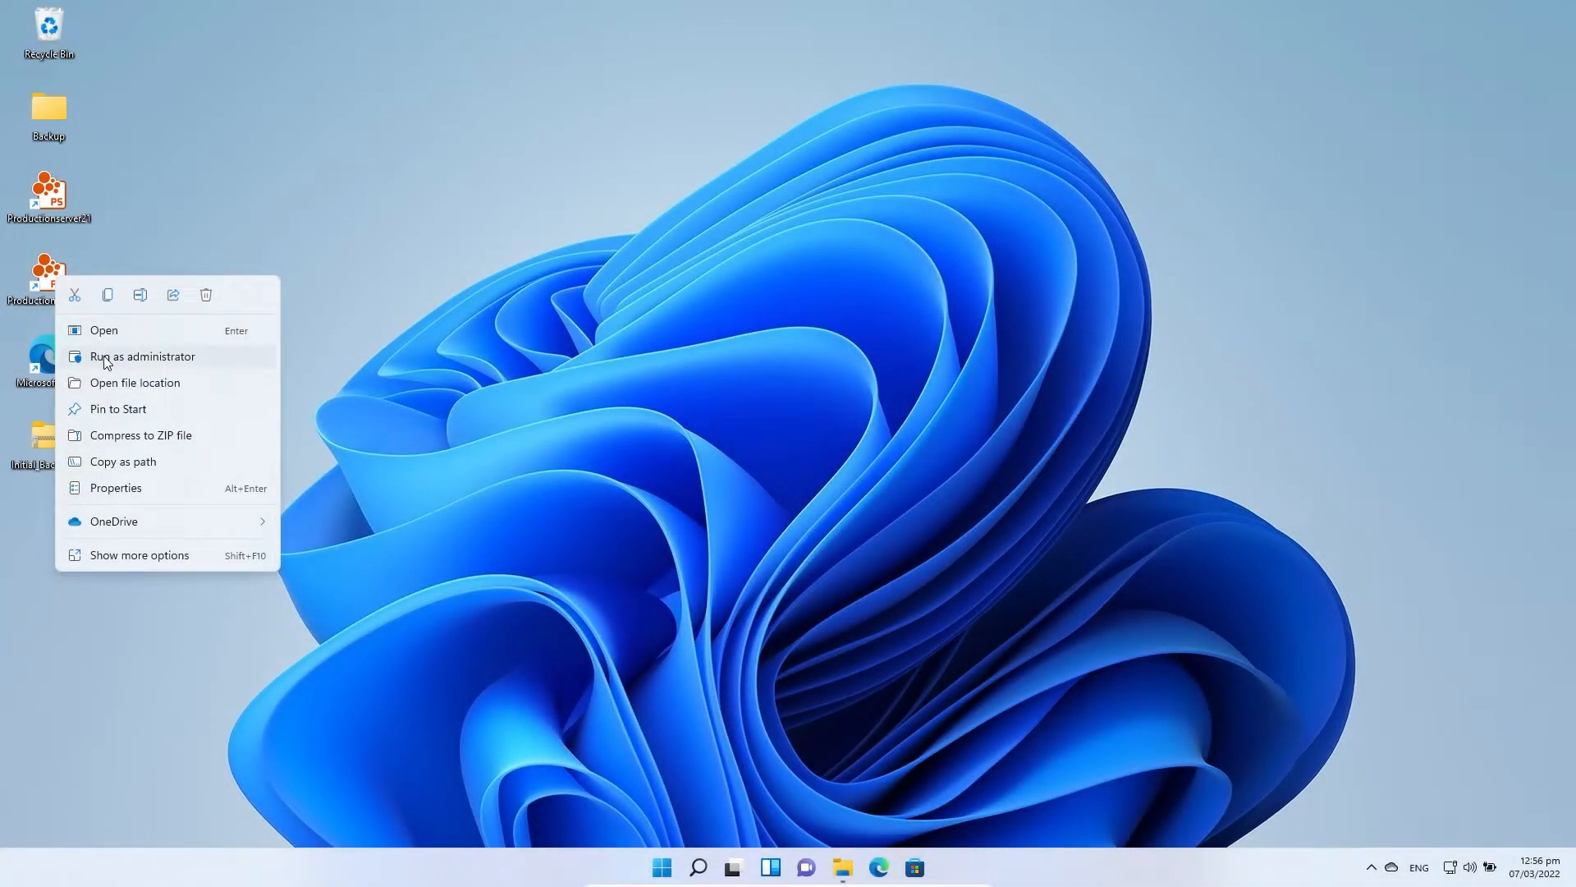
mouse_move(191, 360)
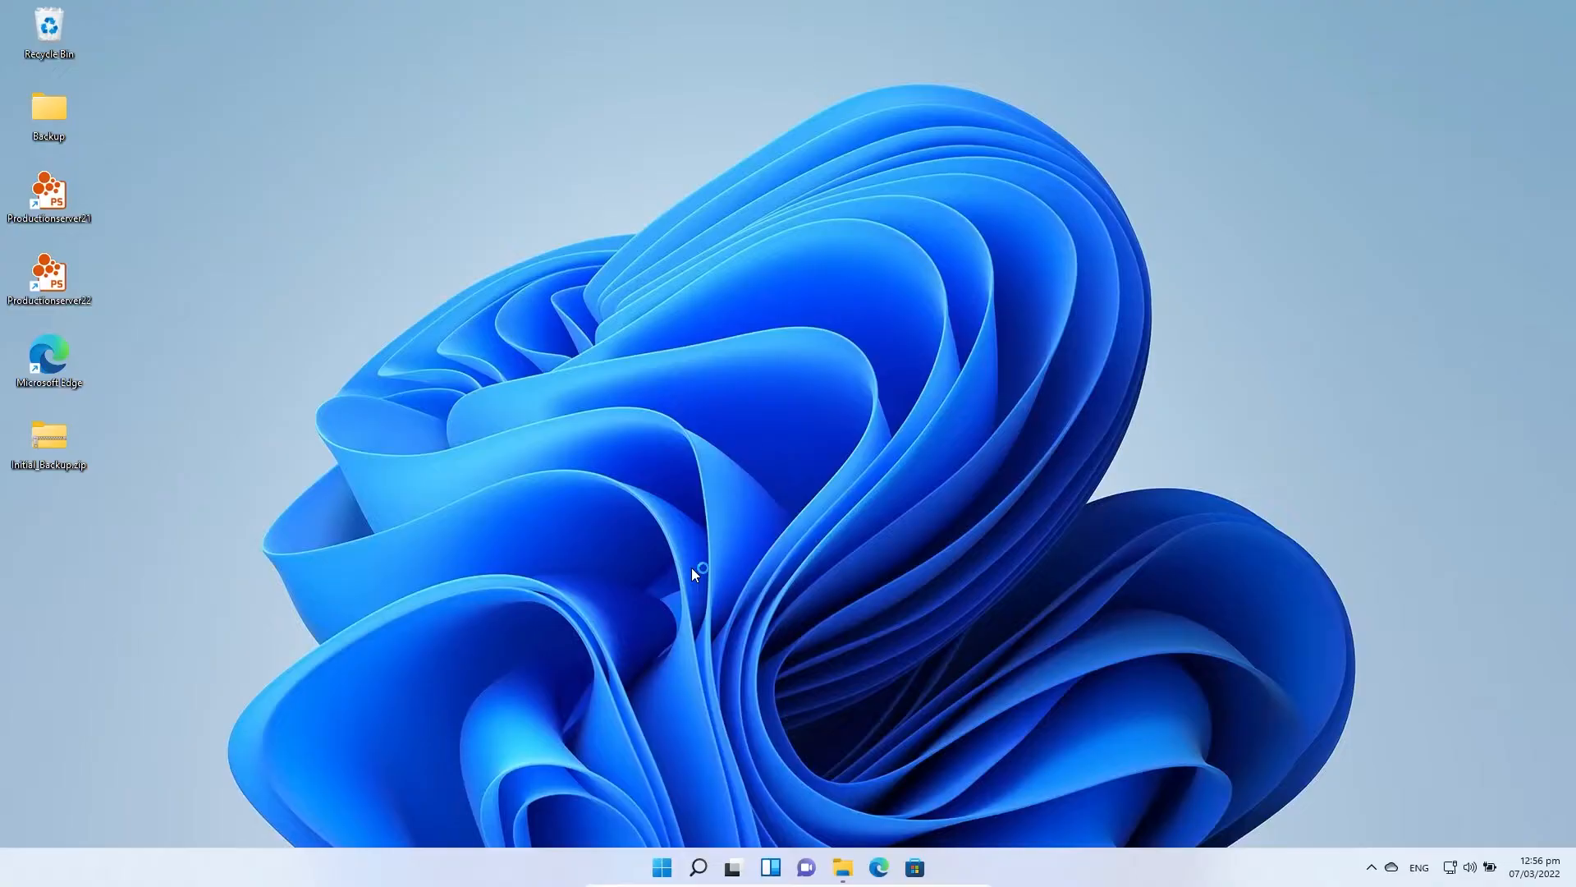
mouse_move(502, 382)
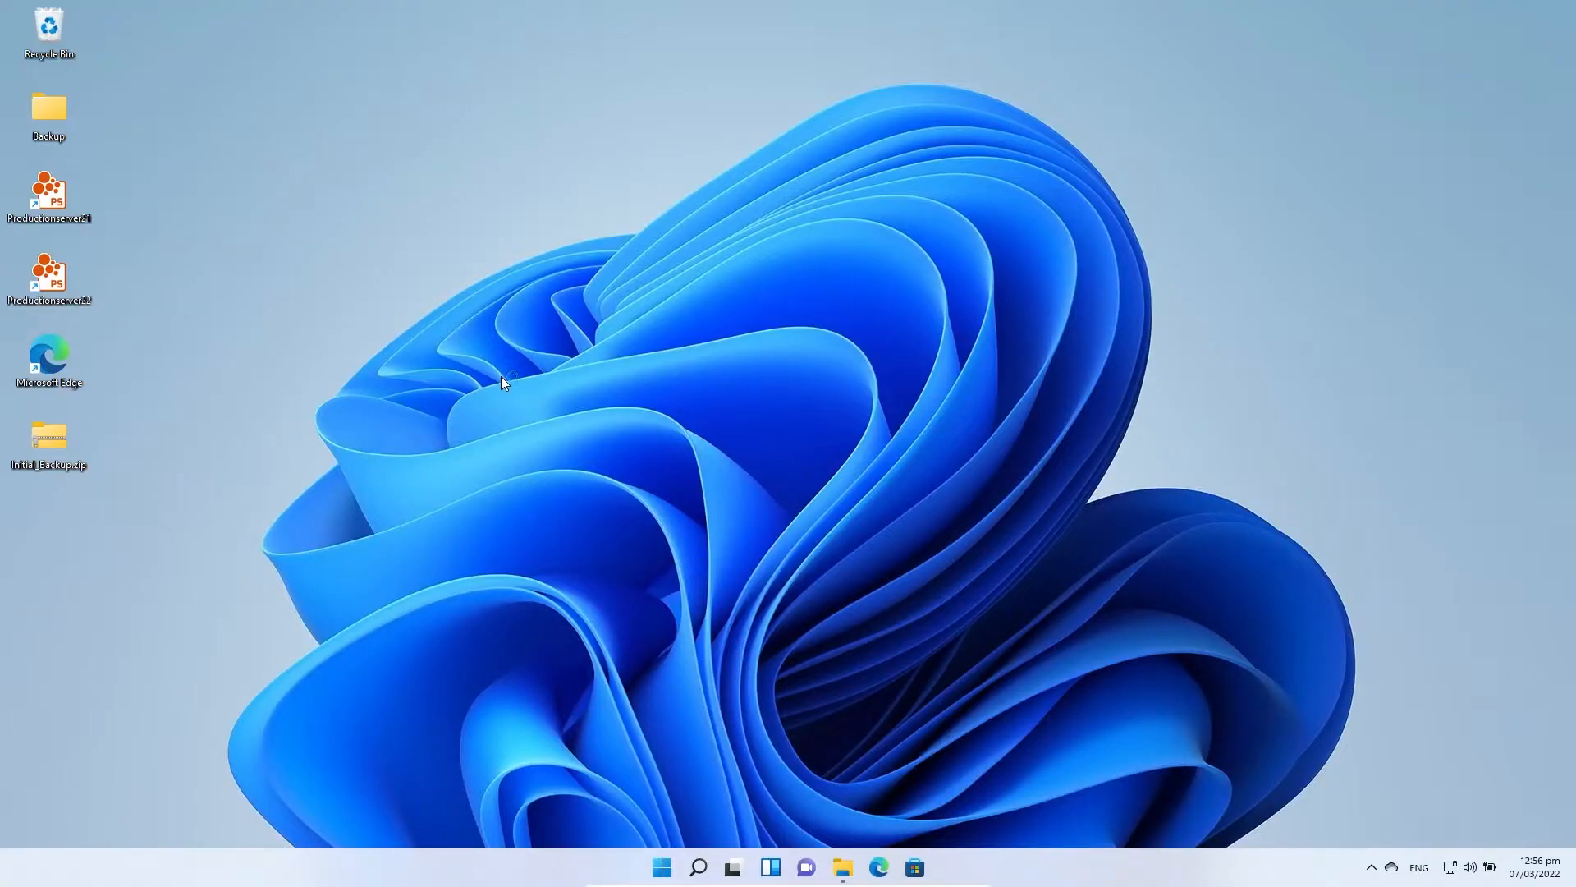
Launch Productionserver 22 and open the Restore RIP Configuration settings
double_click(47, 277)
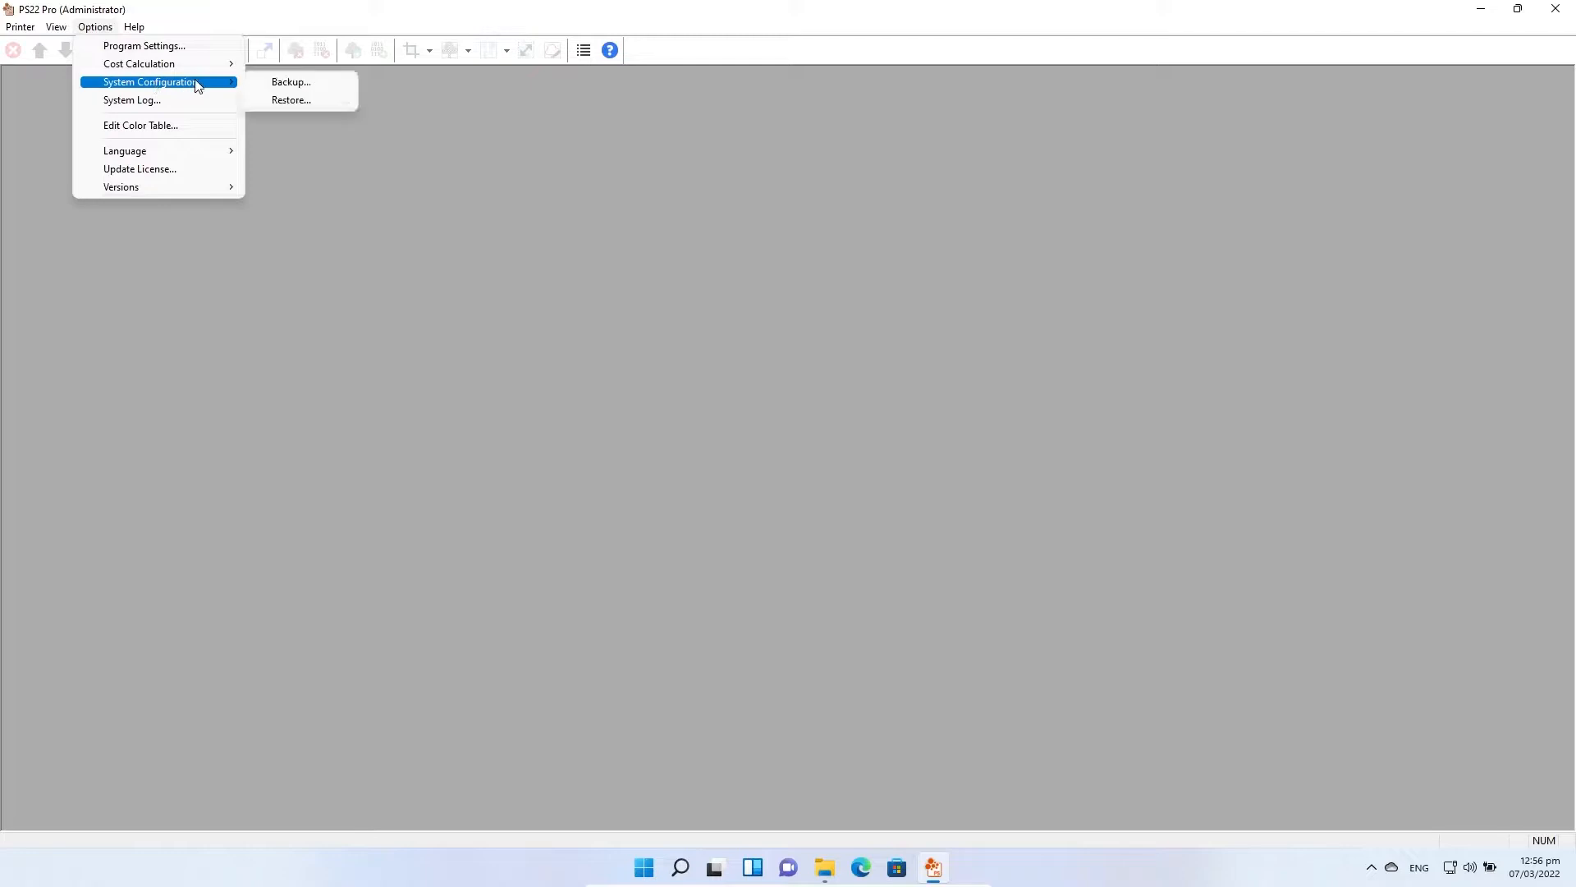
left_click(290, 99)
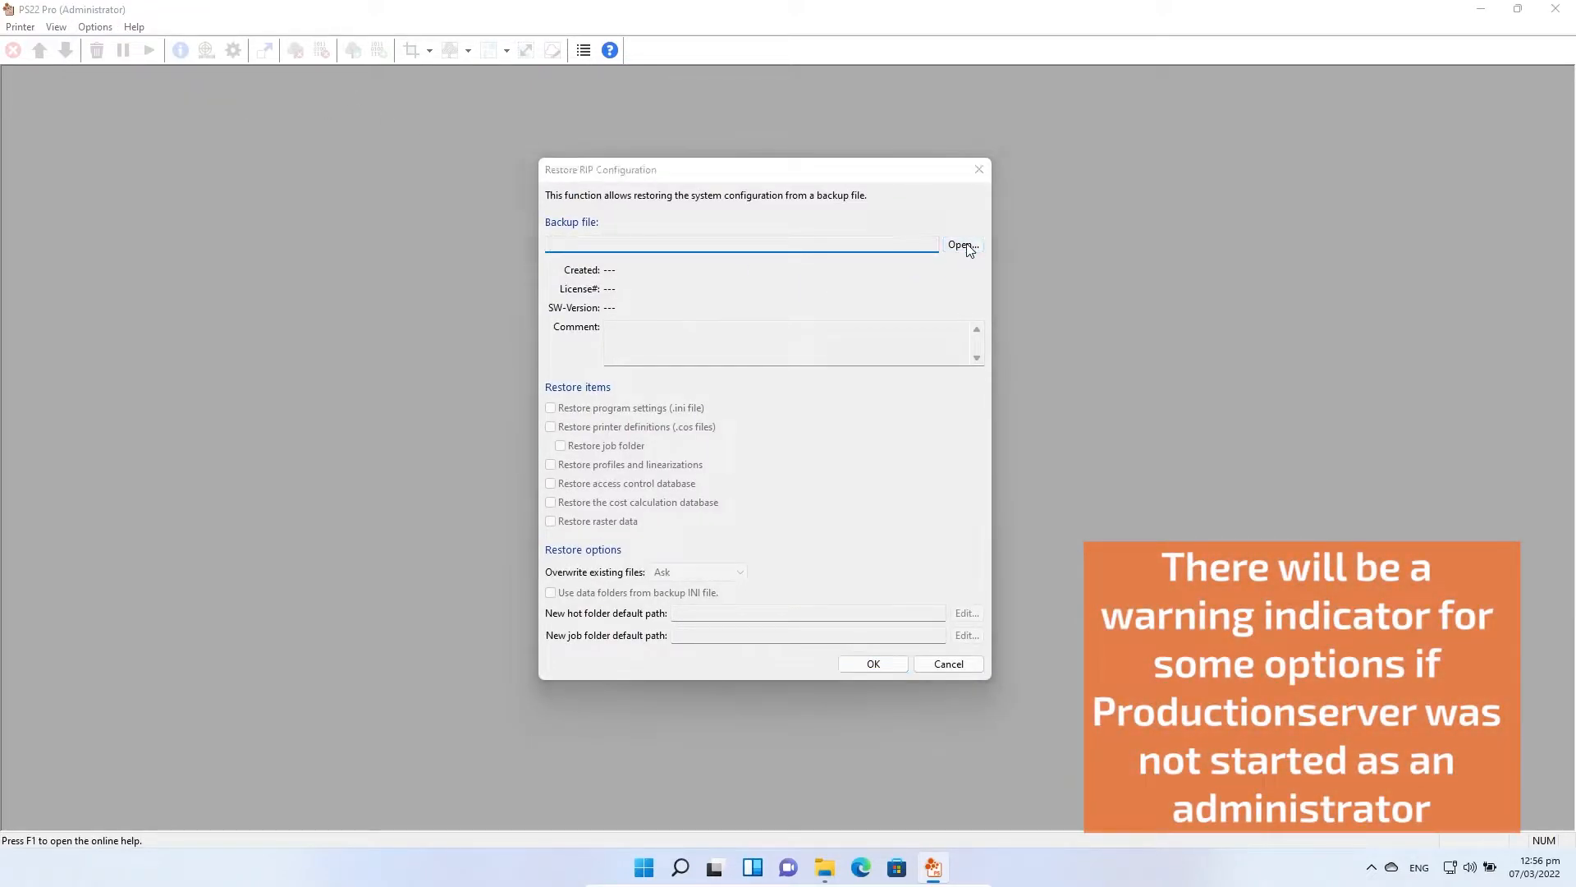
Load Initial_Backup.zip from the Desktop, set overwrite to Always, and tick backup INI data folders
left_click(960, 246)
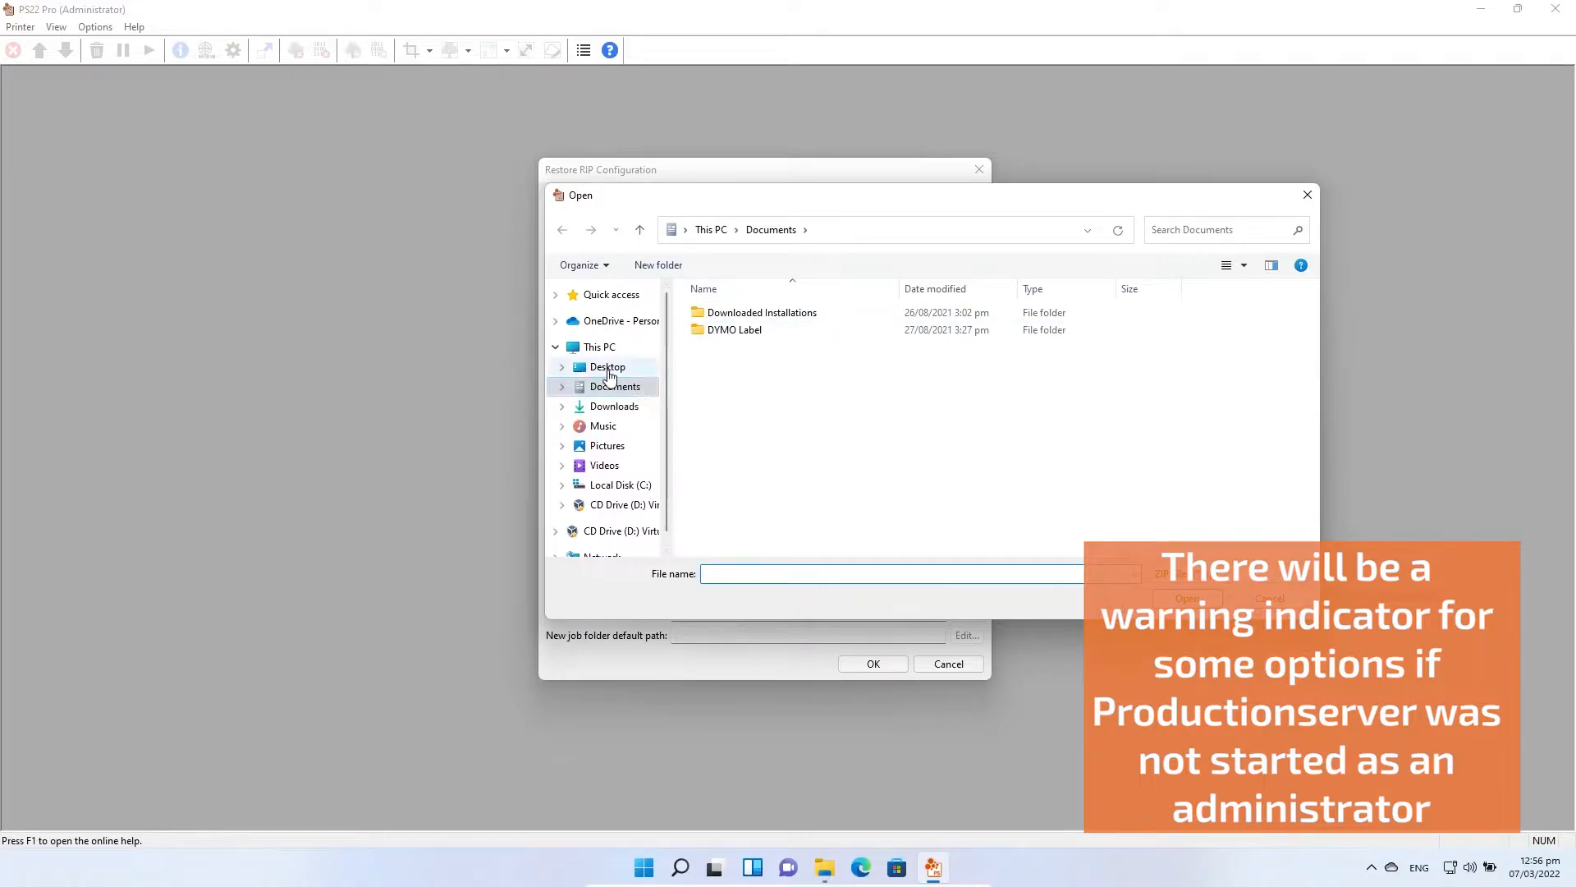
left_click(608, 366)
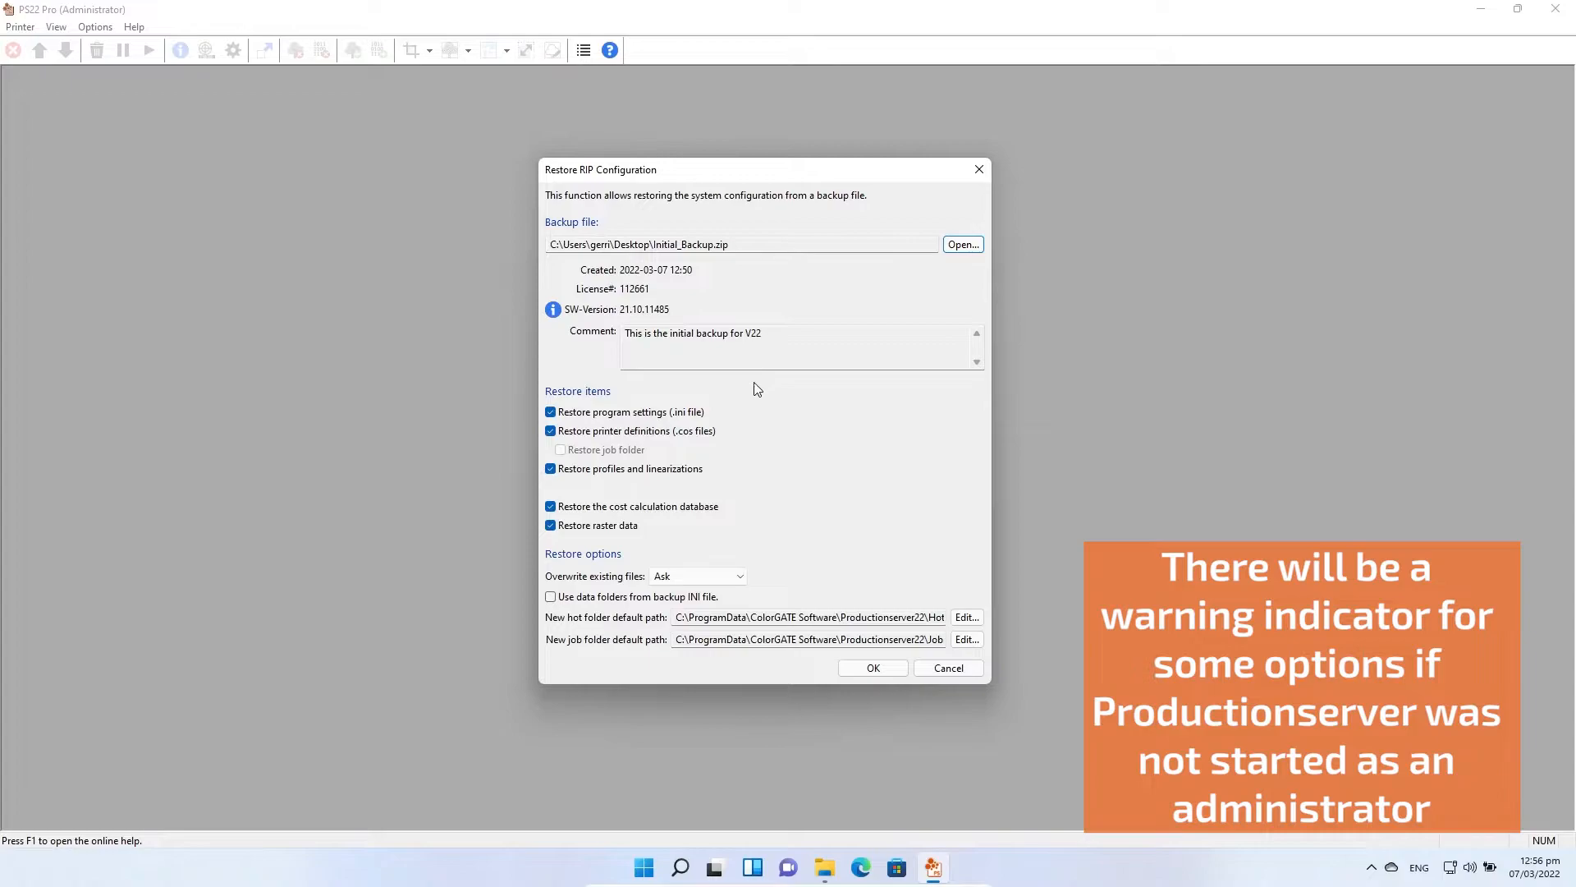
mouse_move(688, 317)
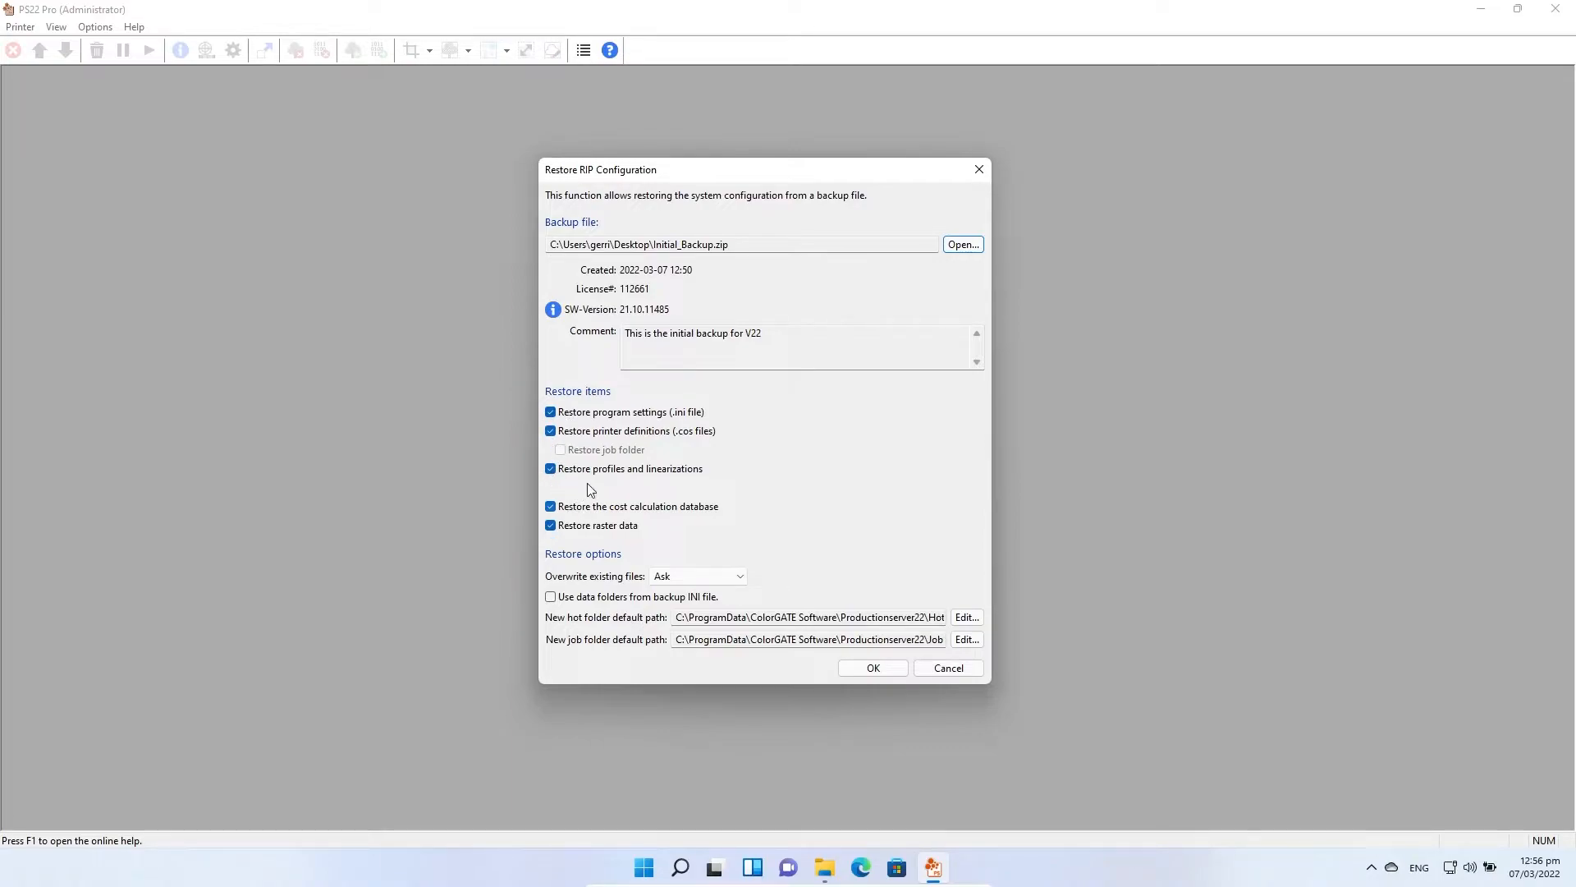
mouse_move(585, 447)
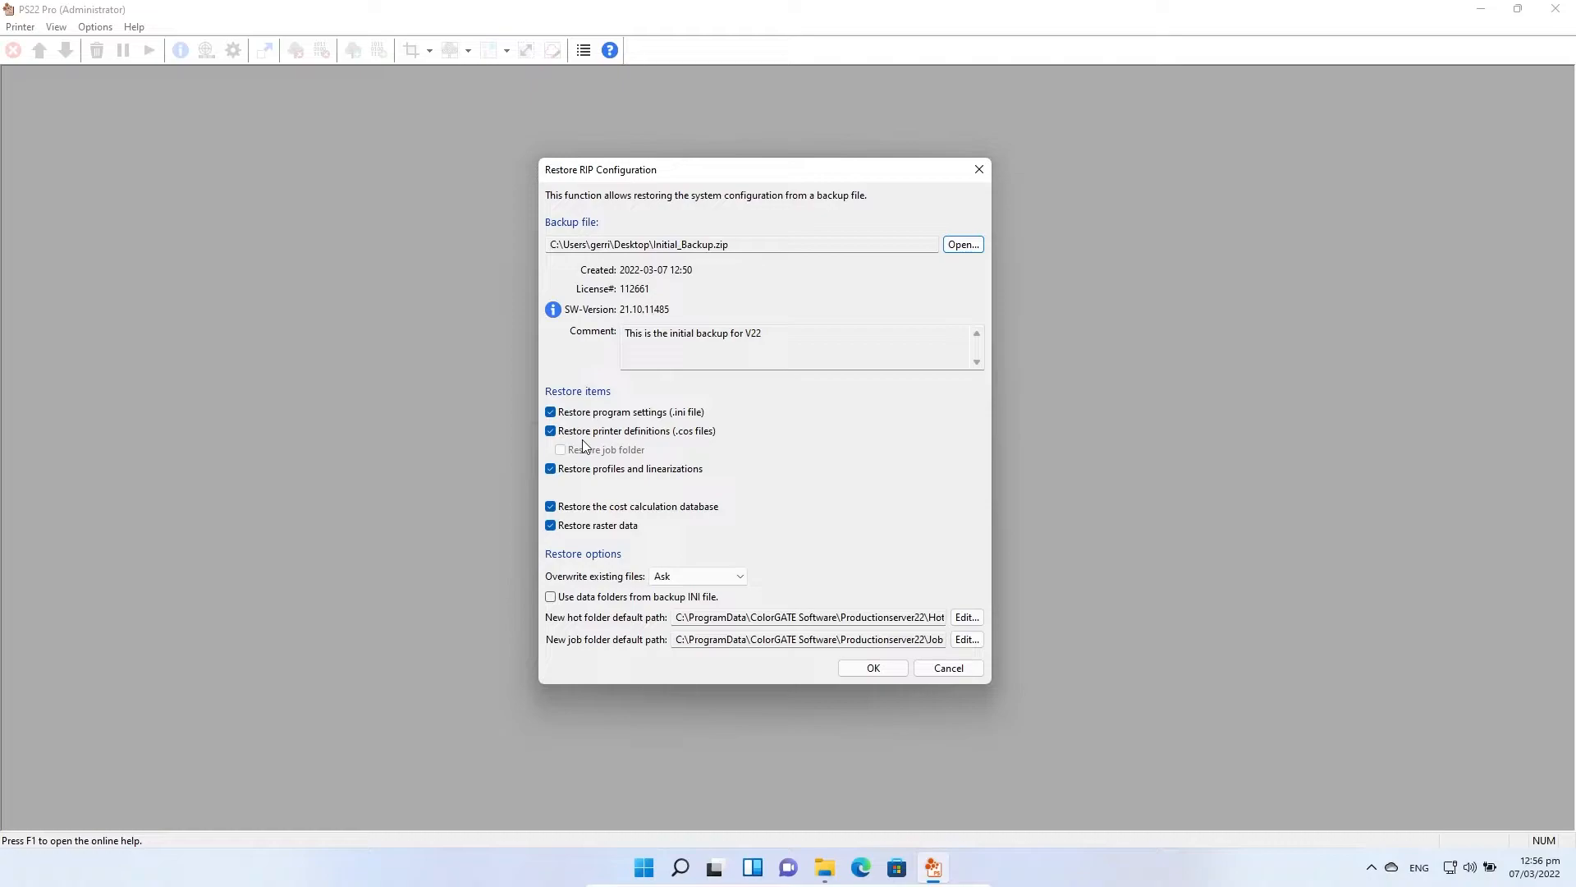
mouse_move(581, 478)
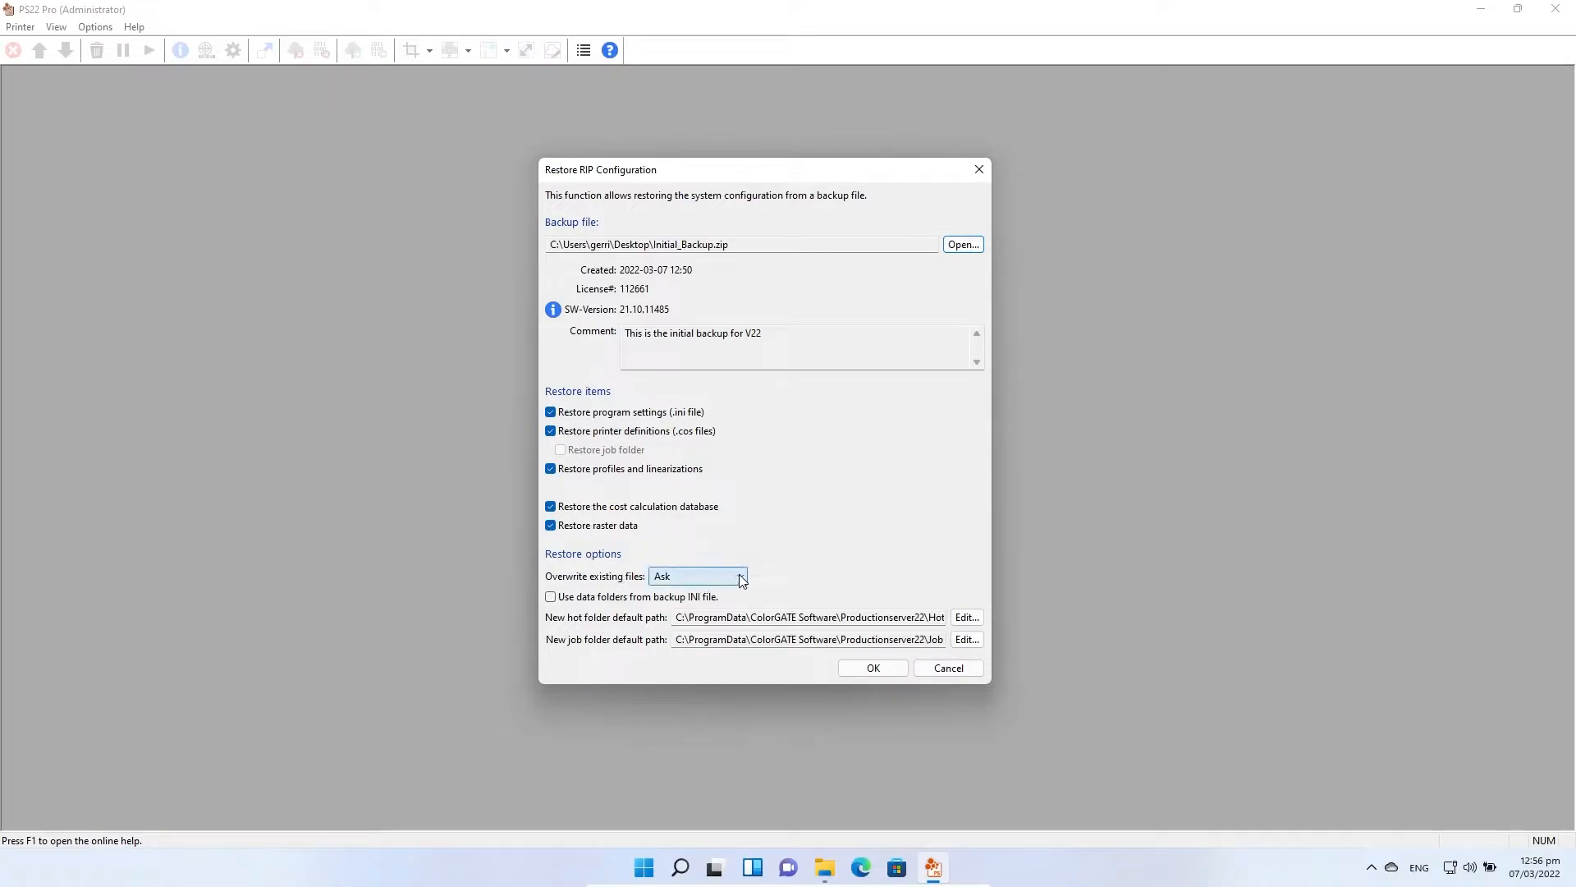
left_click(739, 575)
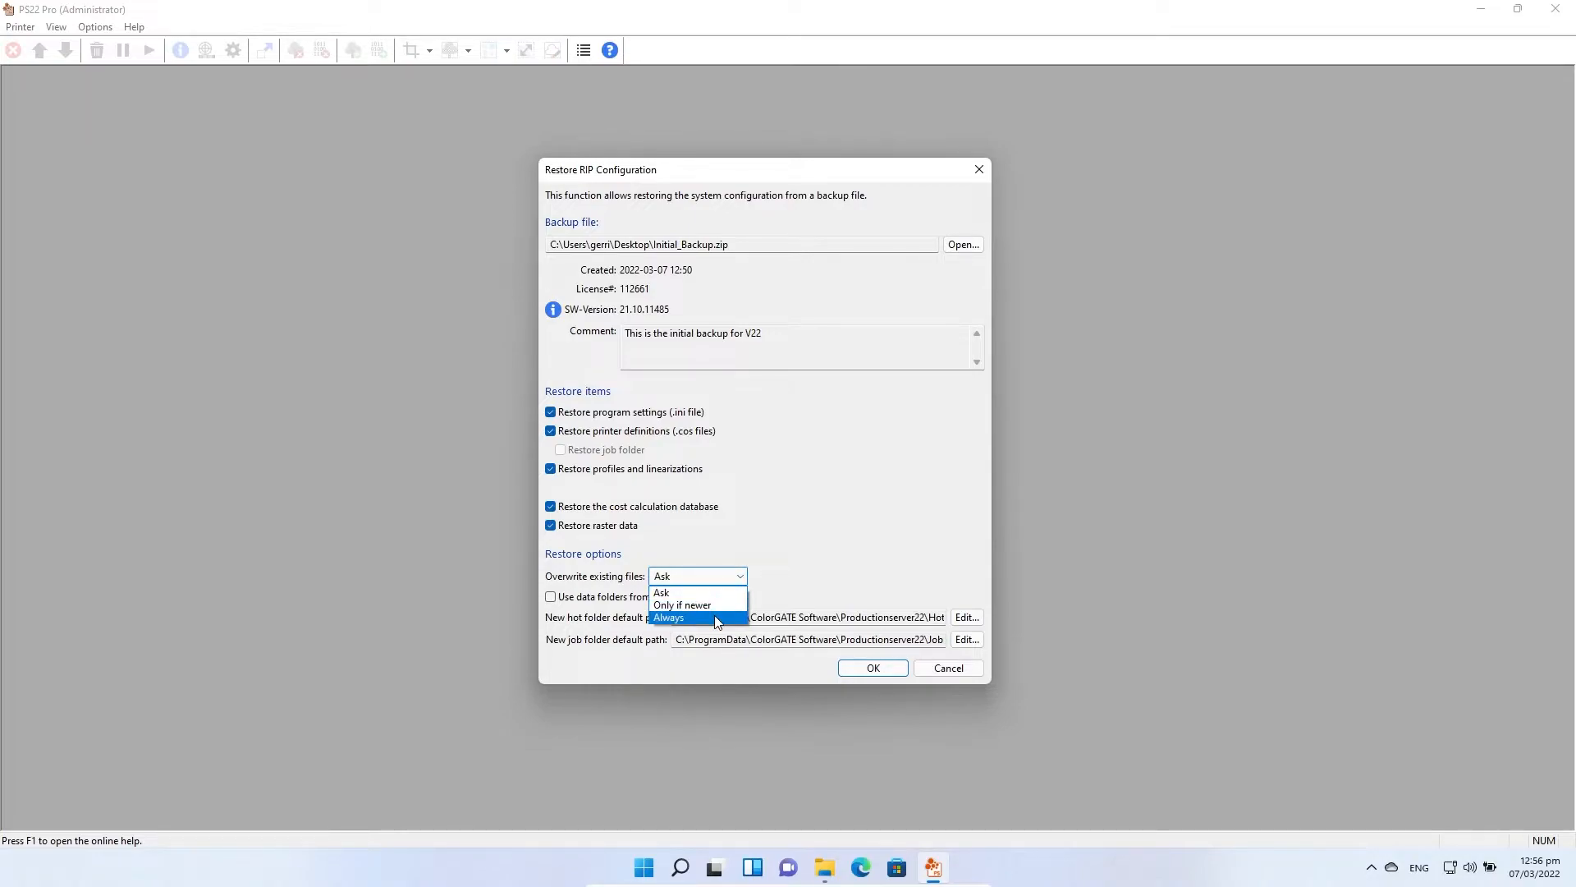
left_click(668, 618)
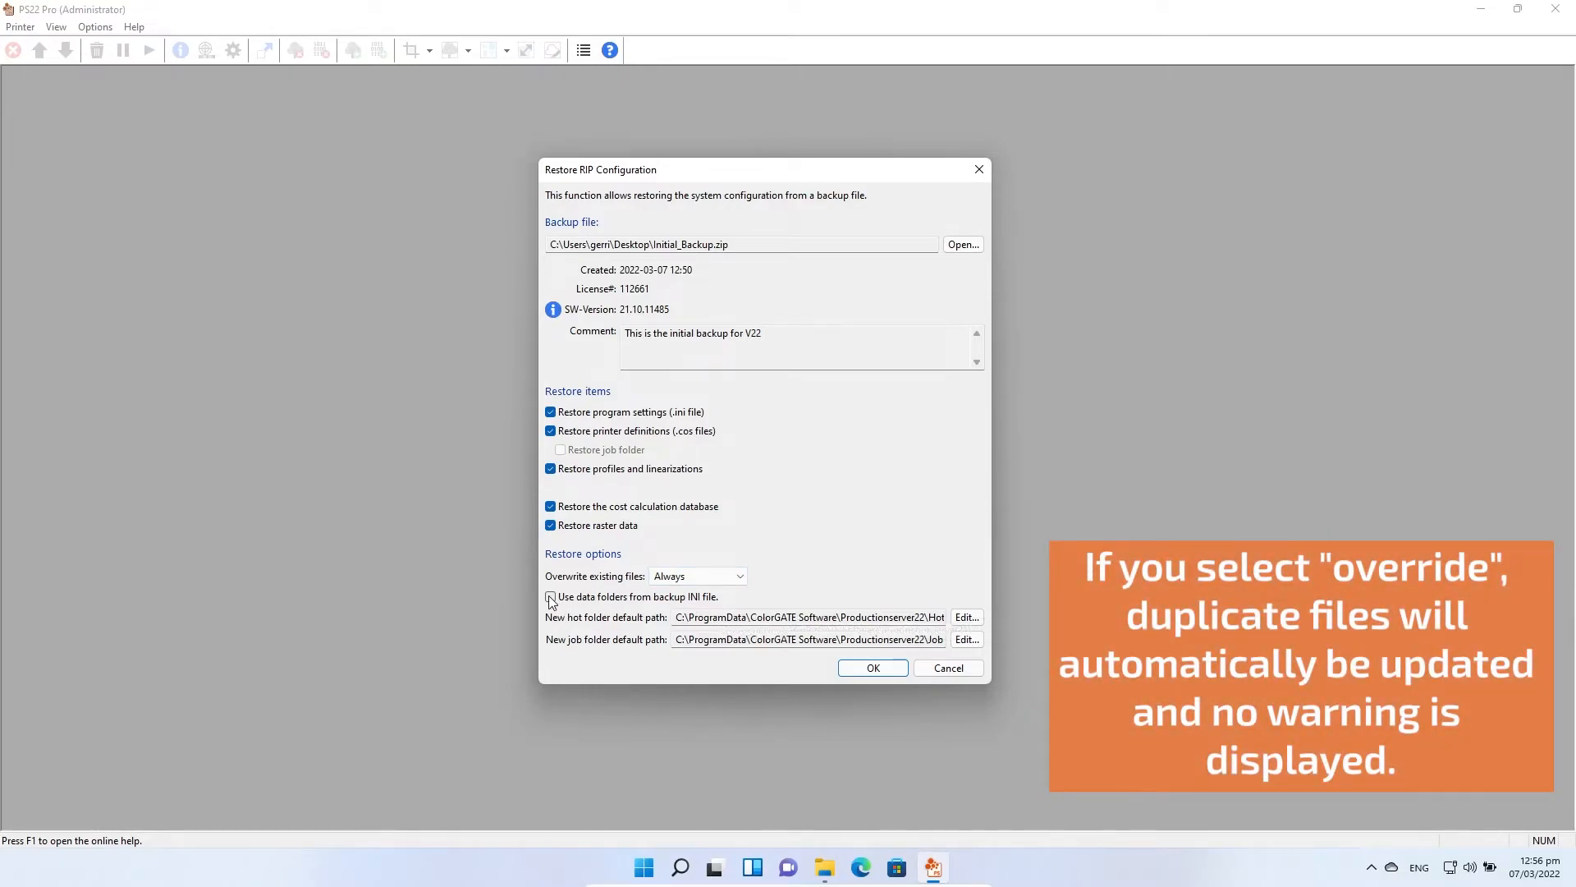
left_click(550, 596)
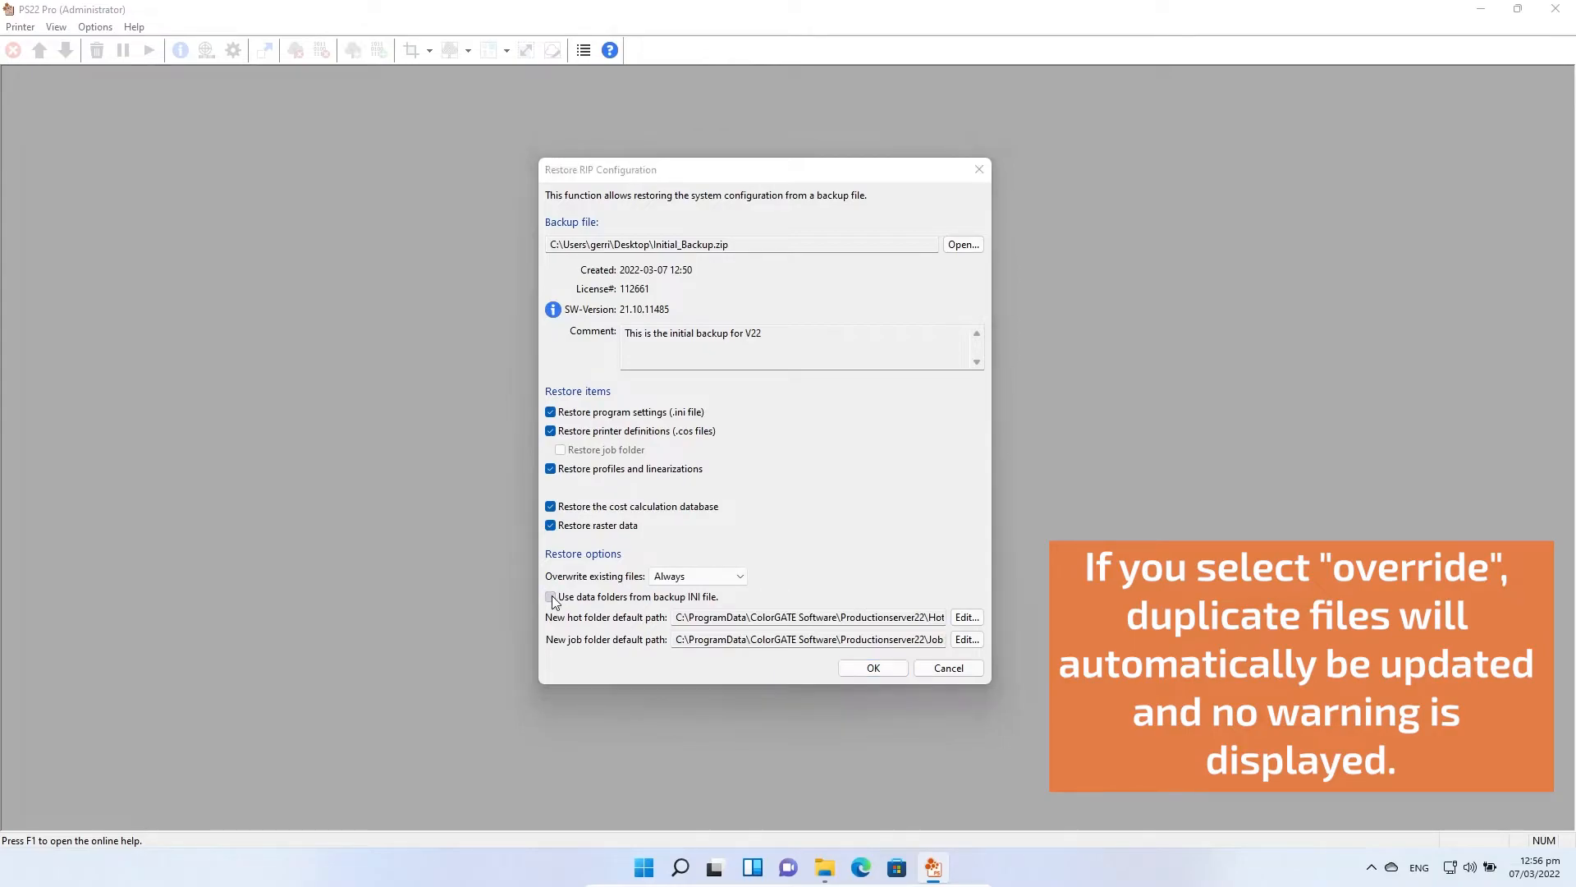
left_click(550, 596)
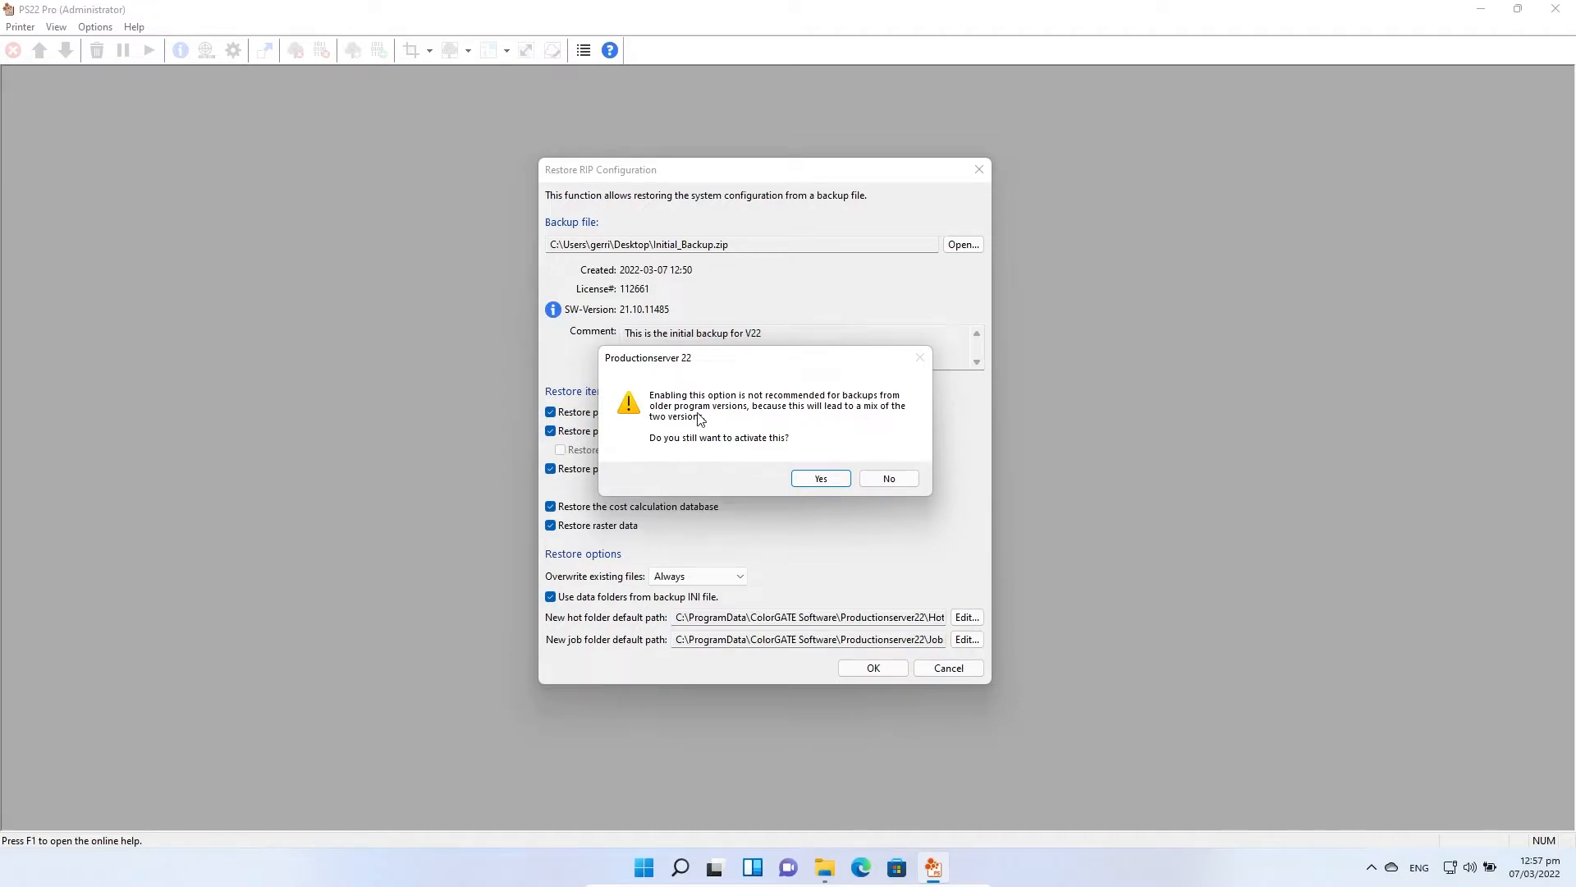
mouse_move(854, 433)
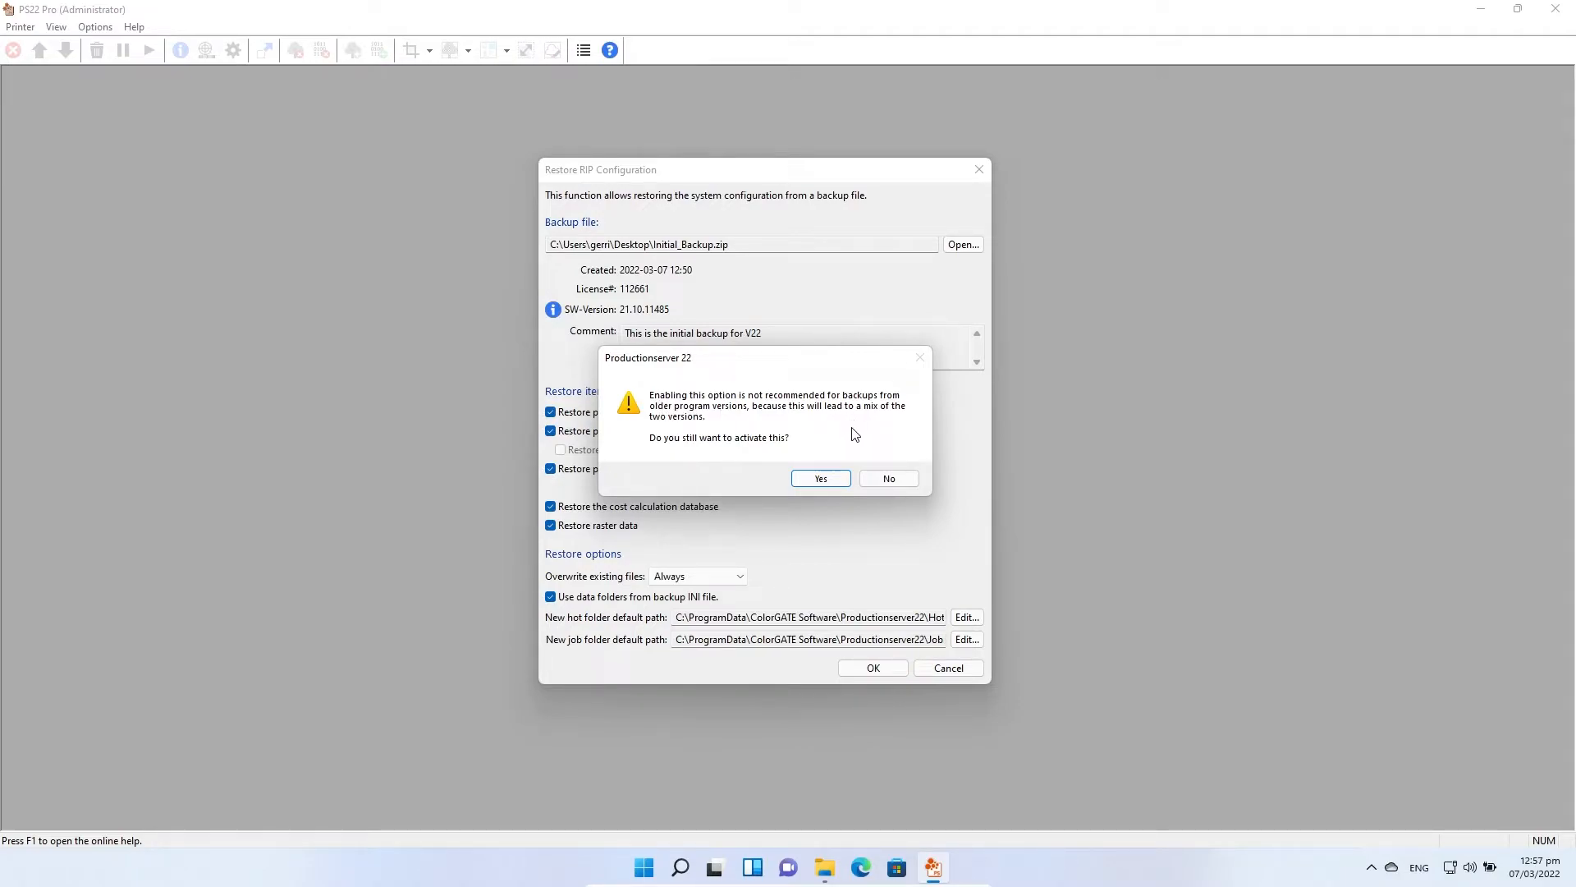
mouse_move(840, 438)
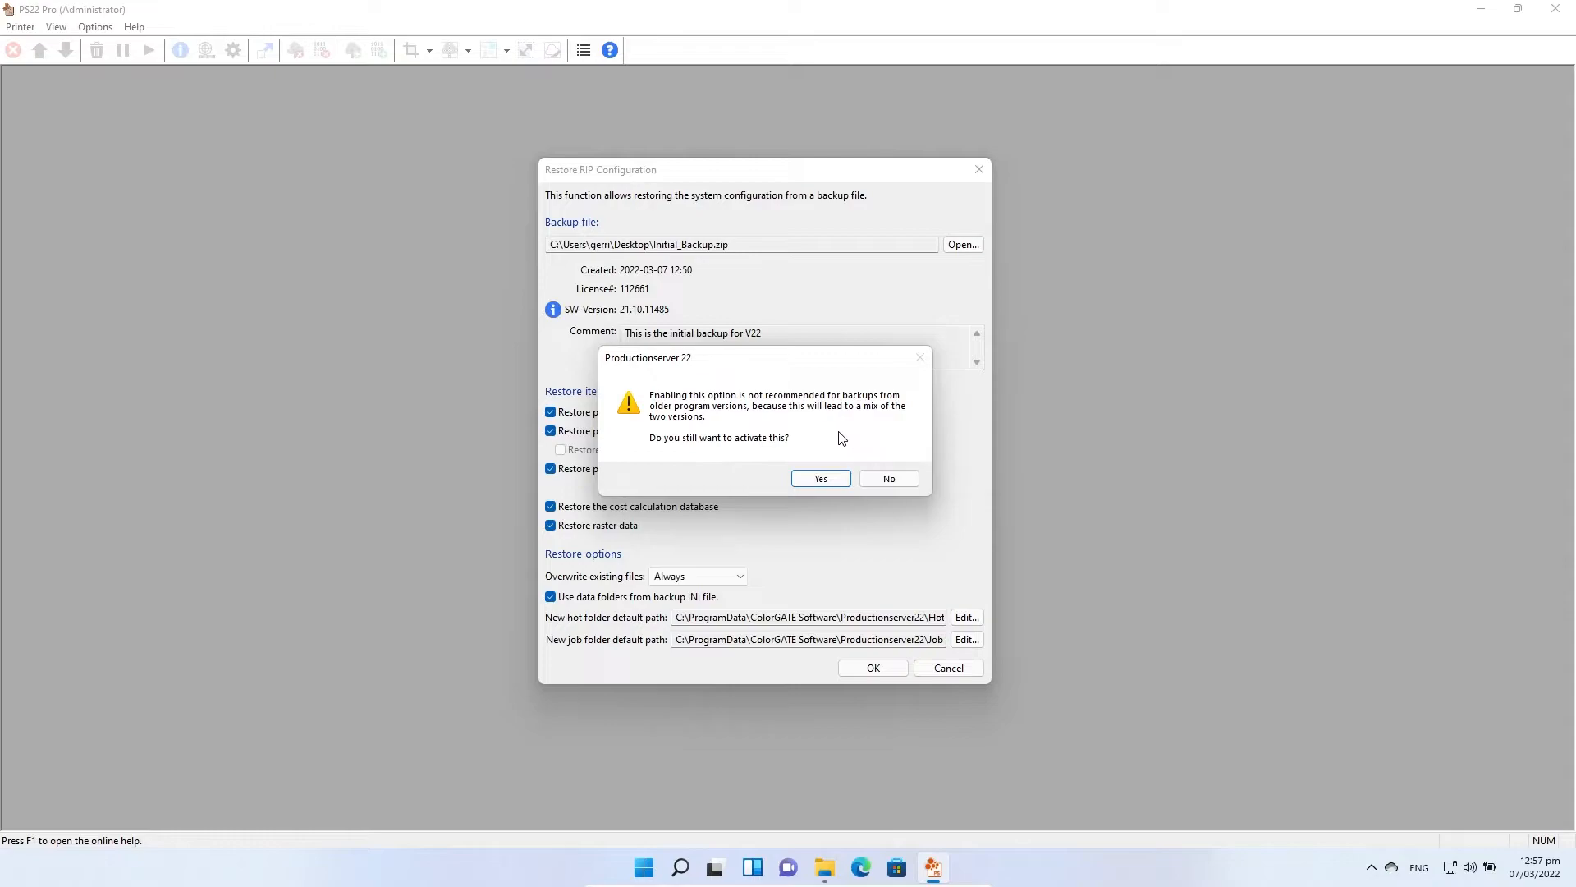
mouse_move(850, 444)
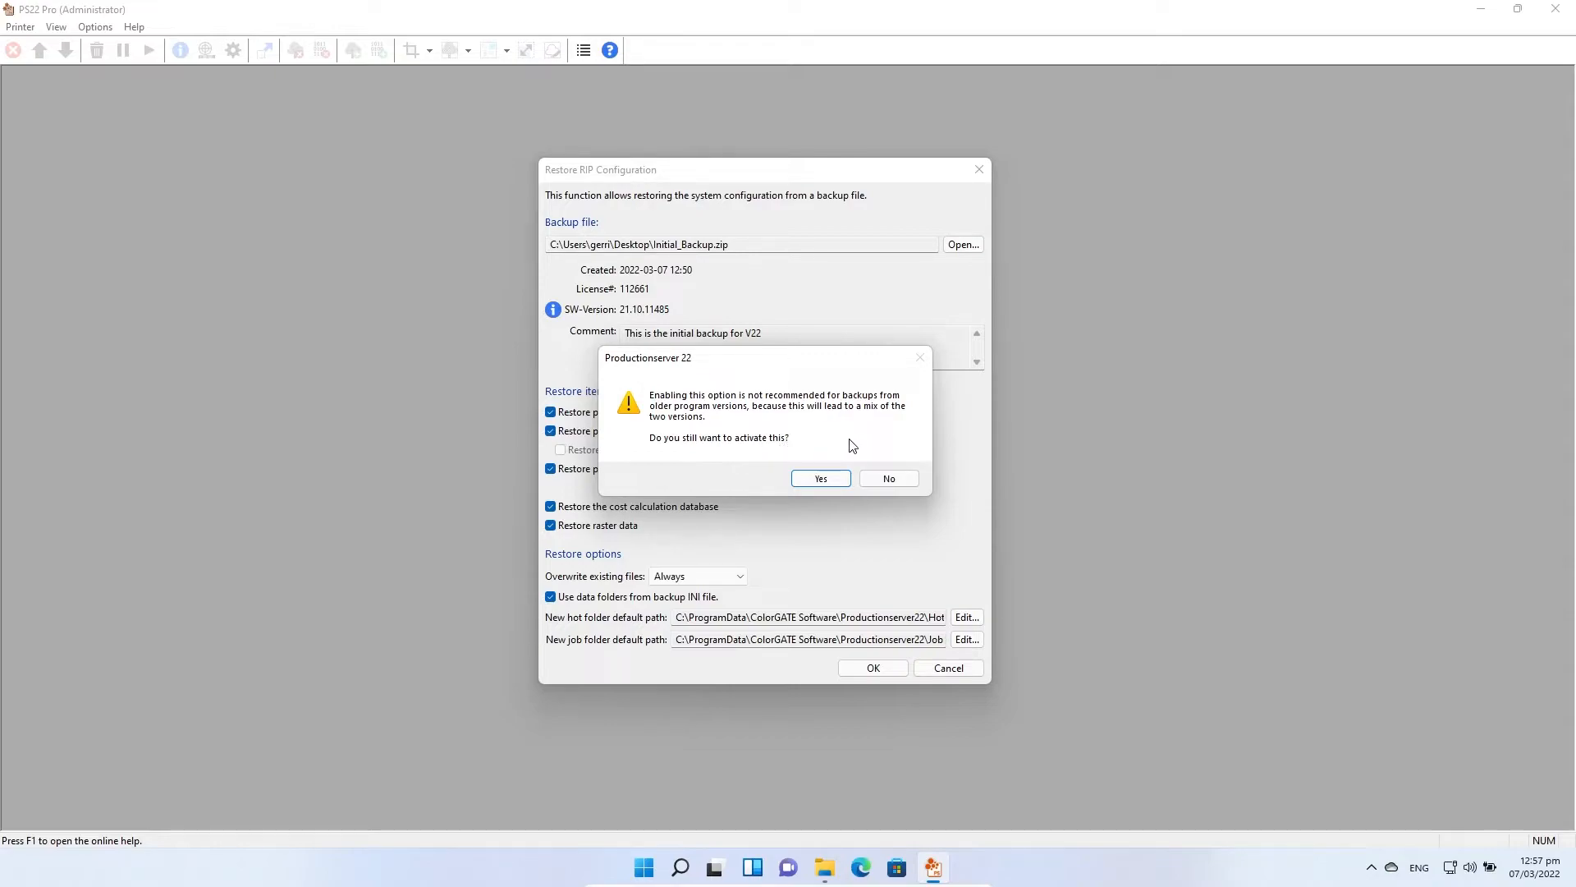
mouse_move(876, 439)
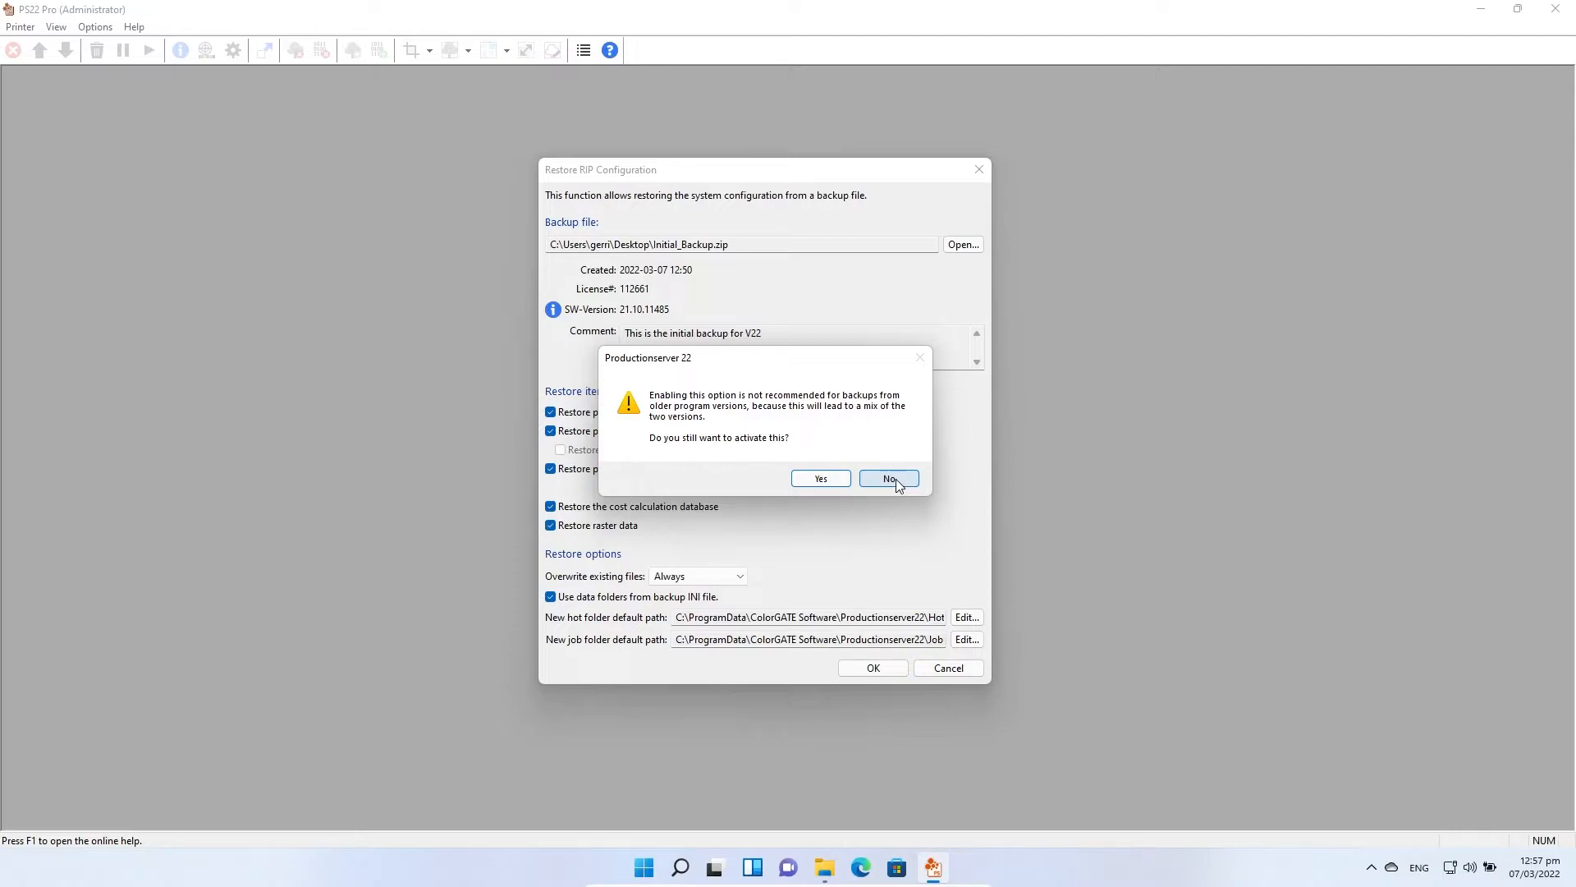
Answer No to the version-mixing warning so backup data folders stay unchecked
left_click(886, 478)
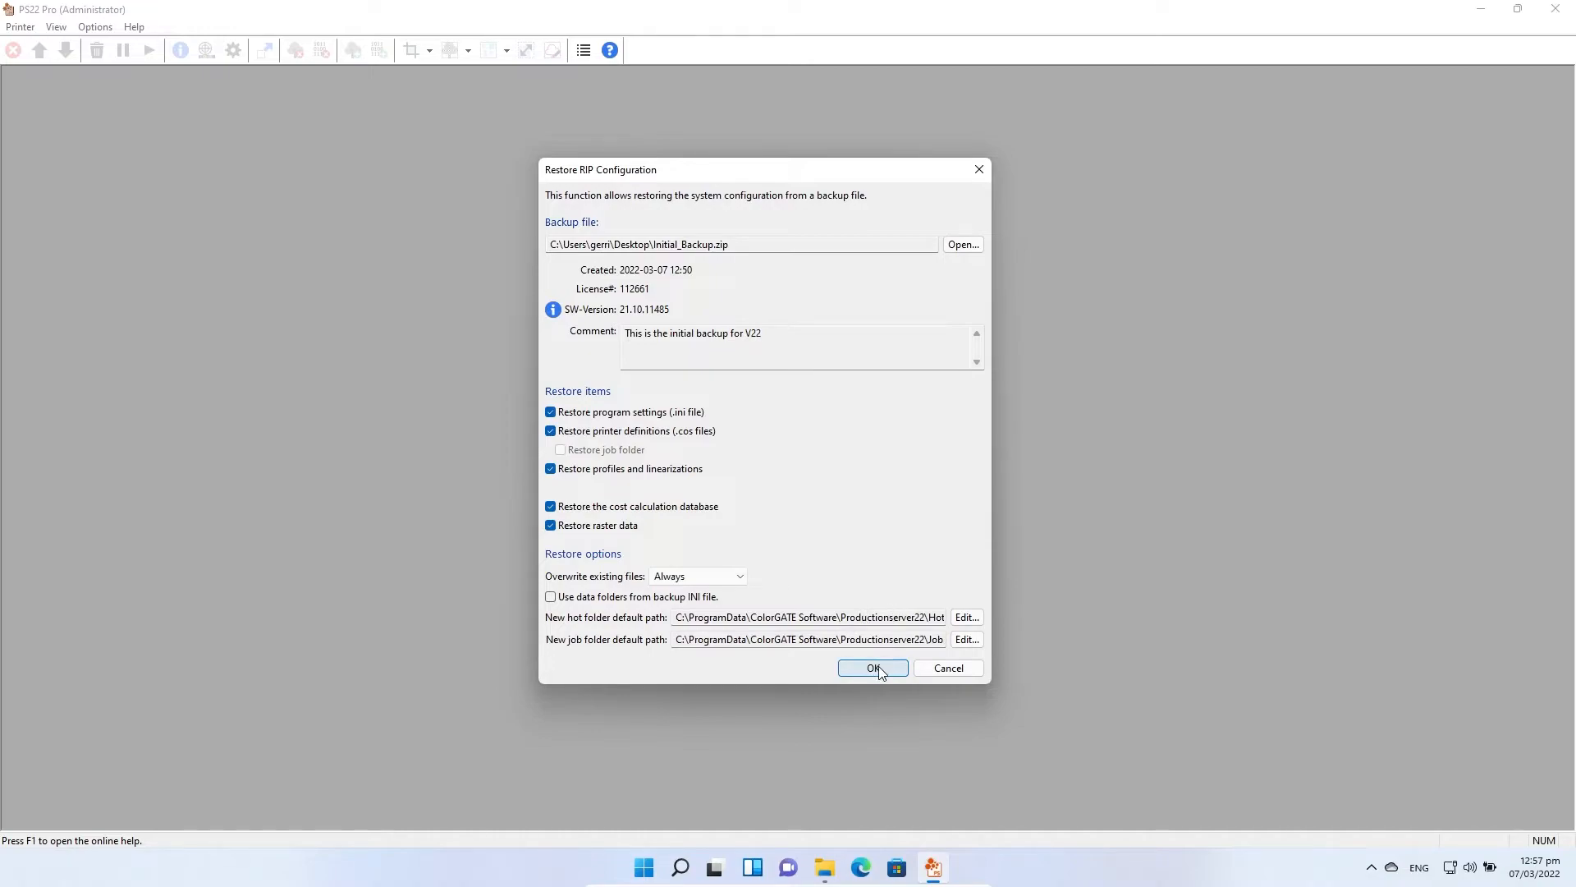
Confirm the restore from Initial_Backup.zip and accept the program restart
left_click(872, 668)
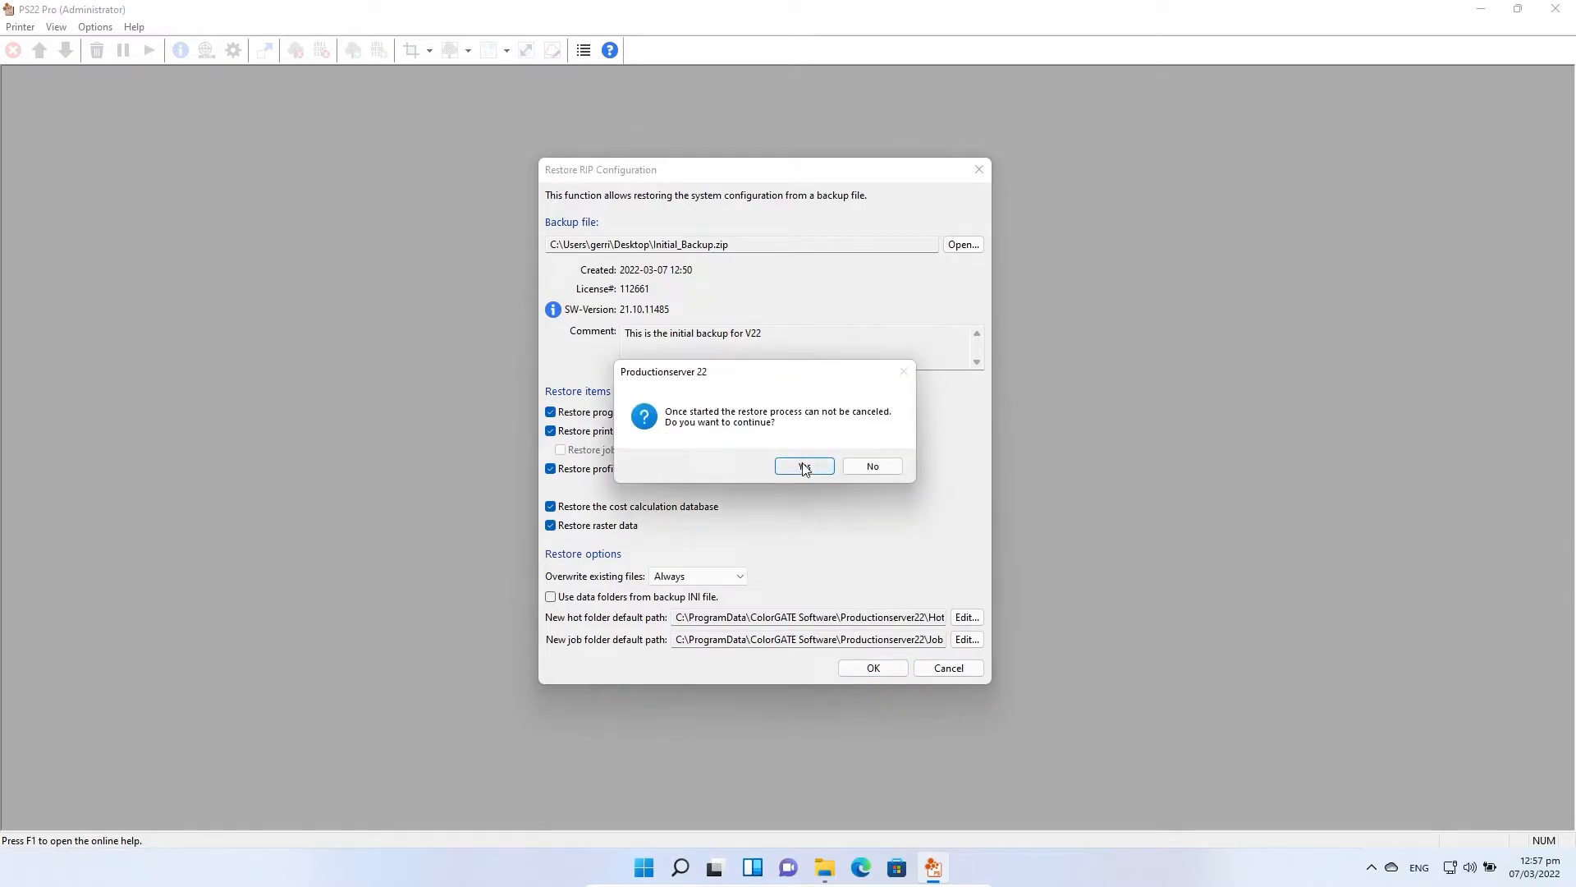
left_click(802, 466)
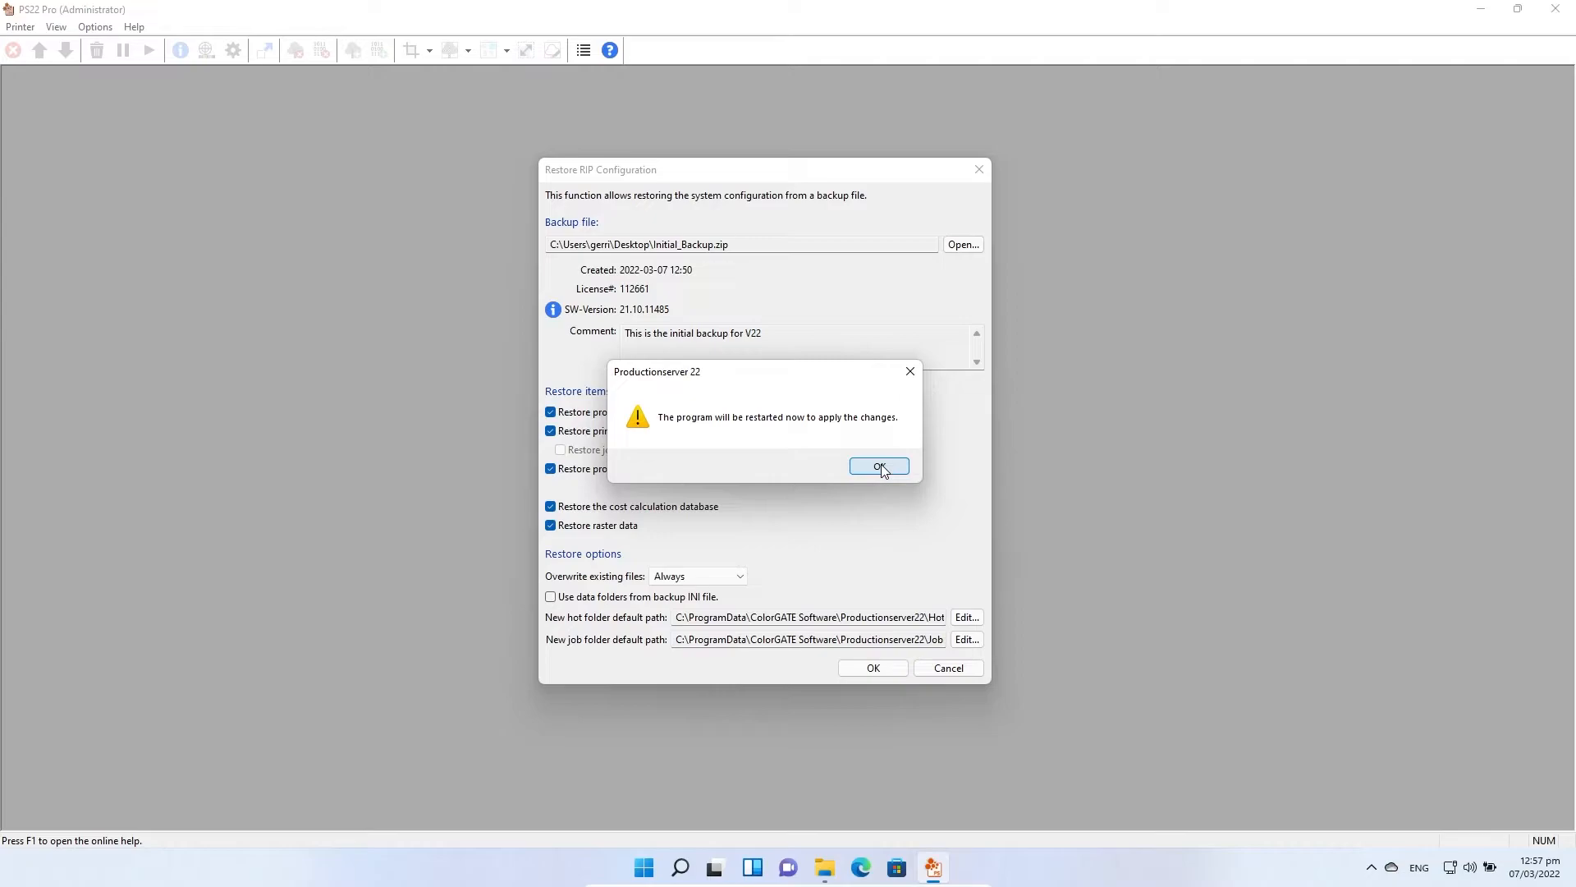
left_click(877, 466)
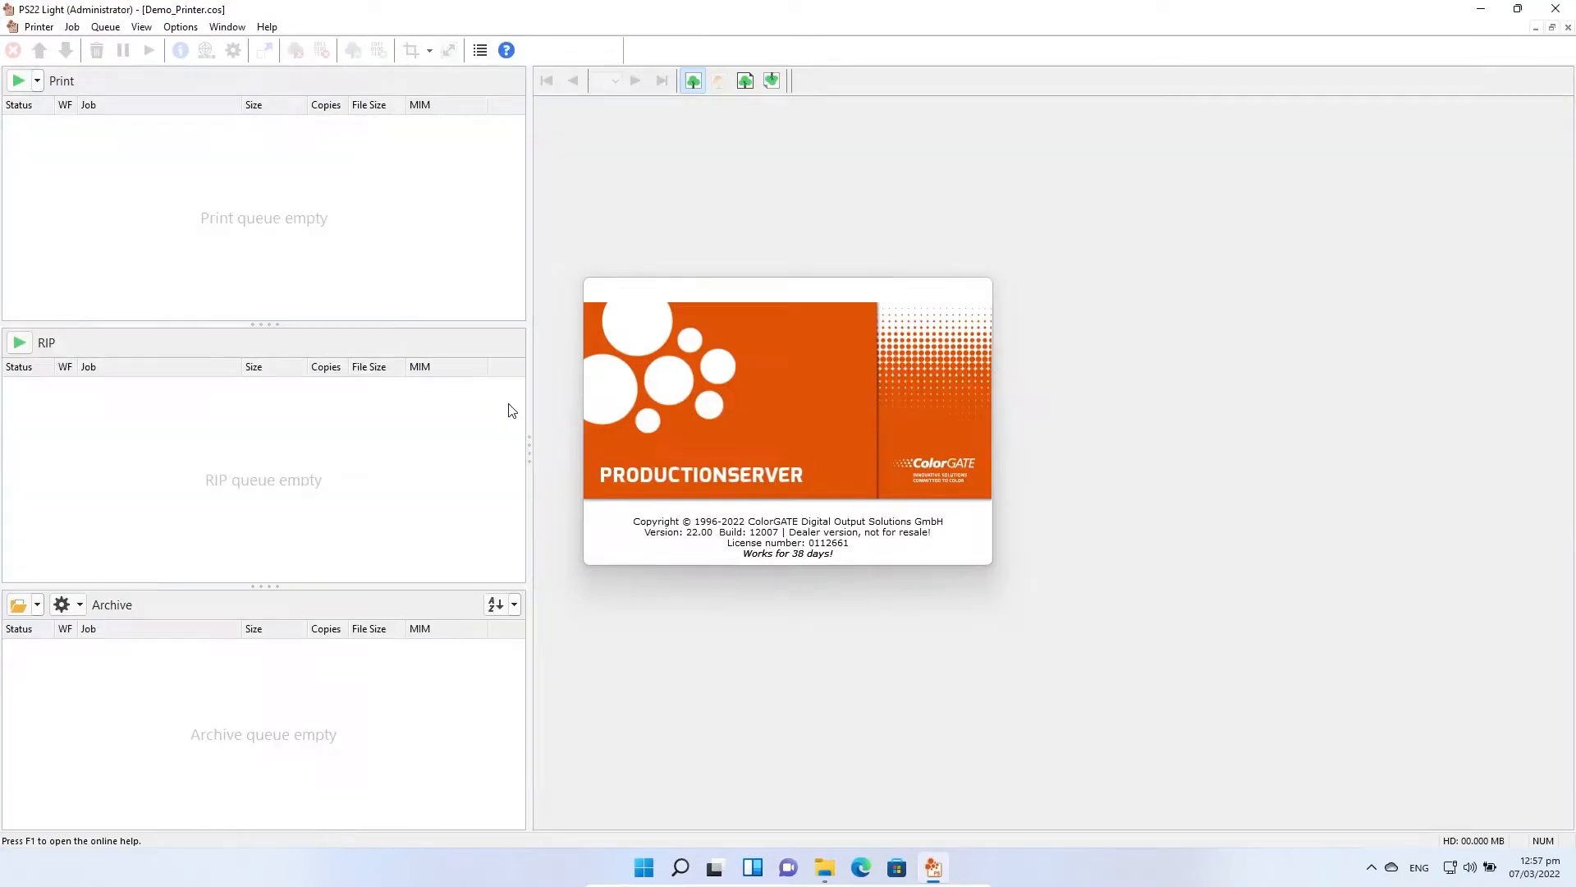
mouse_move(761, 357)
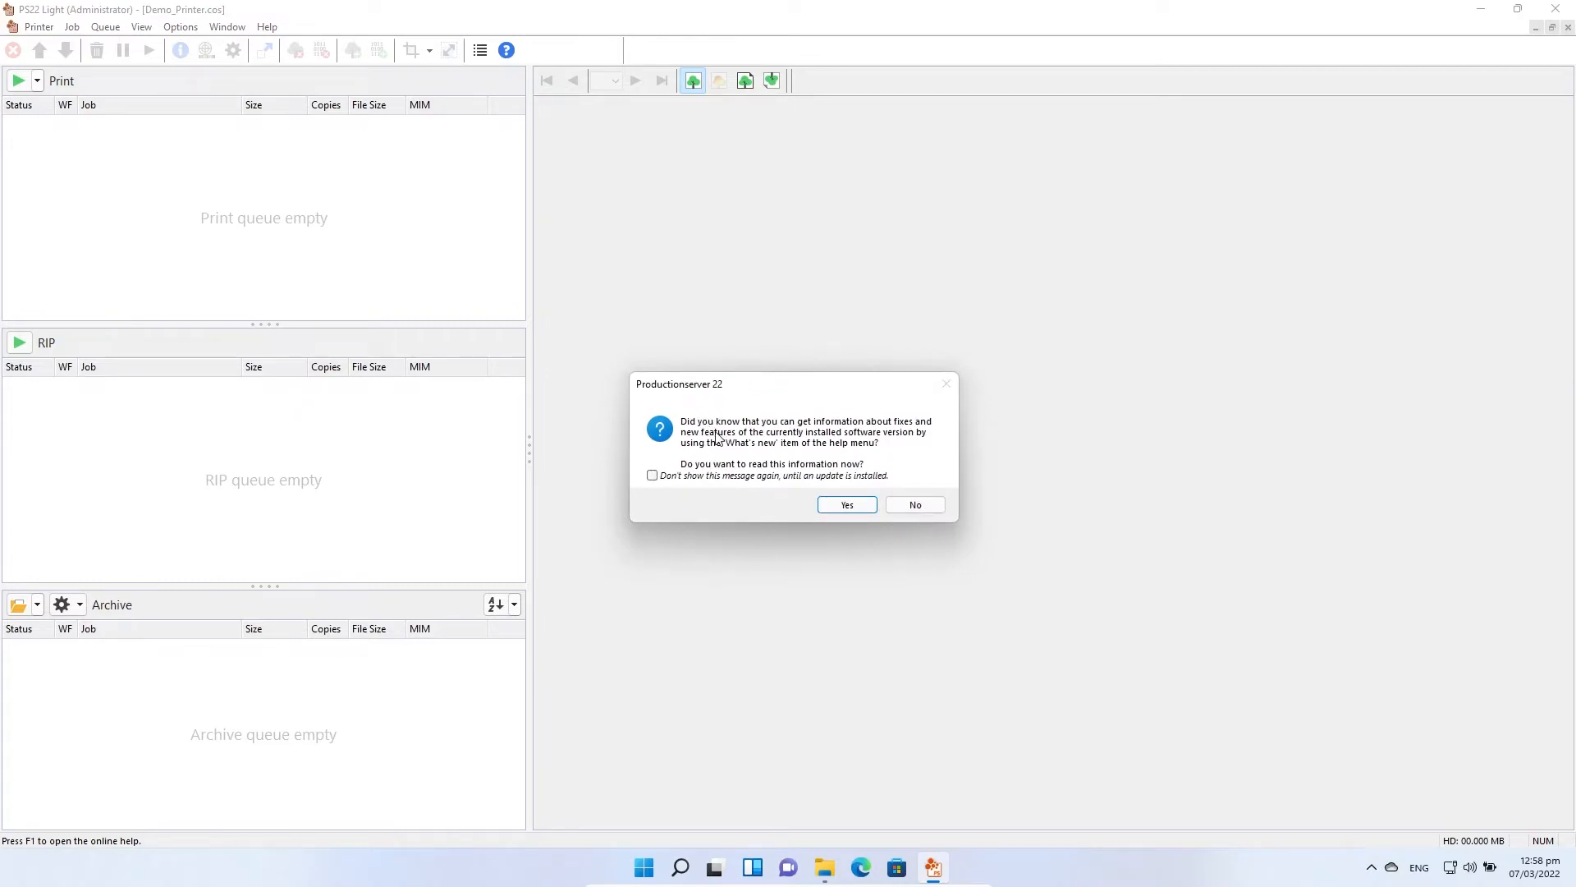
mouse_move(146, 337)
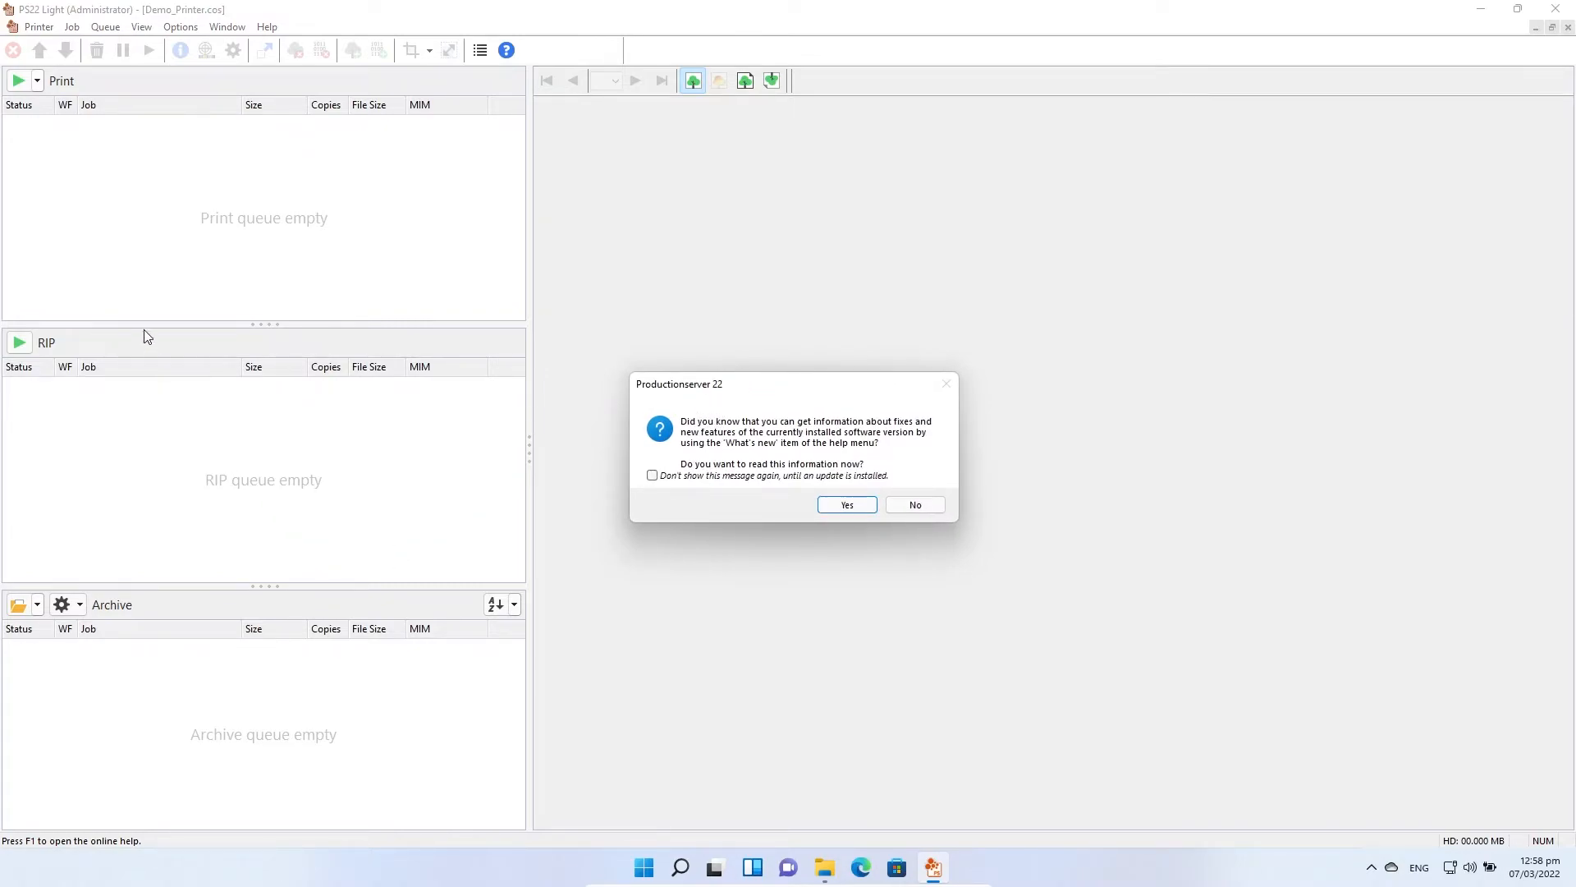
mouse_move(746, 485)
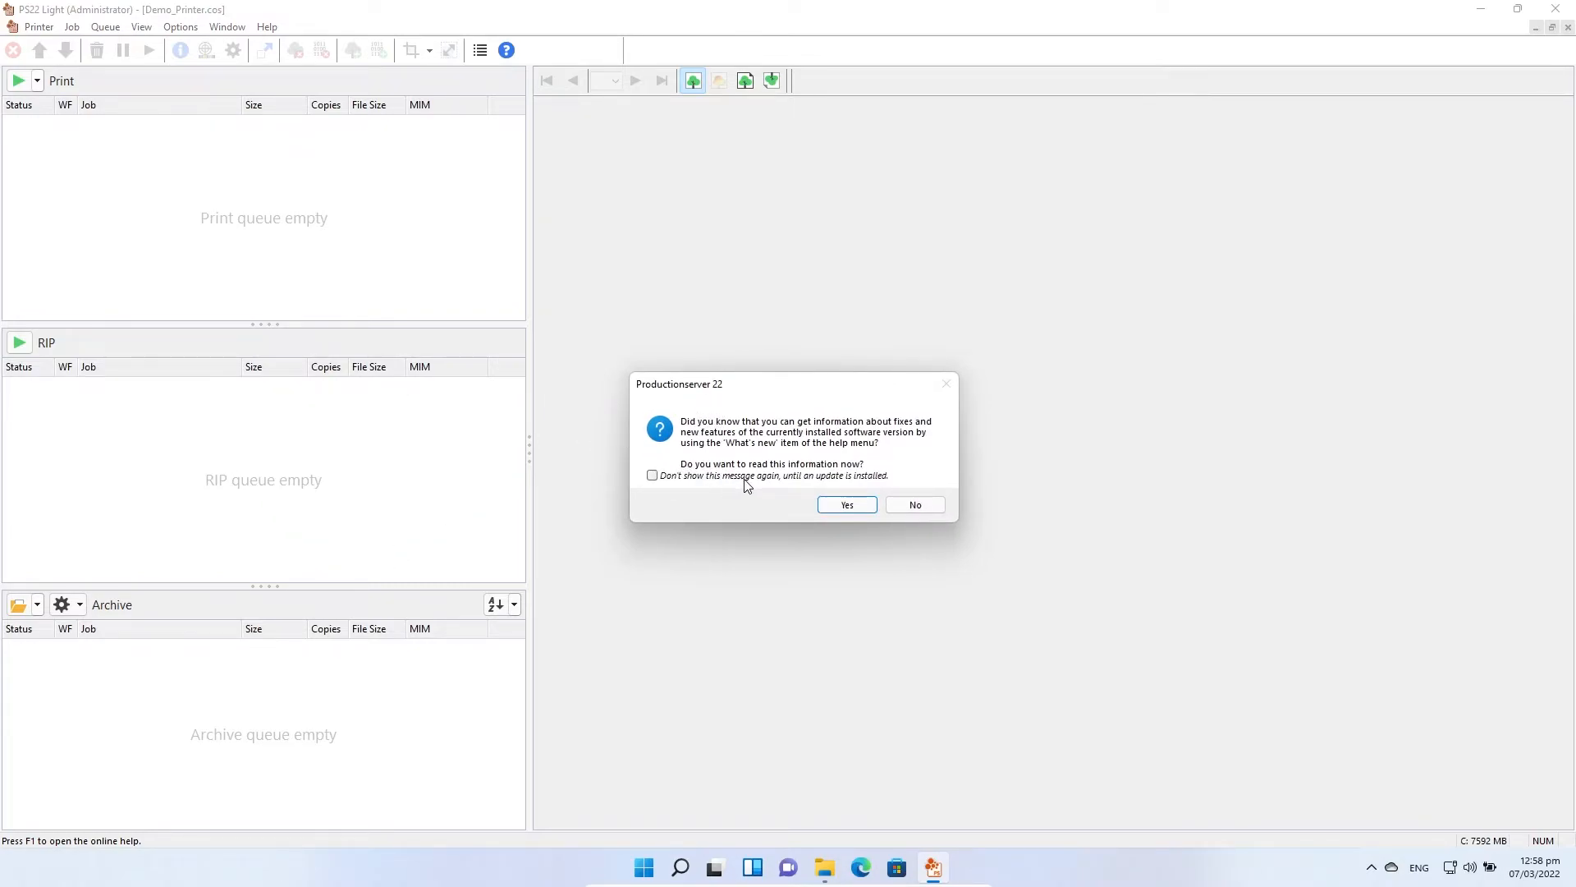
mouse_move(846, 503)
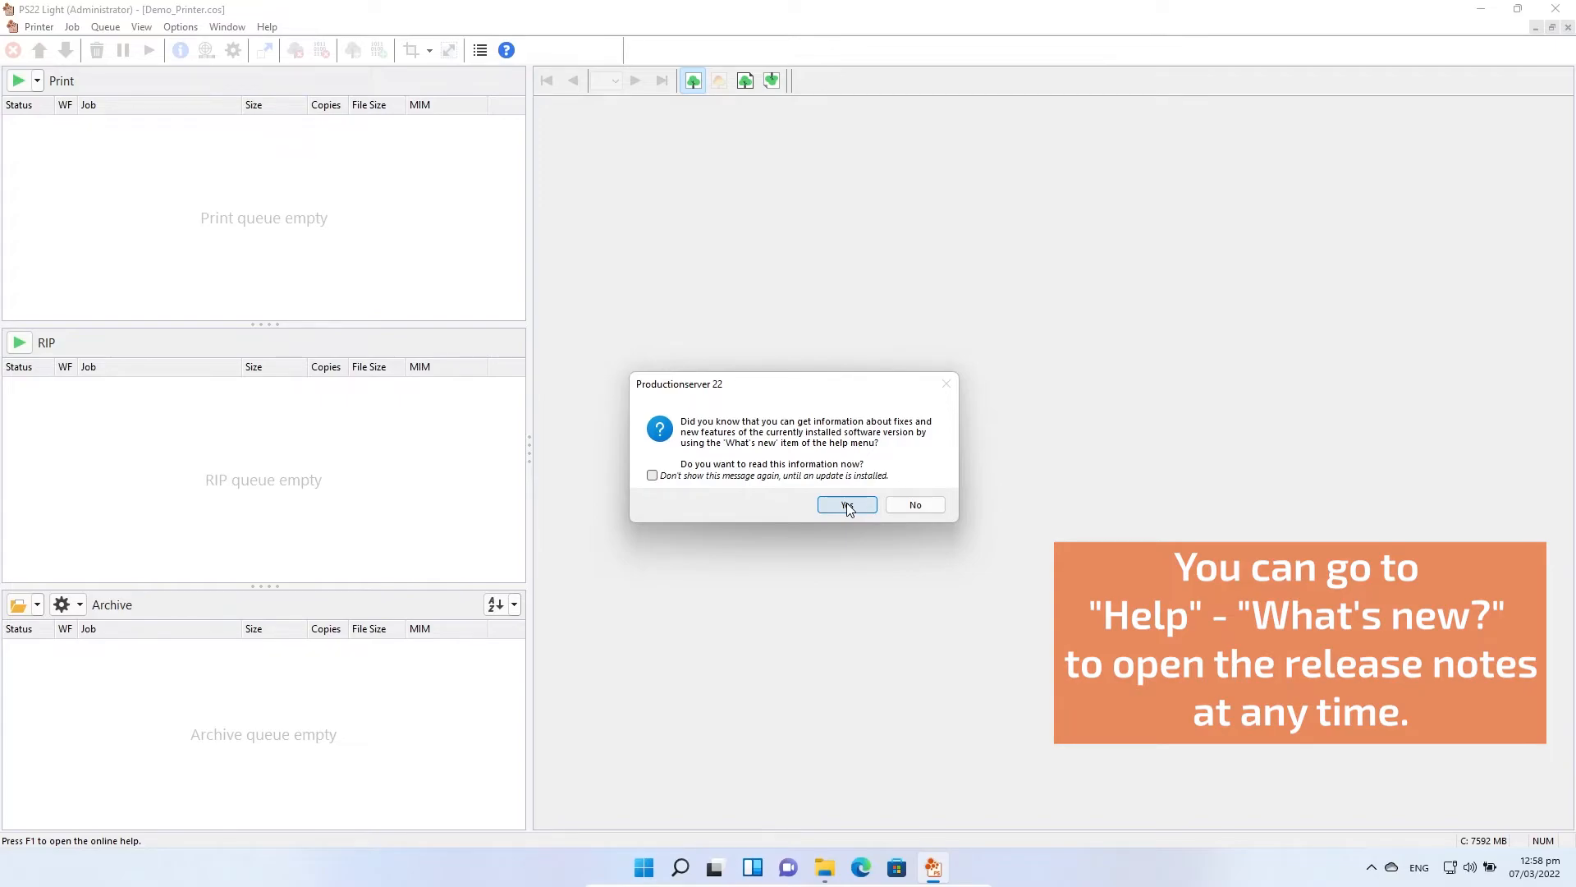
mouse_move(913, 505)
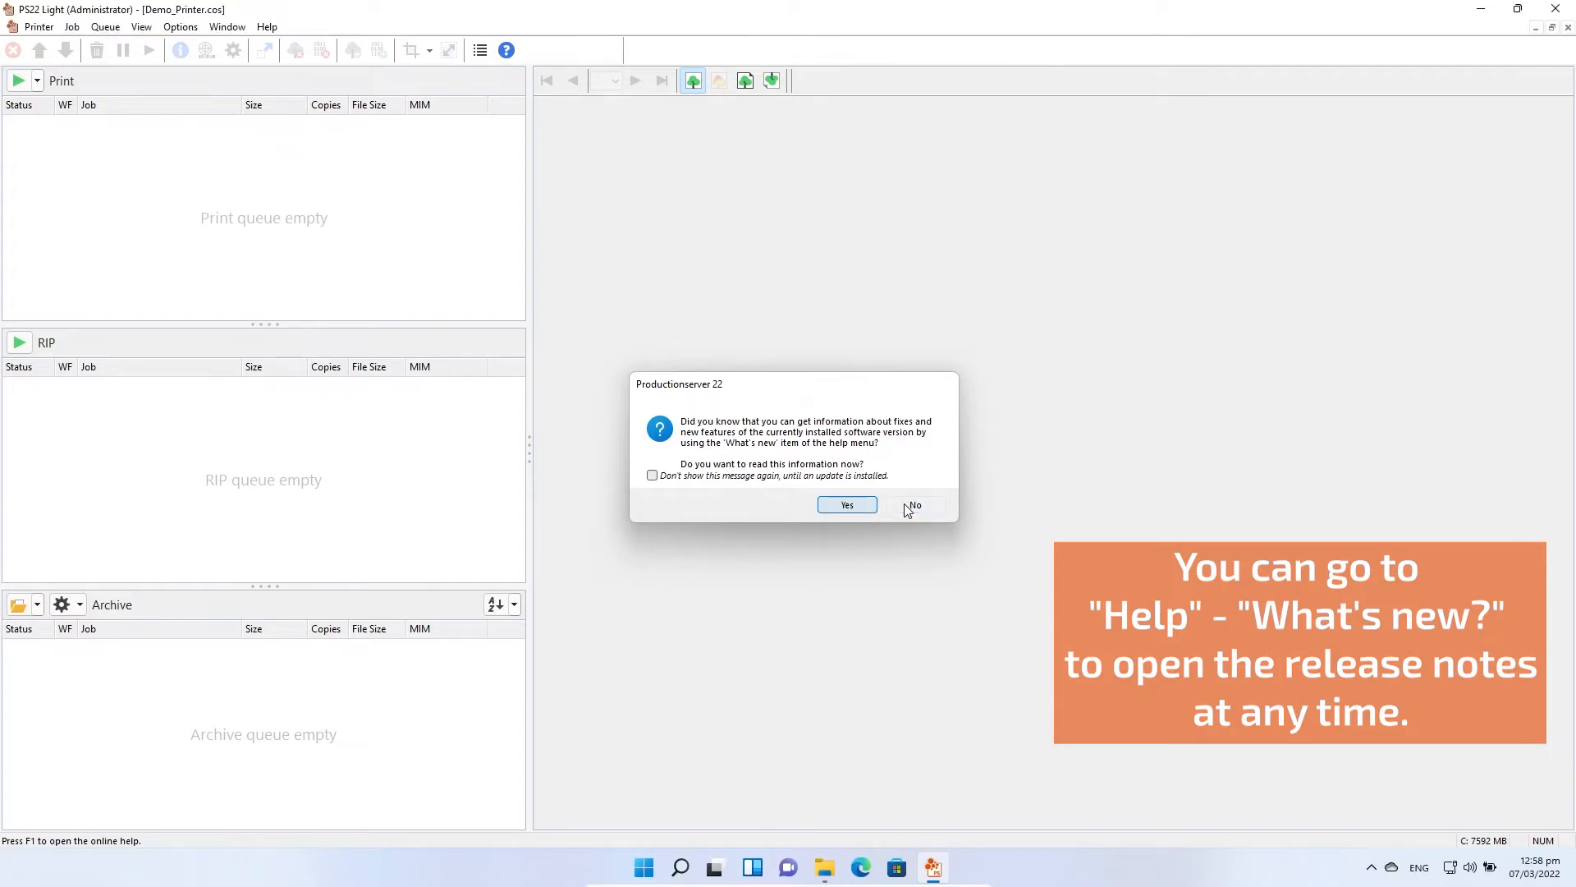
Dismiss the What's new prompt without reading the release notes
left_click(267, 26)
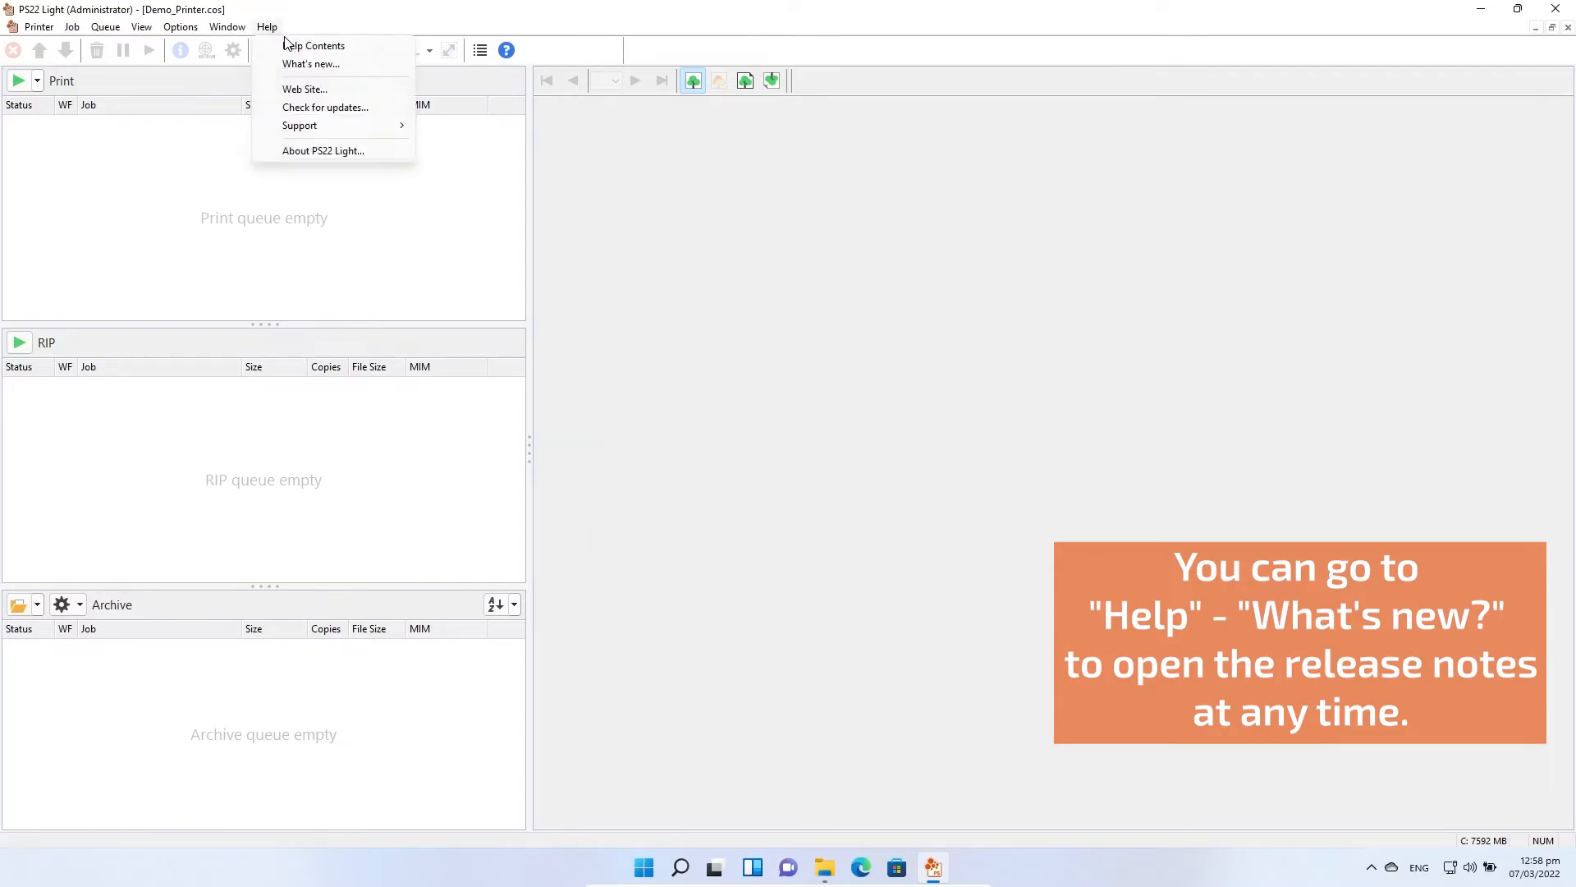
mouse_move(309, 64)
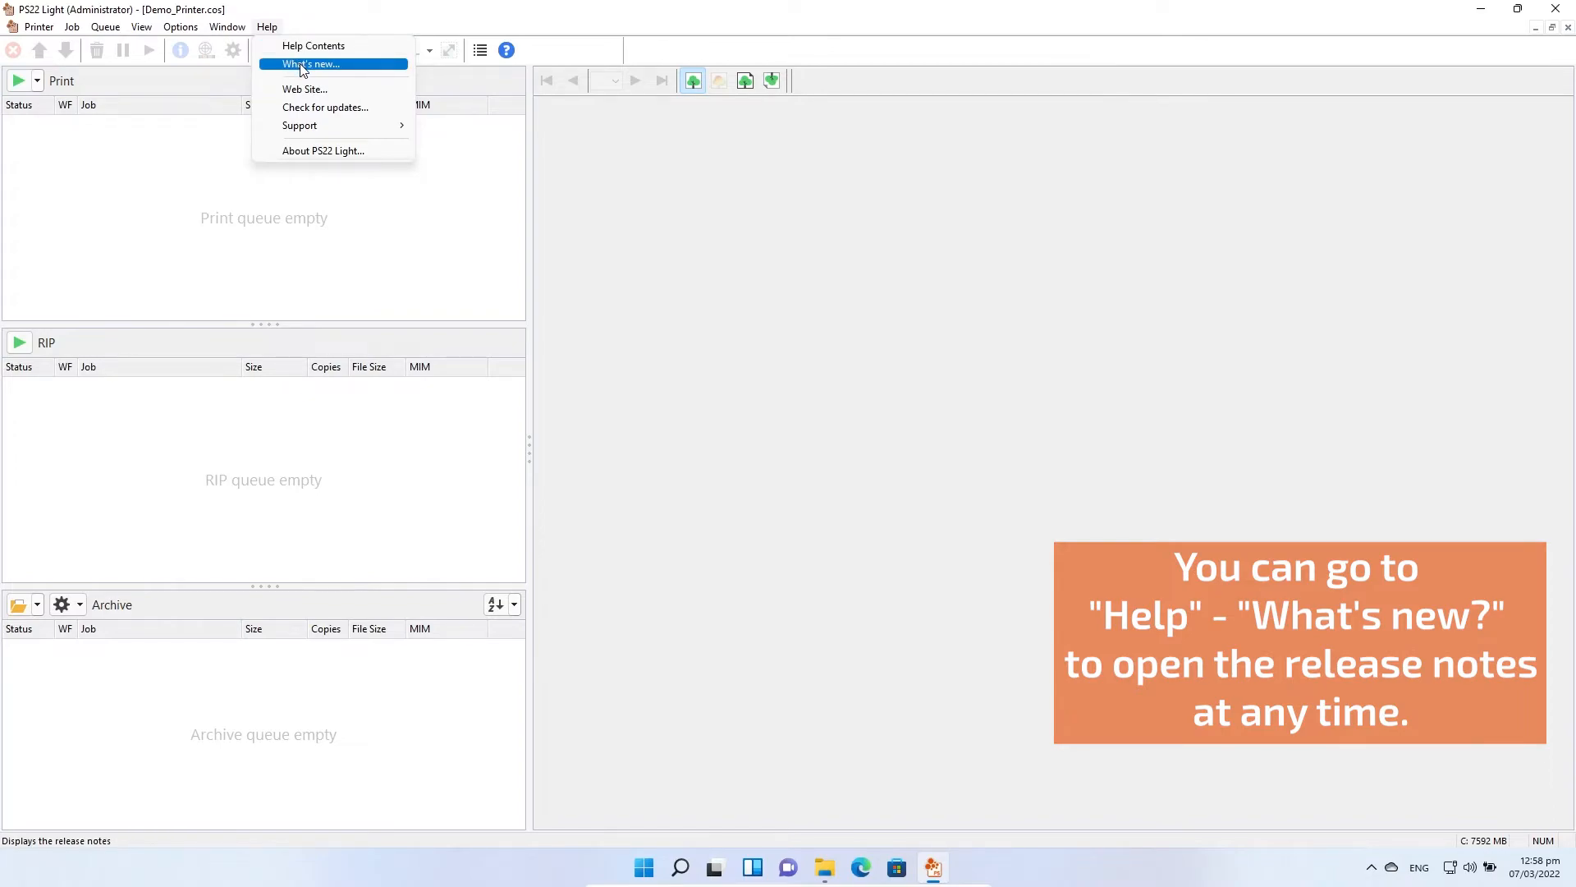
mouse_move(333, 63)
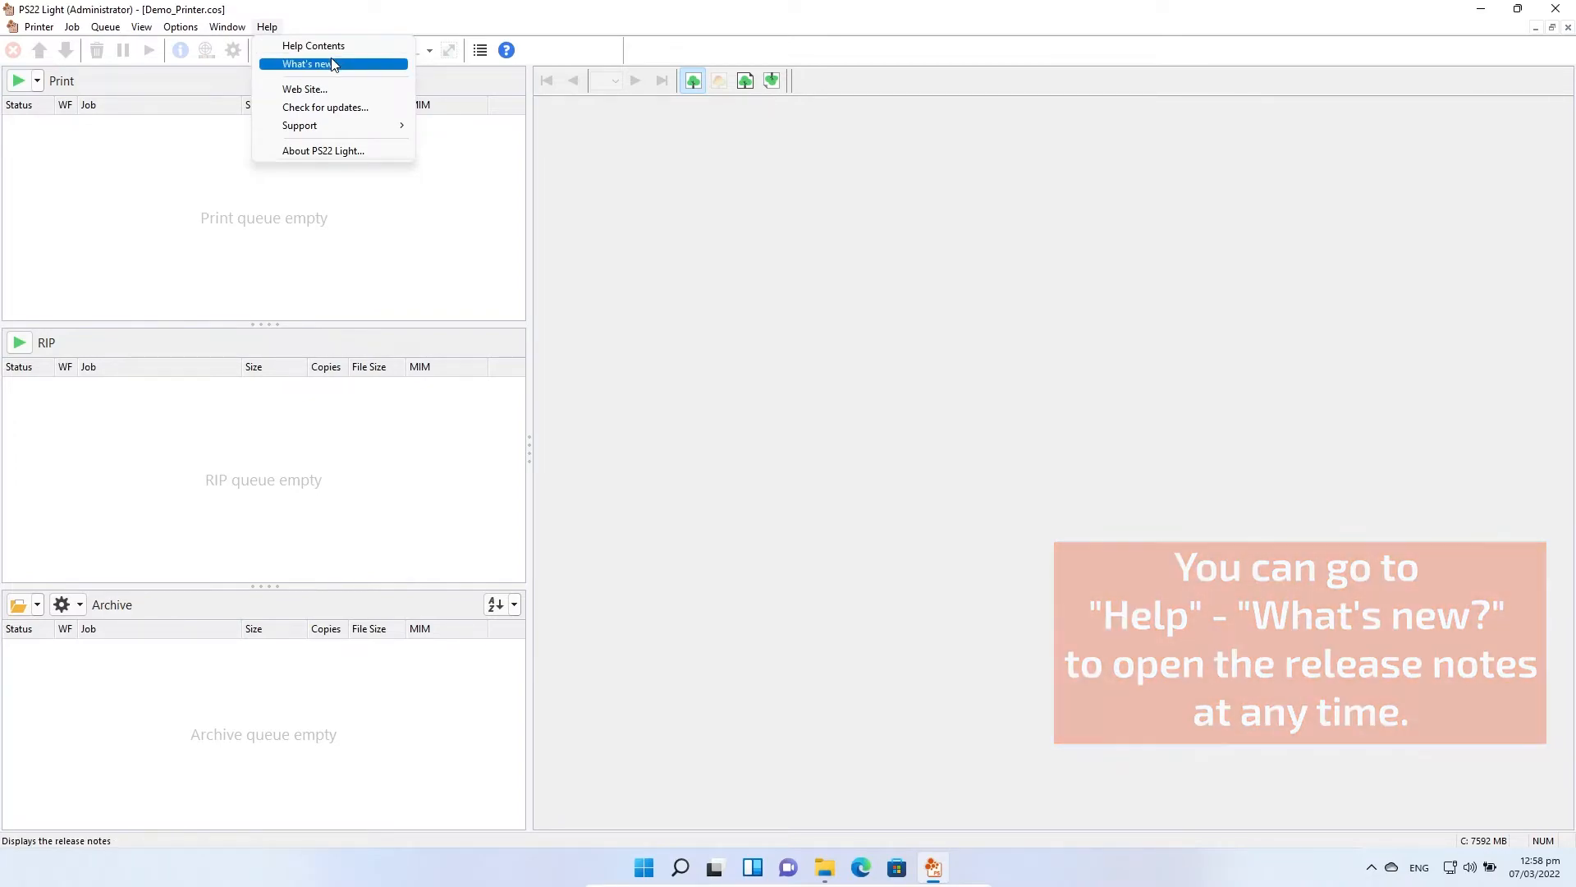
Check Demo_Printer's hotfolders in Printer Properties, then quit Productionserver
left_click(38, 27)
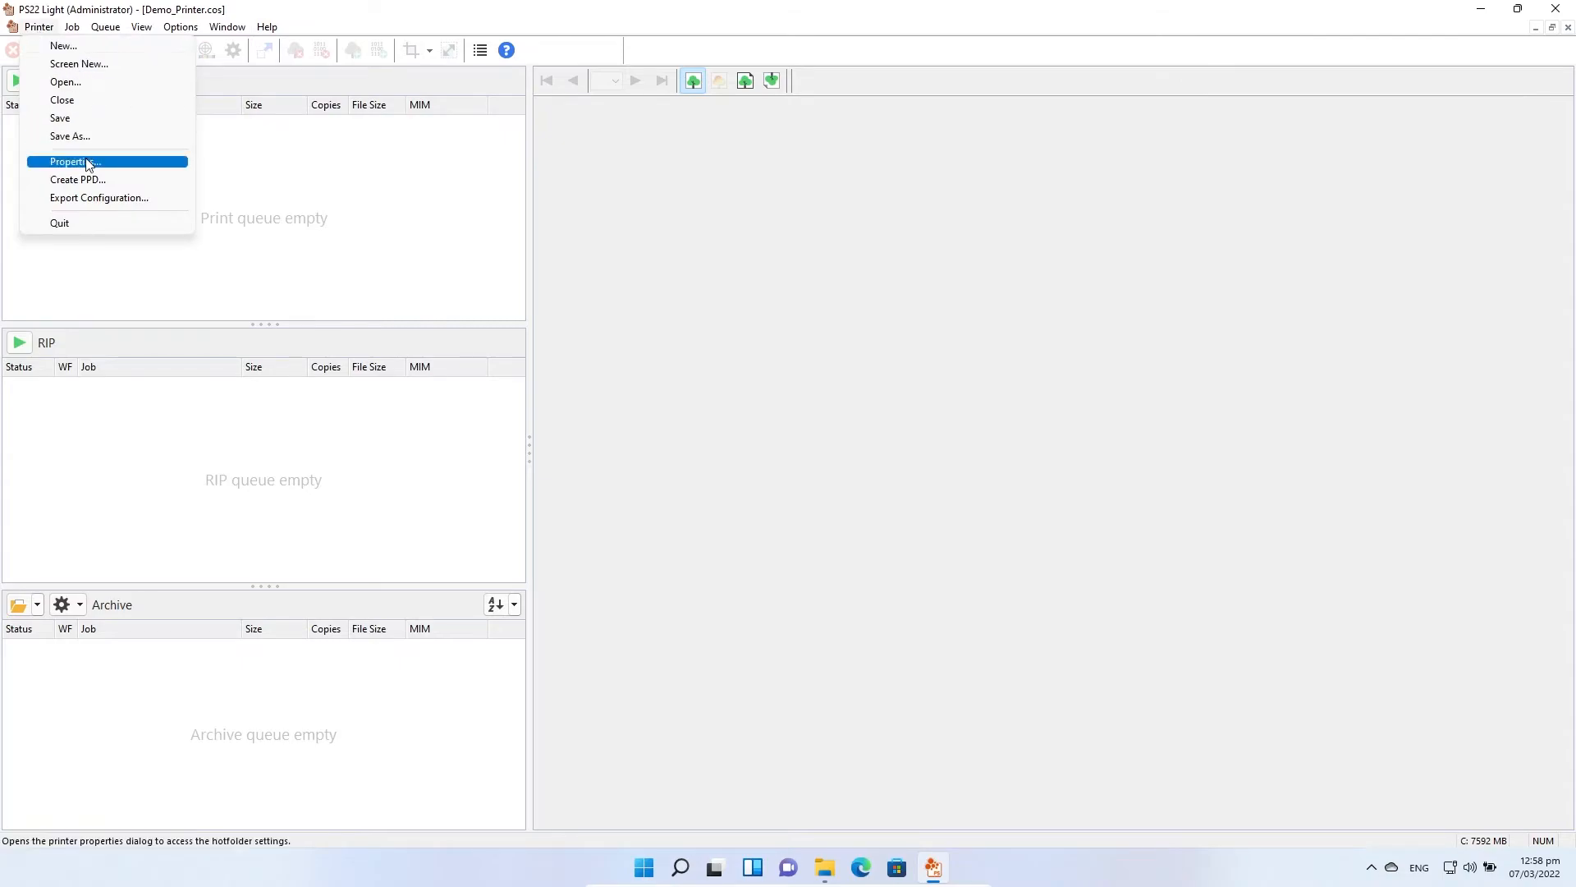
left_click(71, 162)
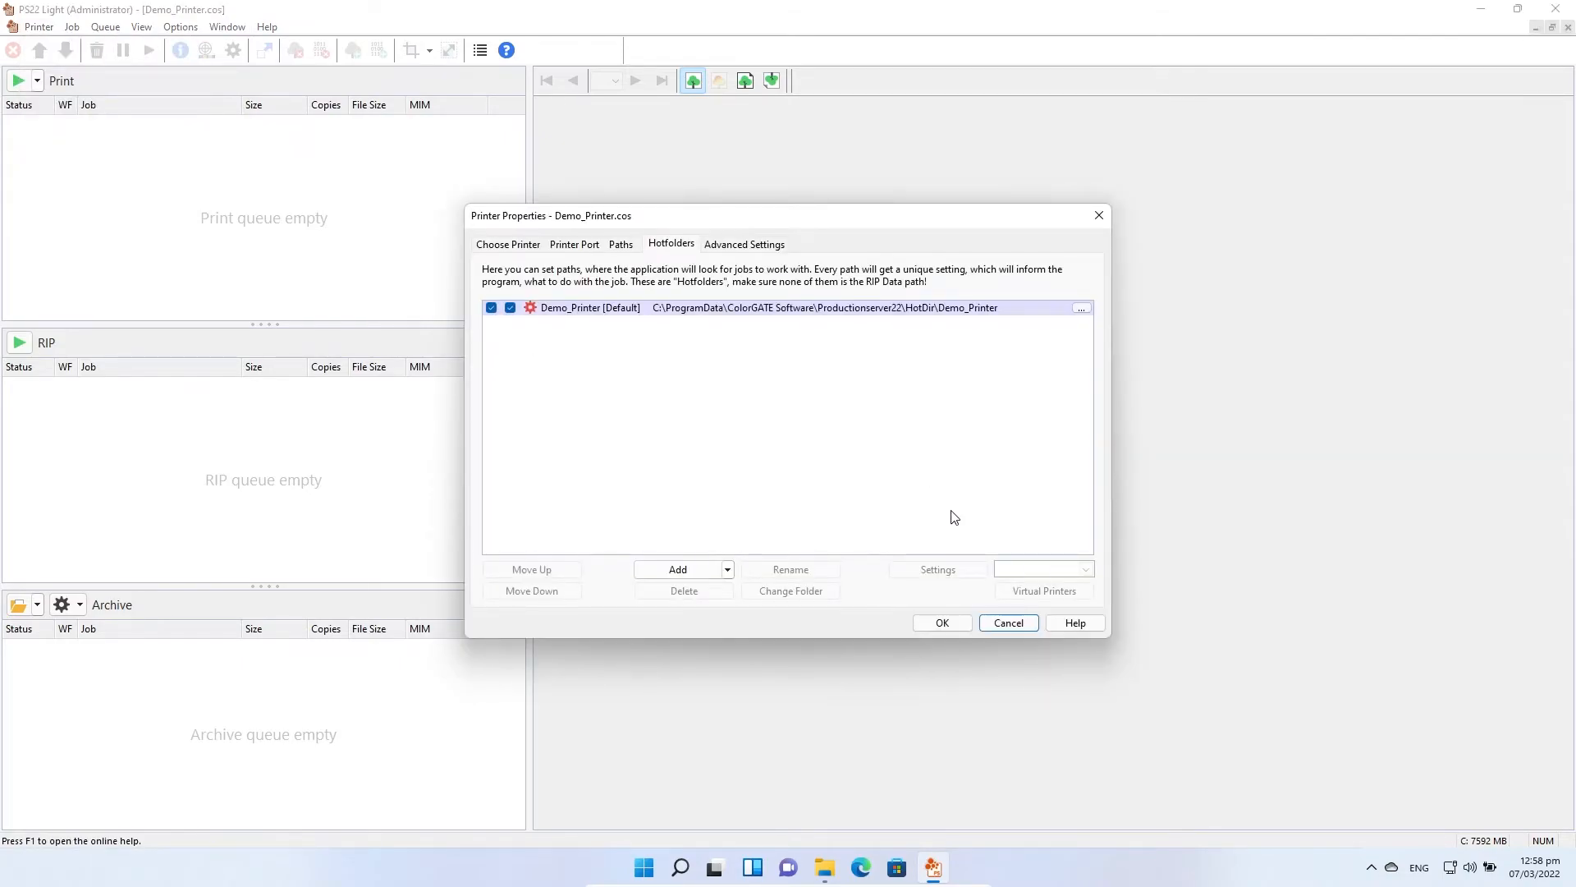
left_click(1007, 622)
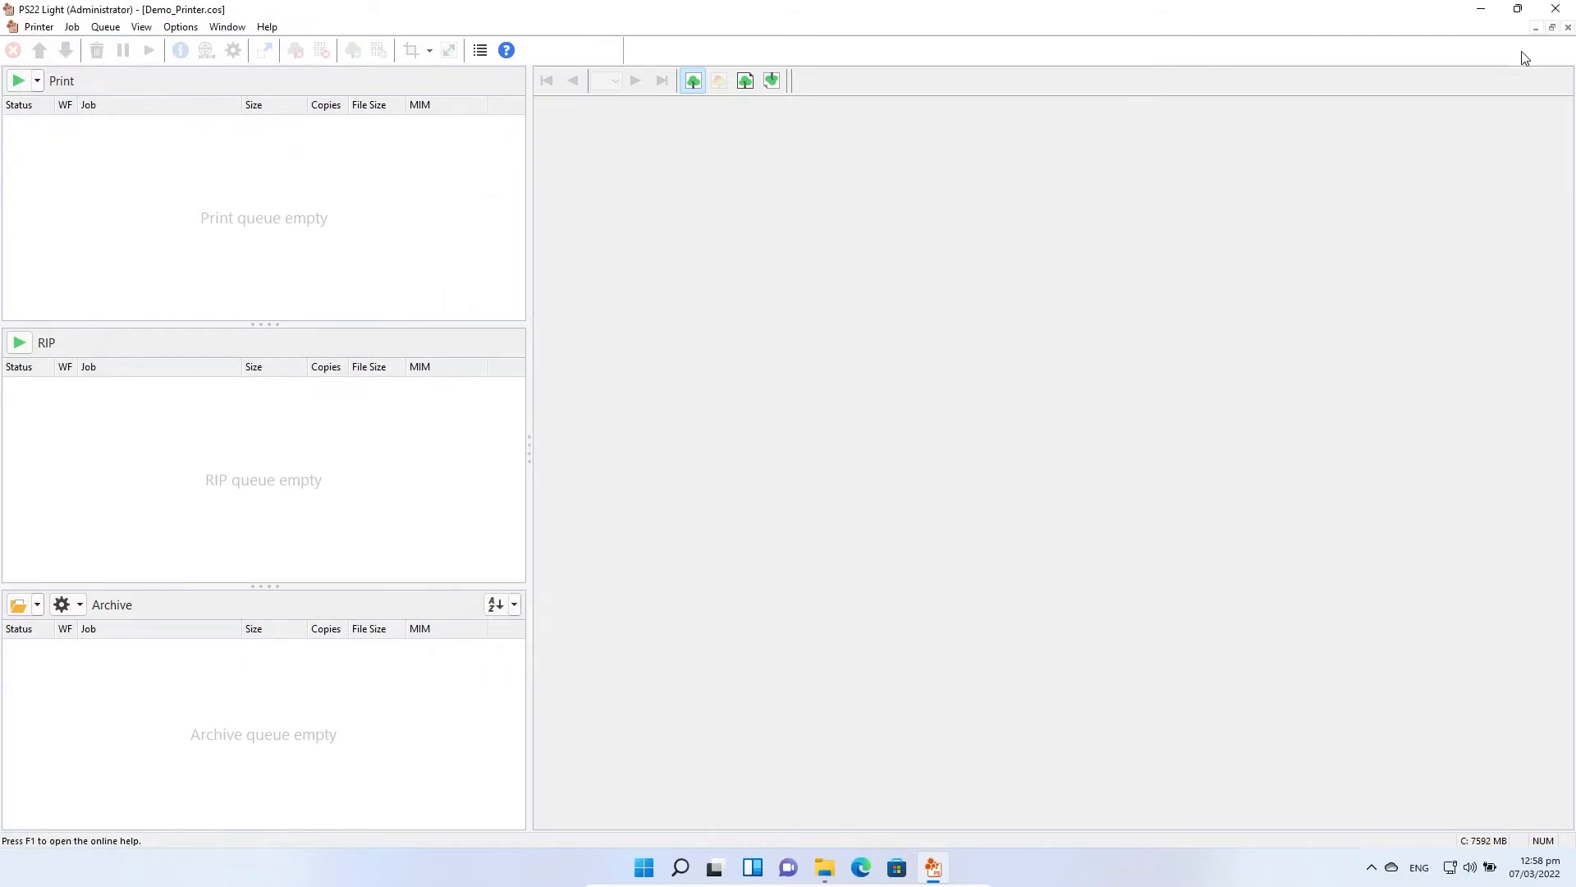
left_click(1566, 9)
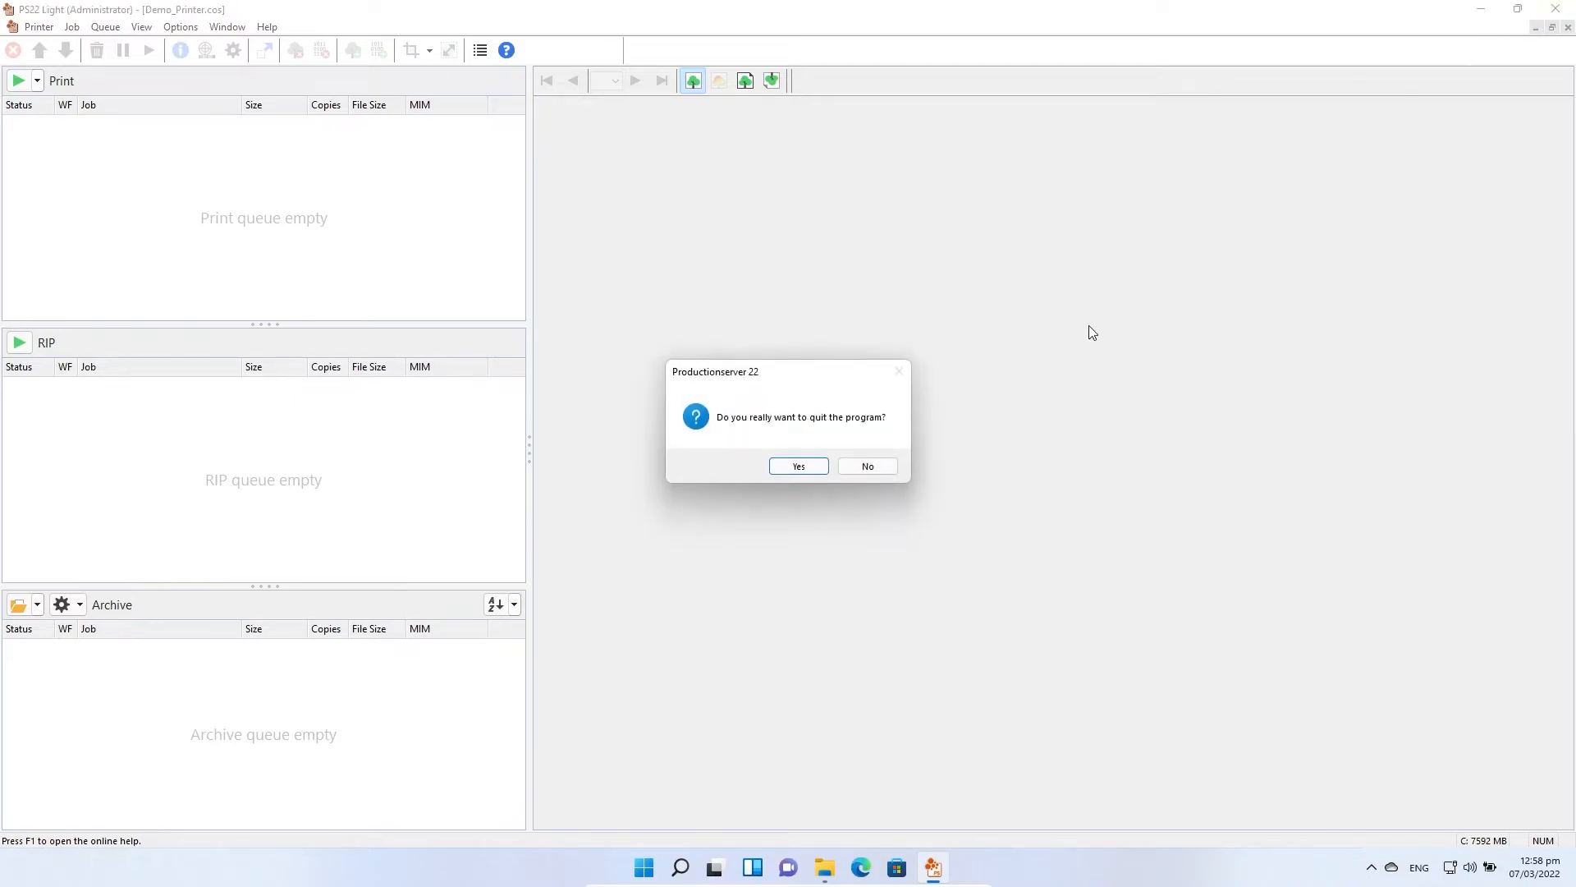
left_click(797, 466)
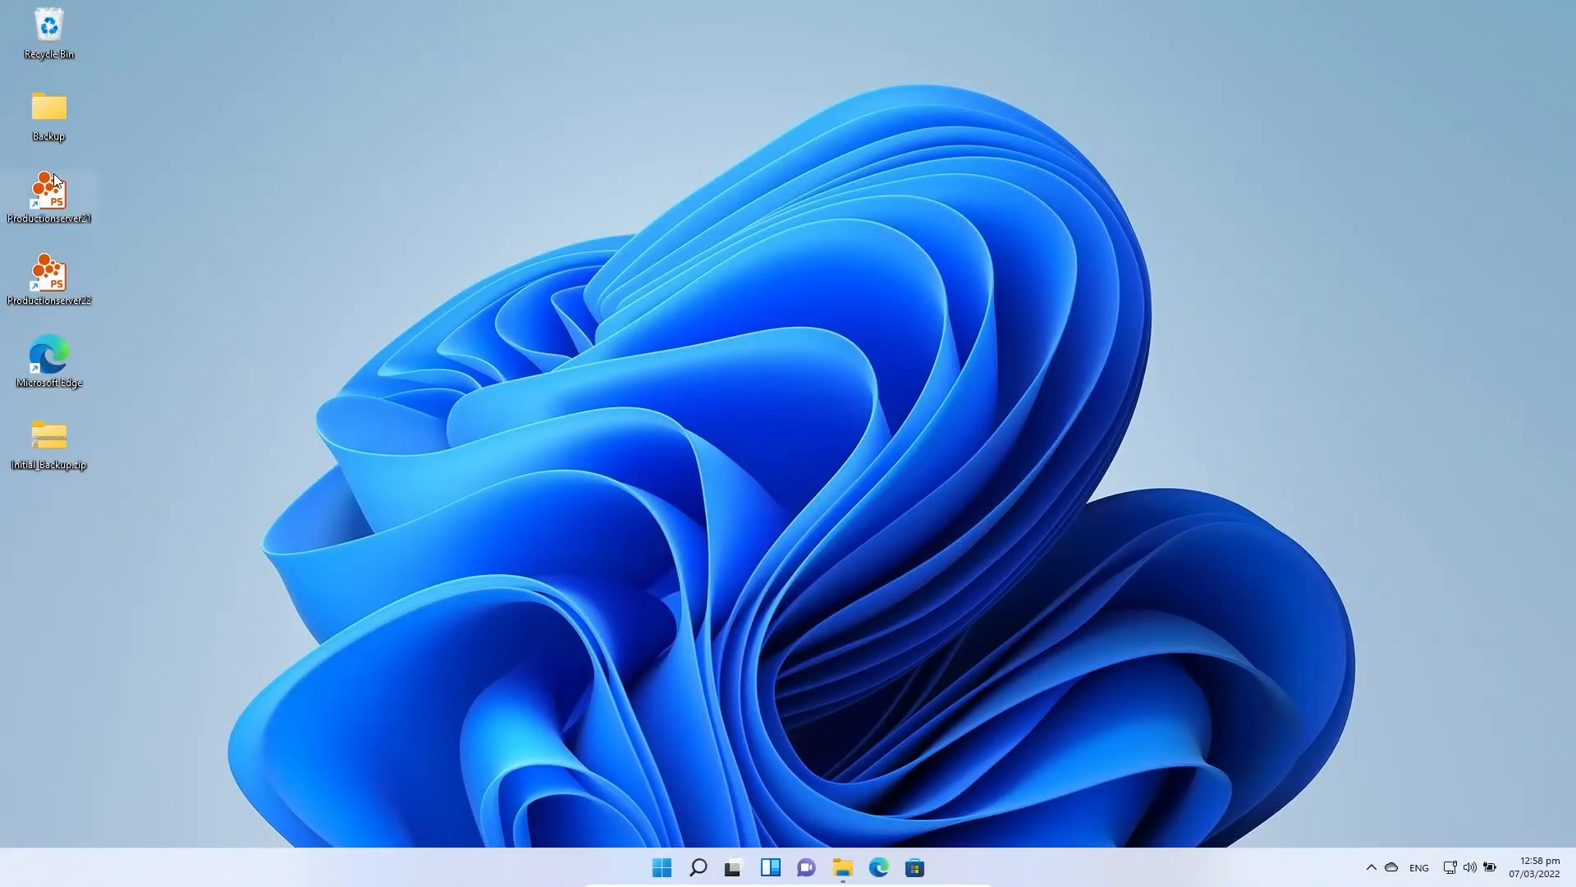
Relaunch Productionserver 22 from its desktop shortcut, reopening Demo_Printer.cos
left_click(49, 279)
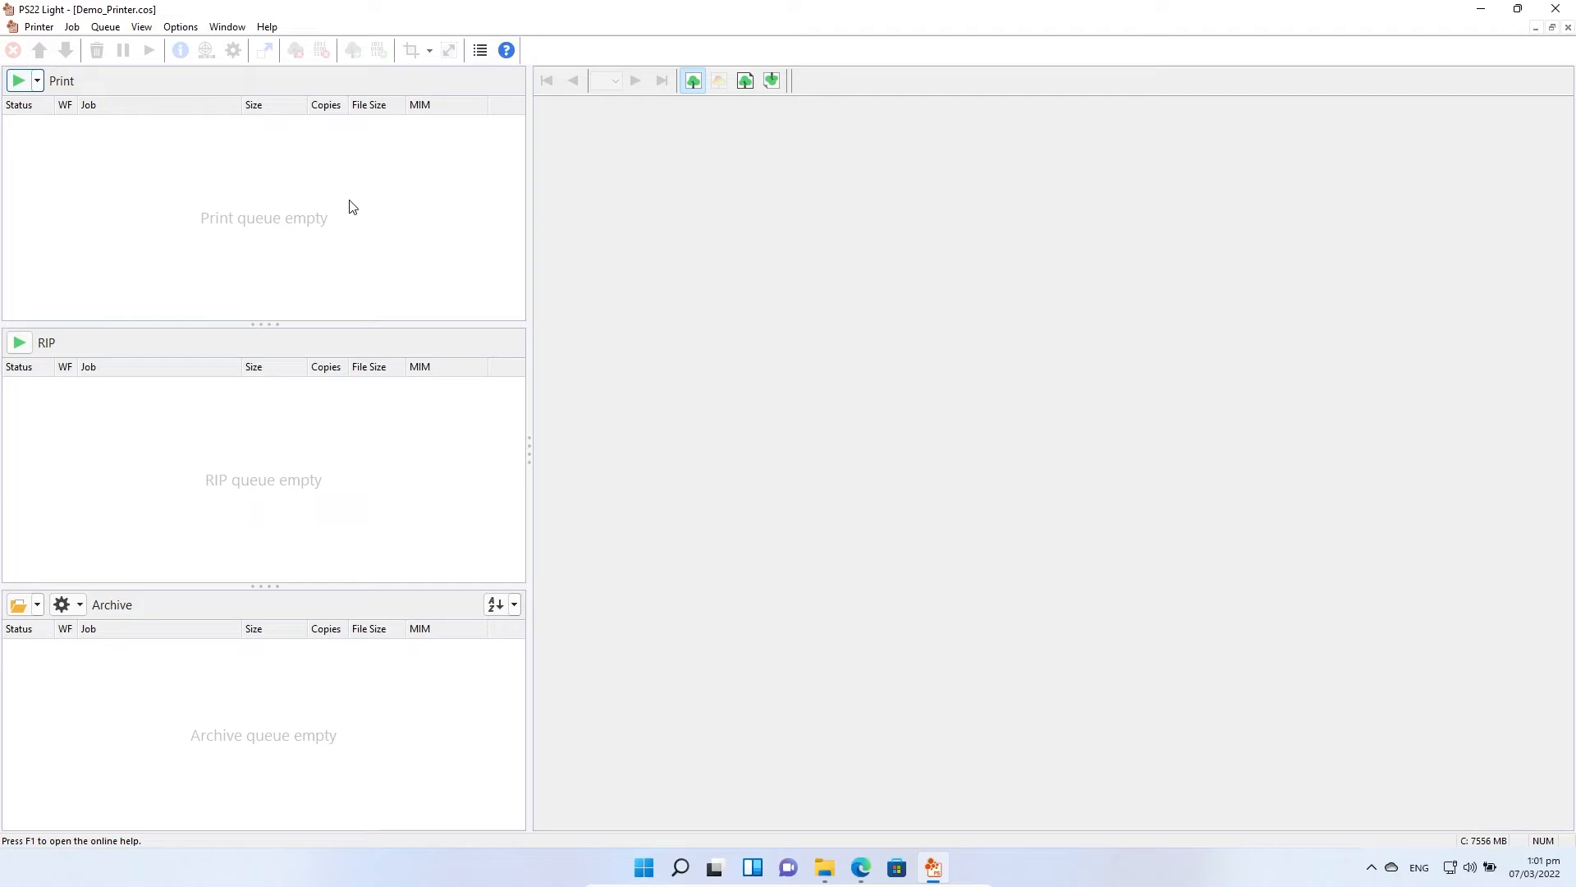
mouse_move(268, 28)
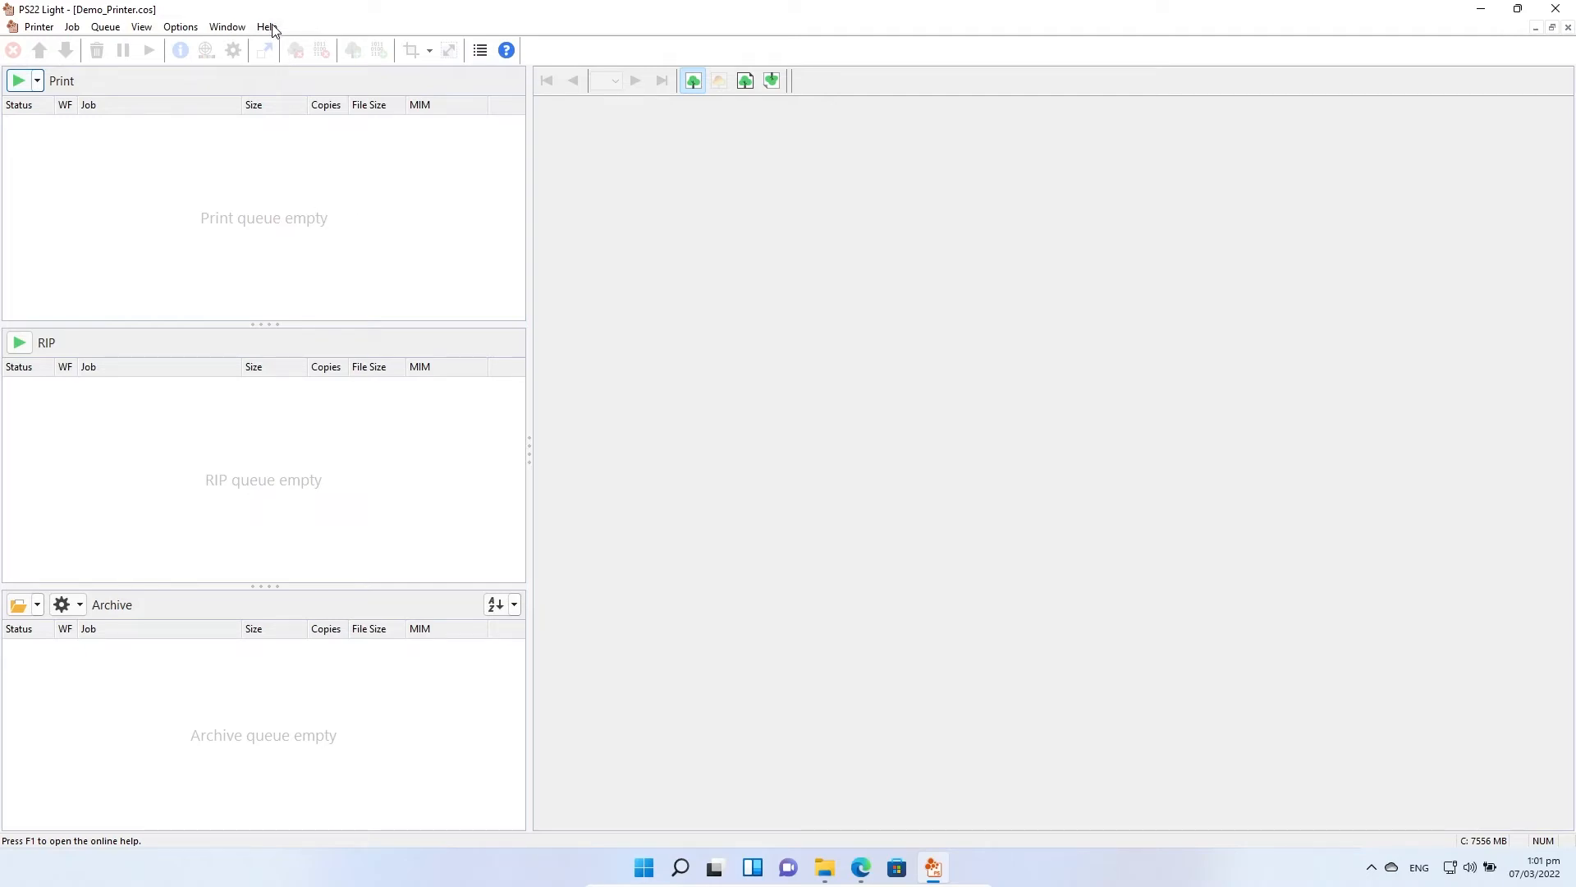
Browse the Help menu, then open Options > System Configuration > Backup for the RIP configuration
left_click(266, 27)
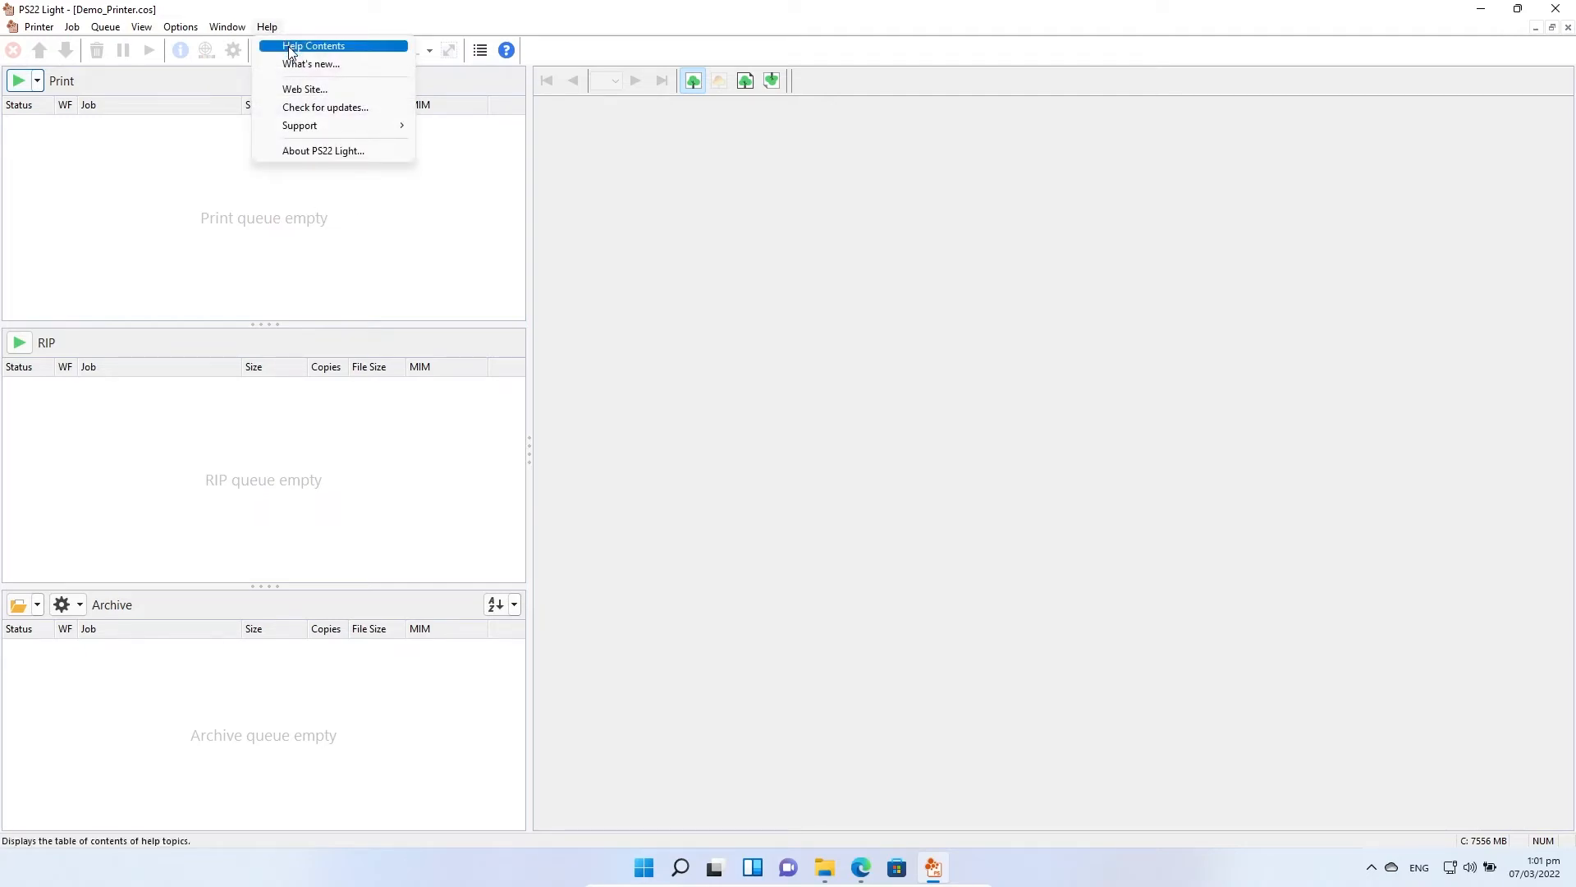
left_click(180, 27)
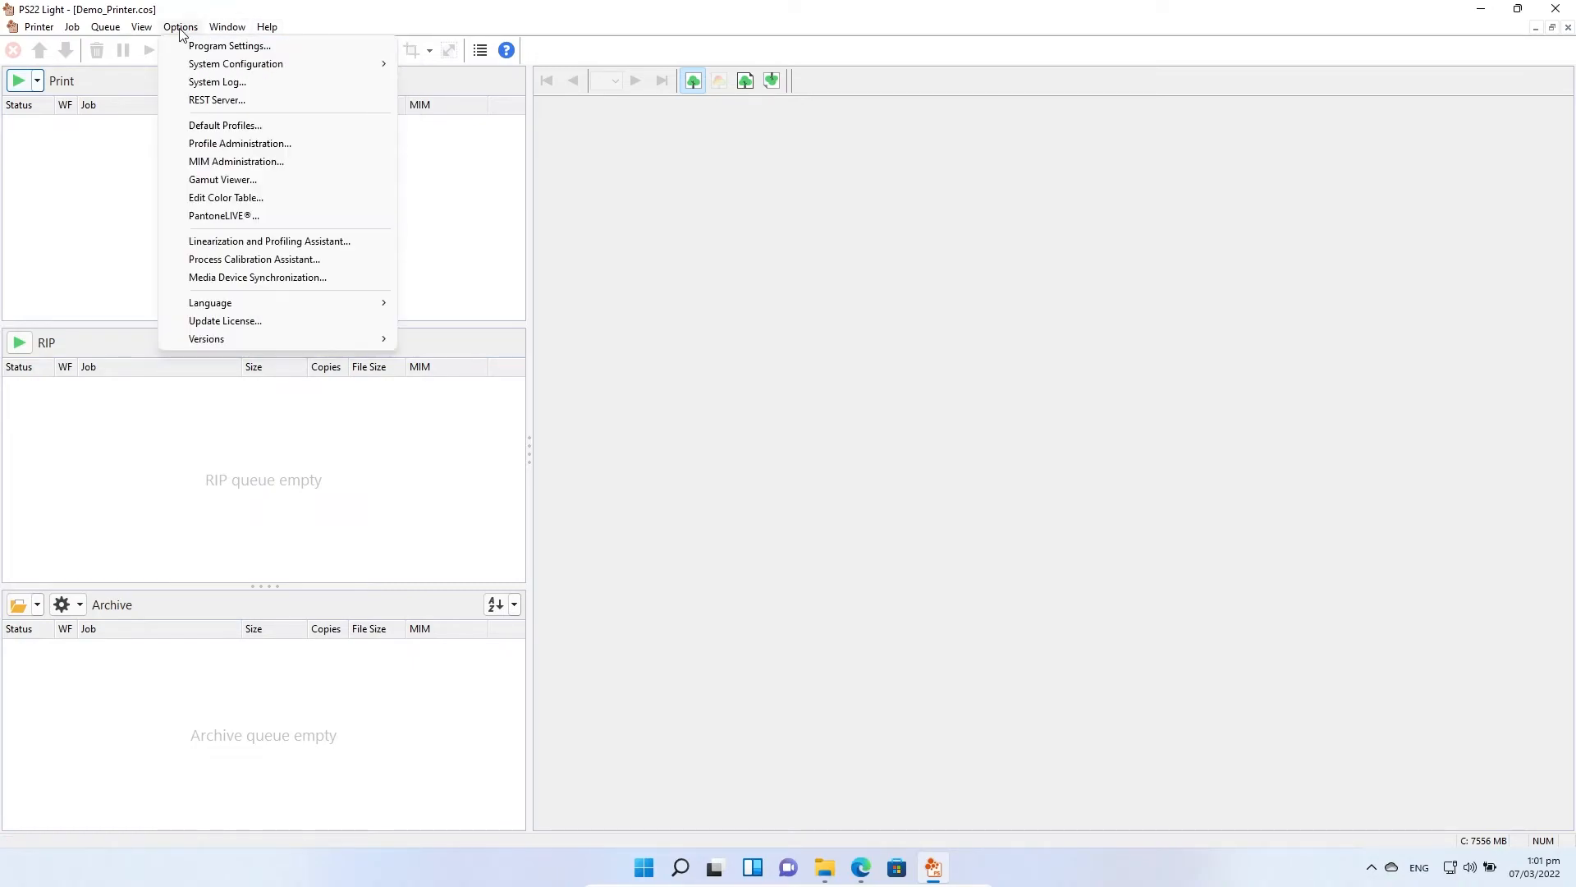
mouse_move(235, 64)
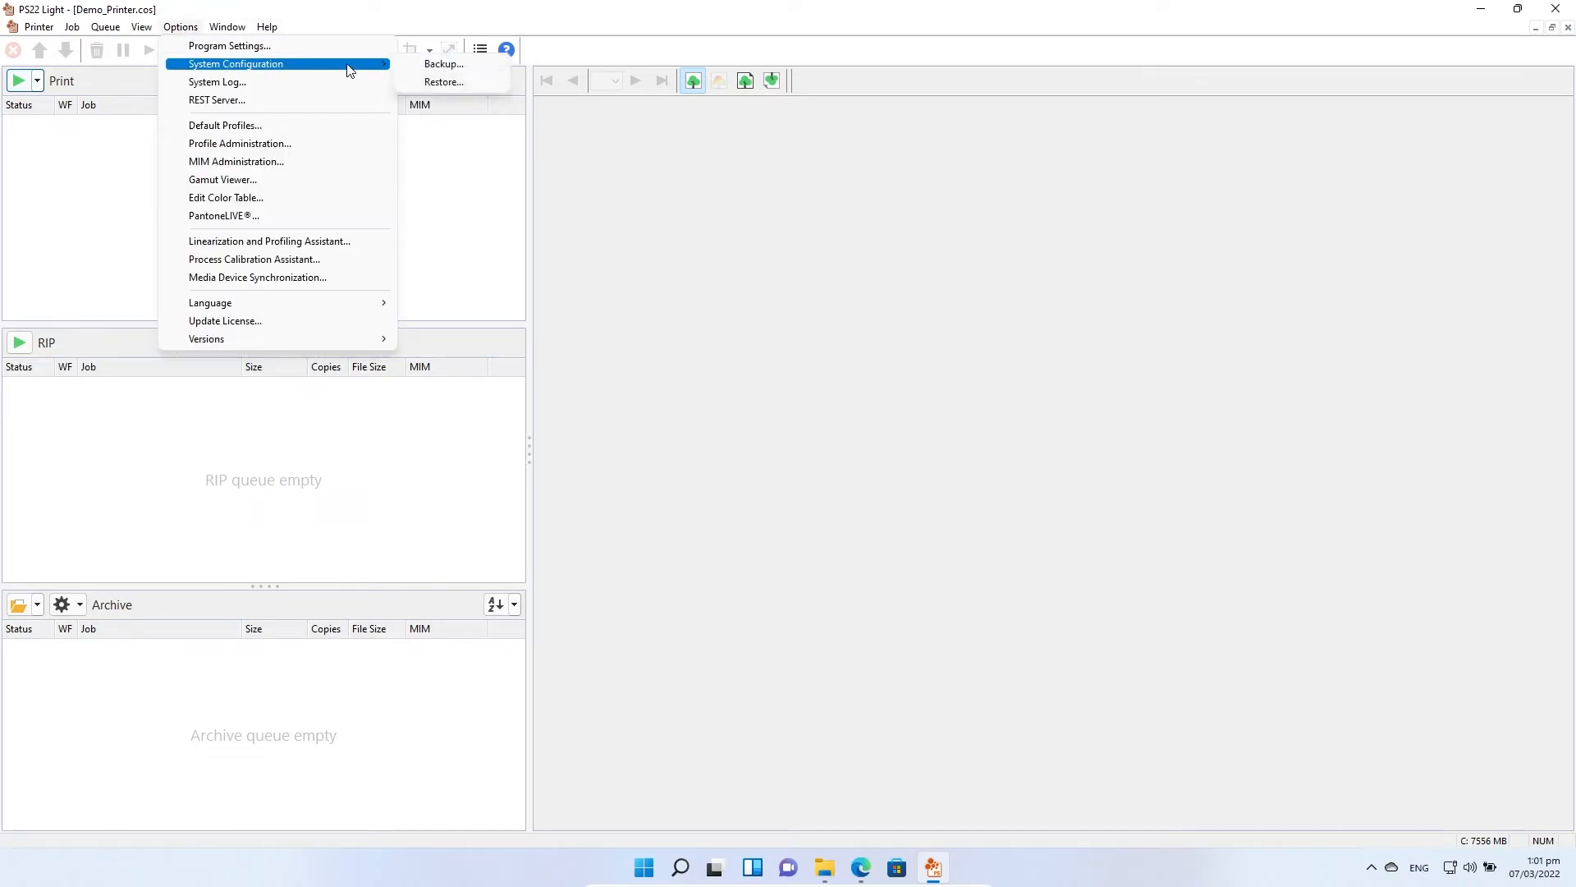
left_click(443, 63)
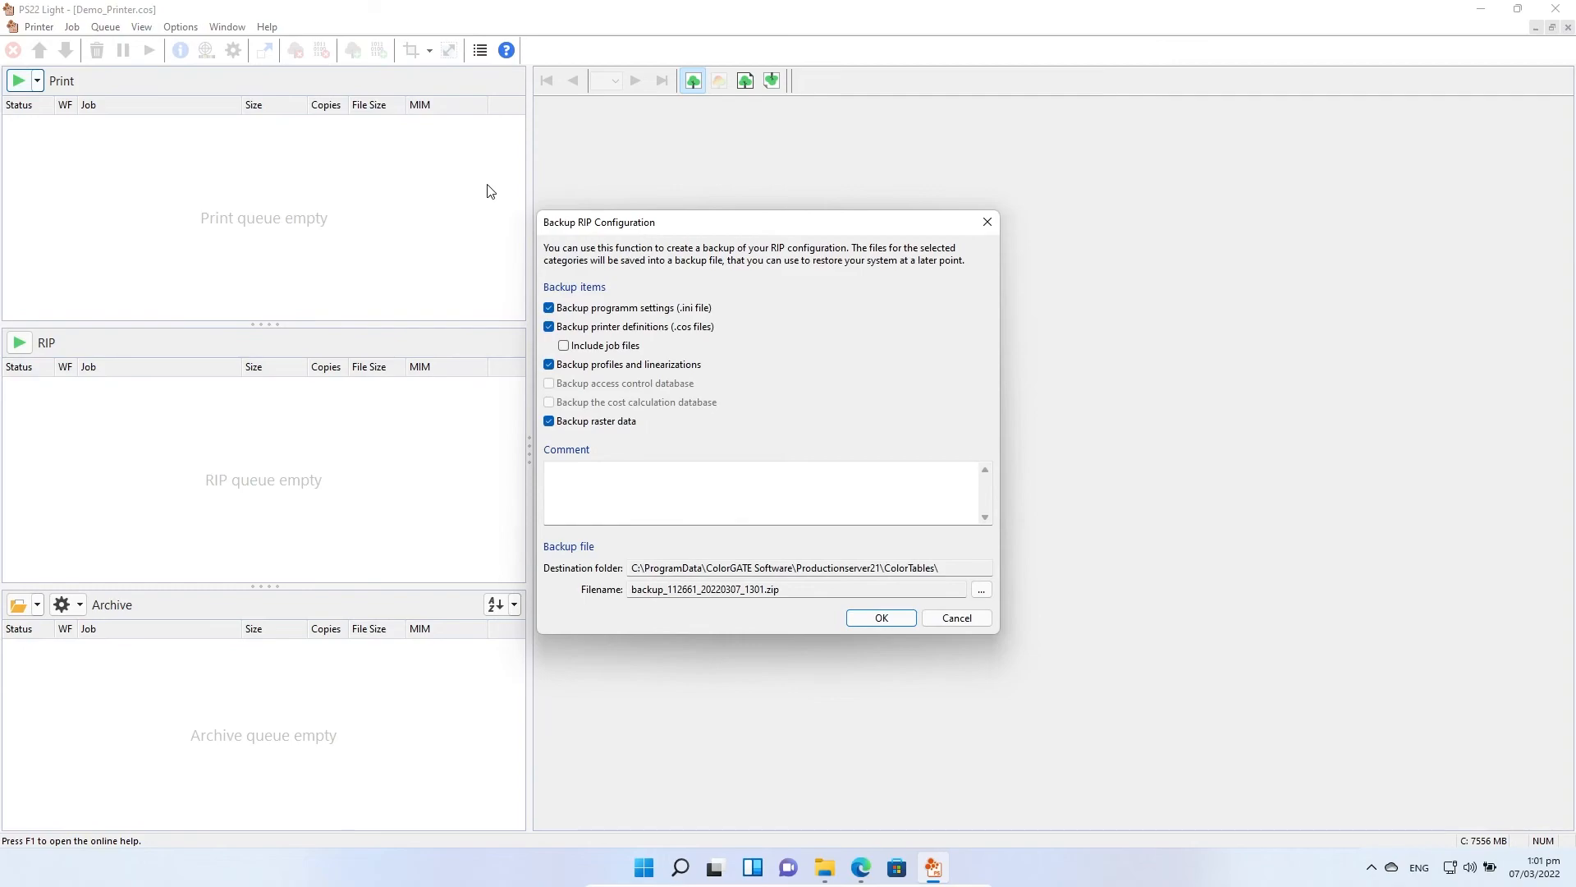
mouse_move(734, 290)
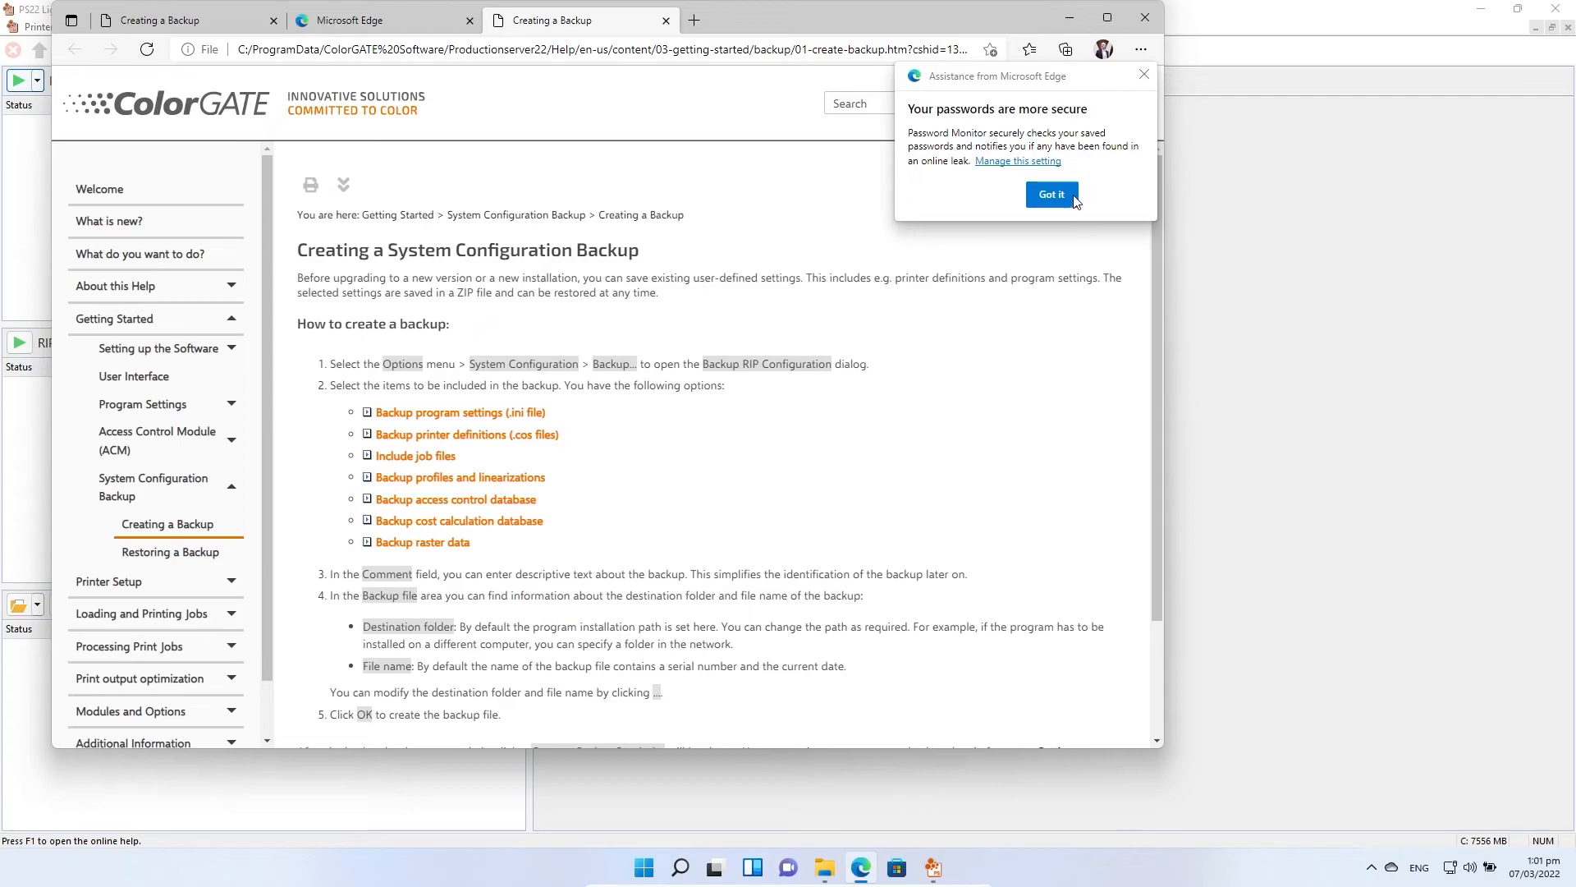
Dismiss Edge's password notice and scroll the Creating a Backup help page
left_click(1052, 194)
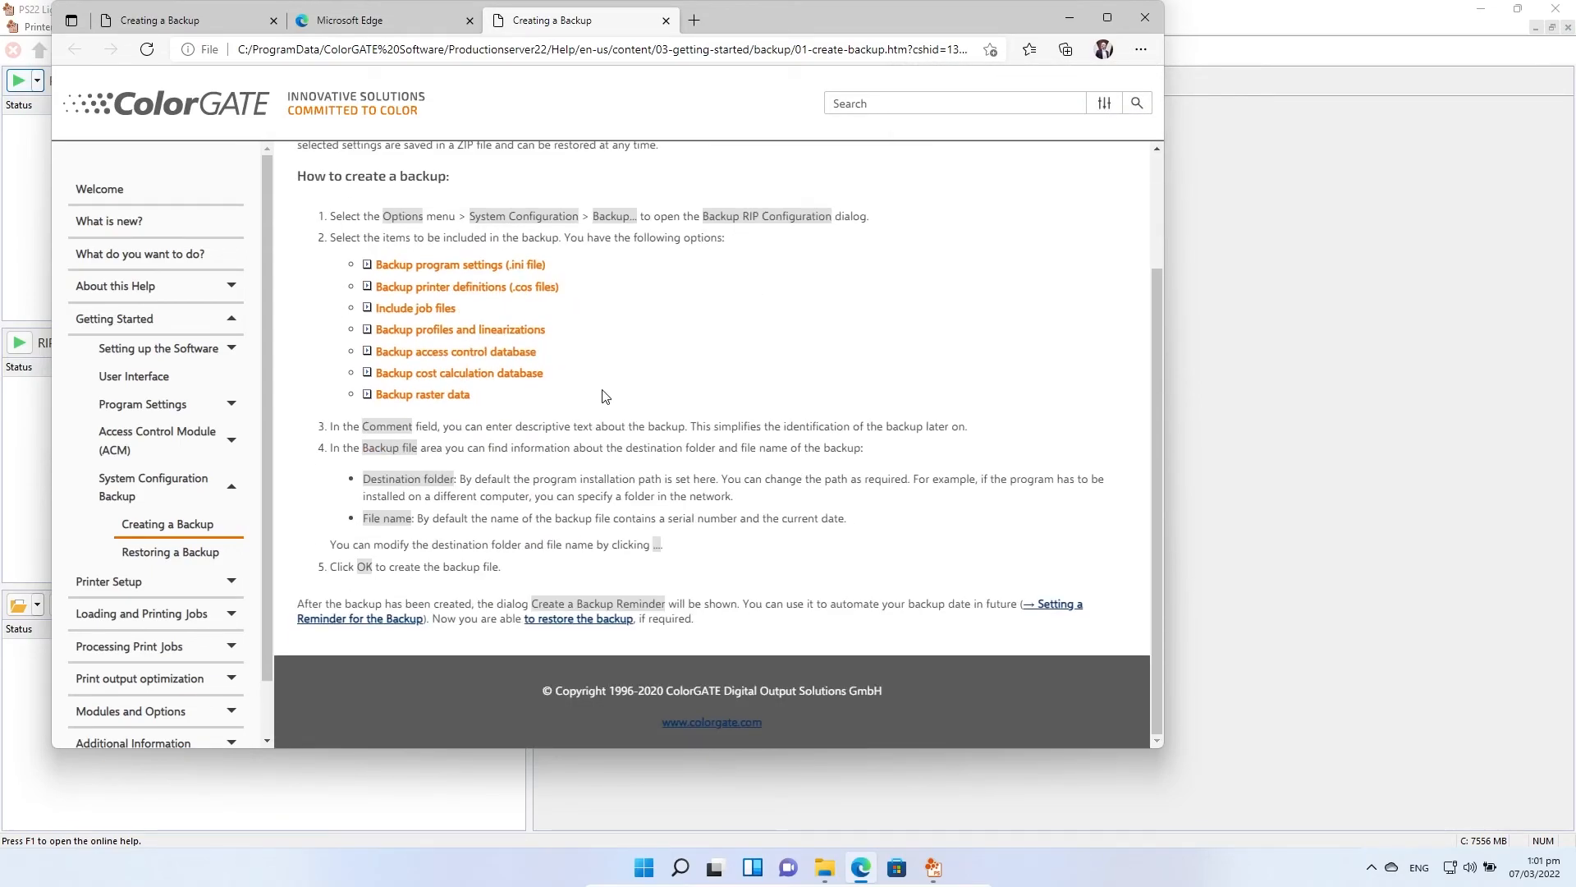
scroll("up", 3)
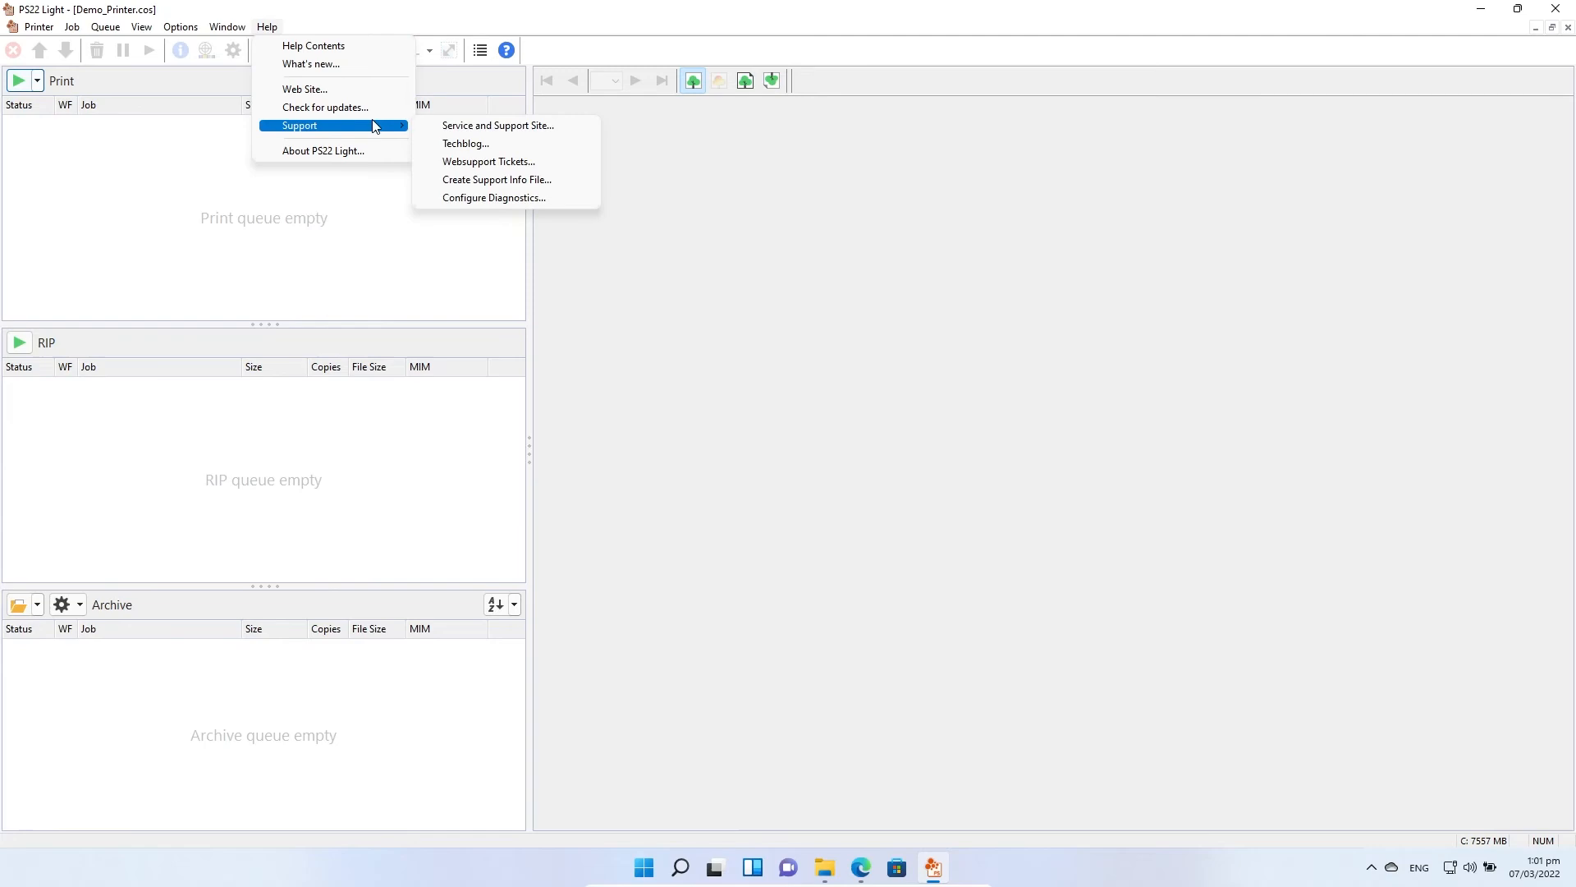
mouse_move(332, 91)
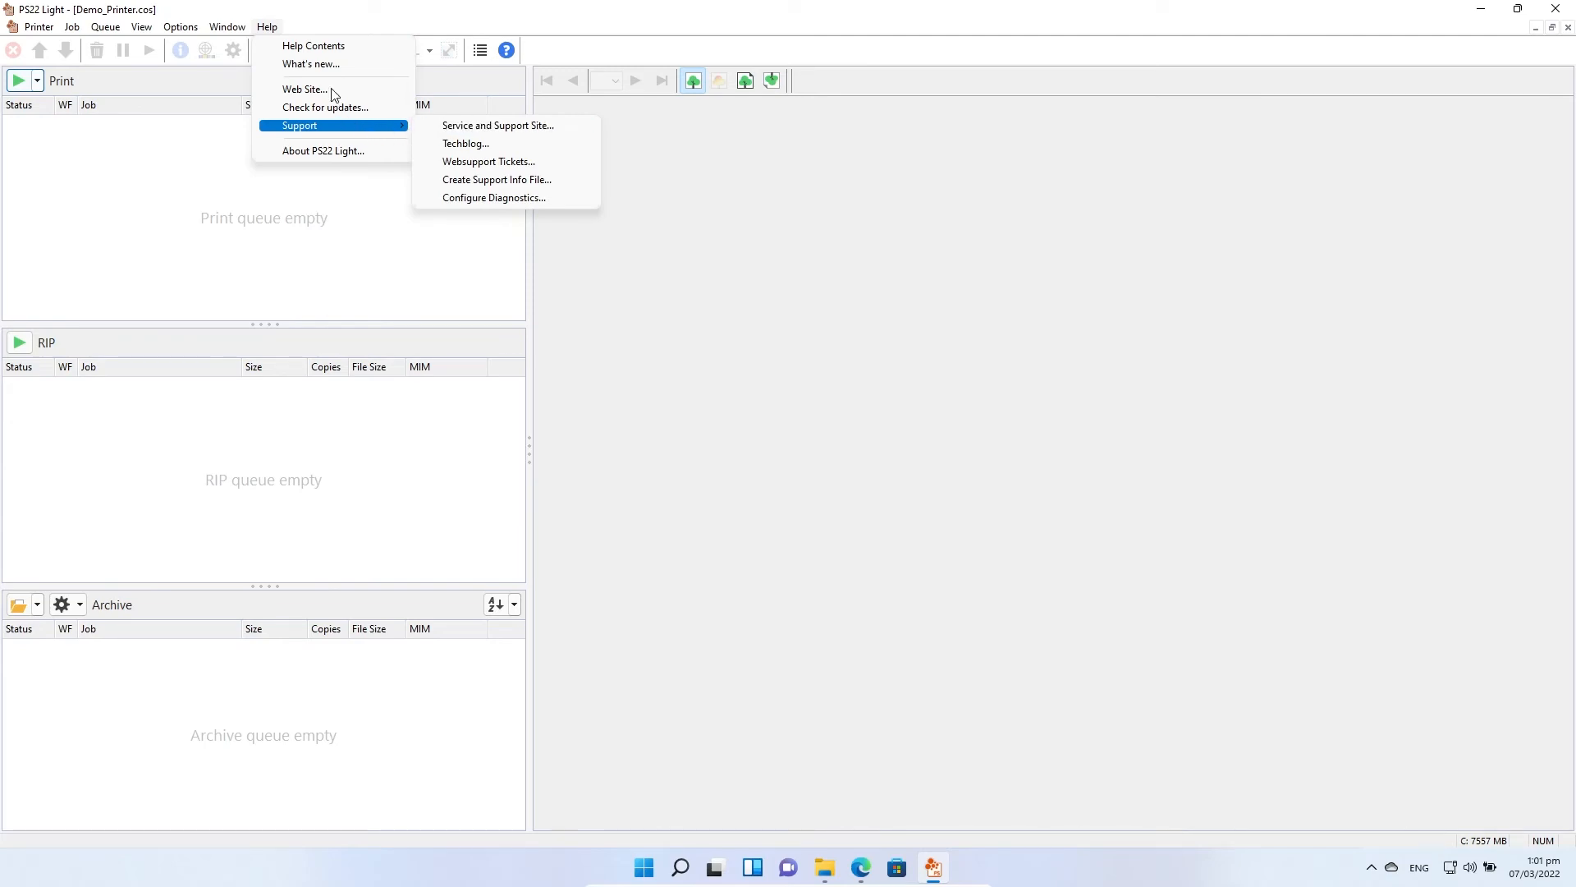
mouse_move(418, 134)
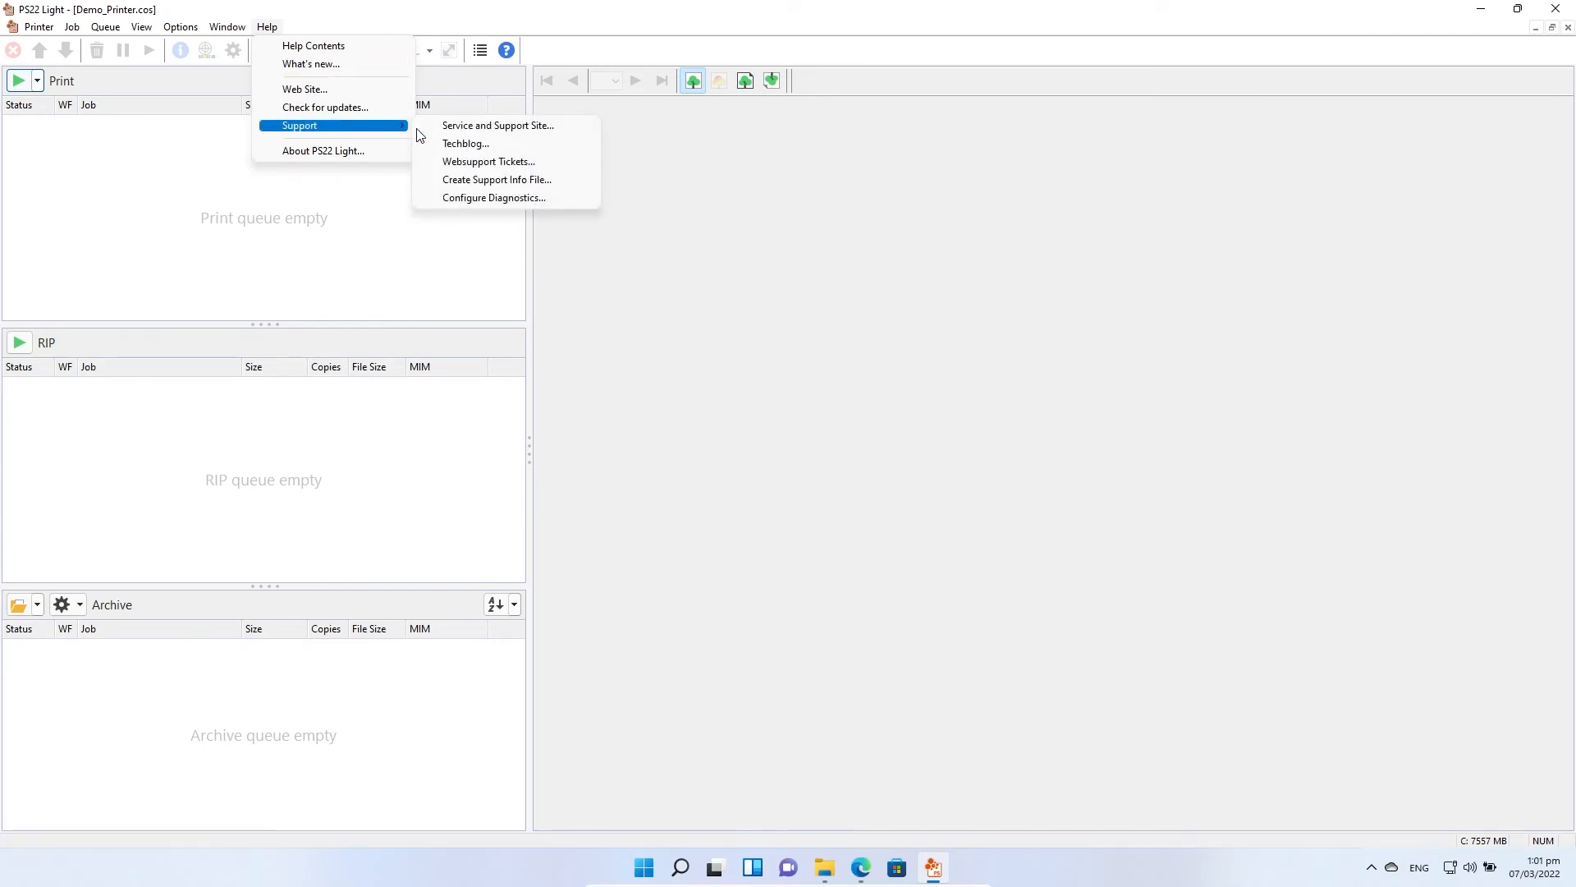
mouse_move(492, 197)
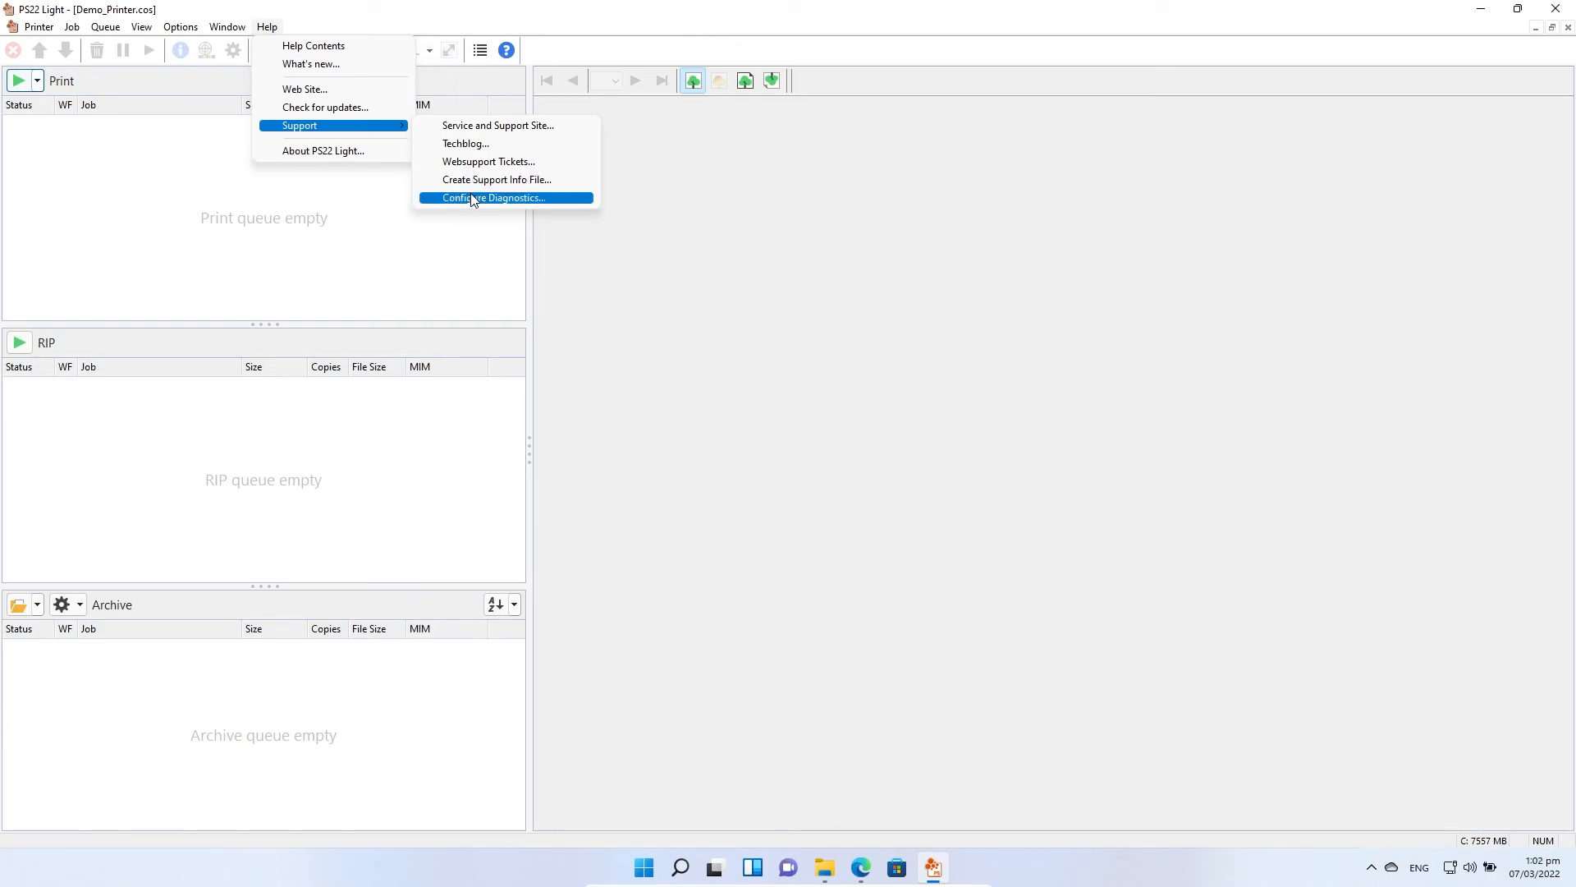
mouse_move(473, 184)
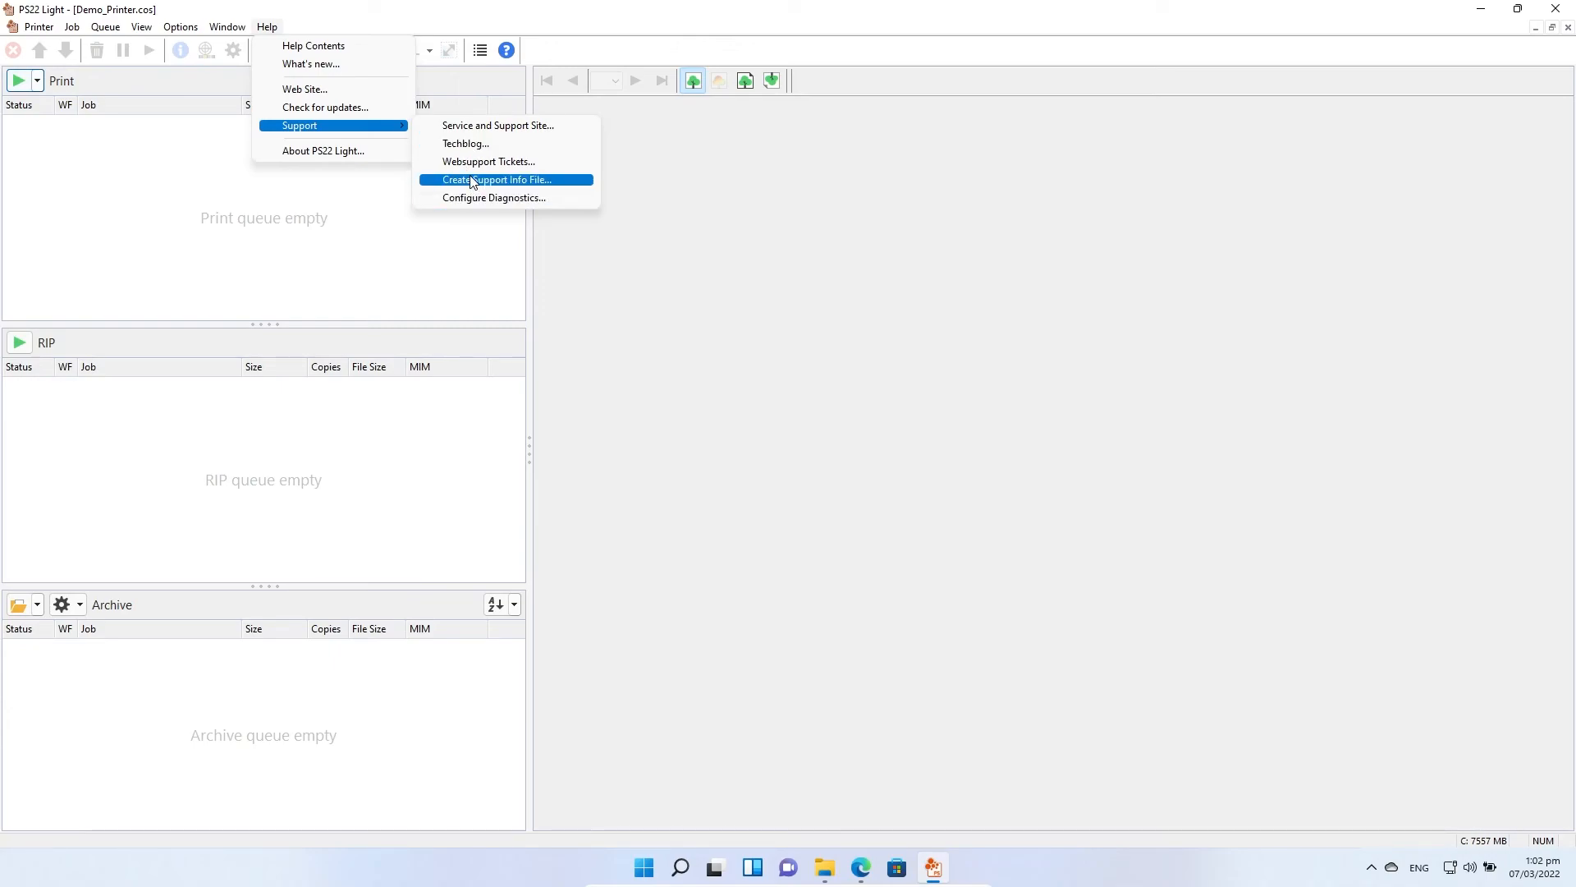